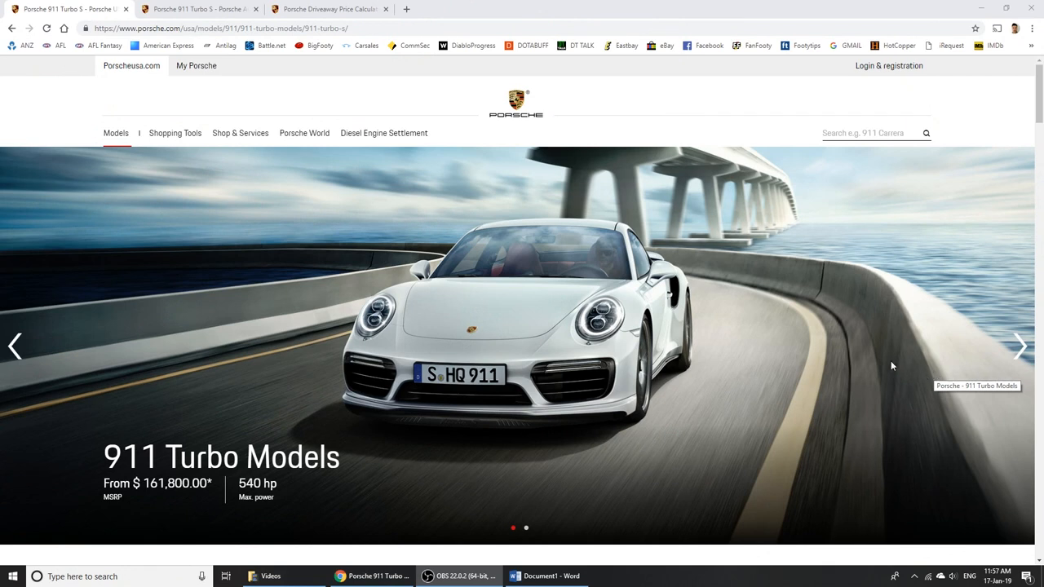
pyautogui.moveTo(843, 357)
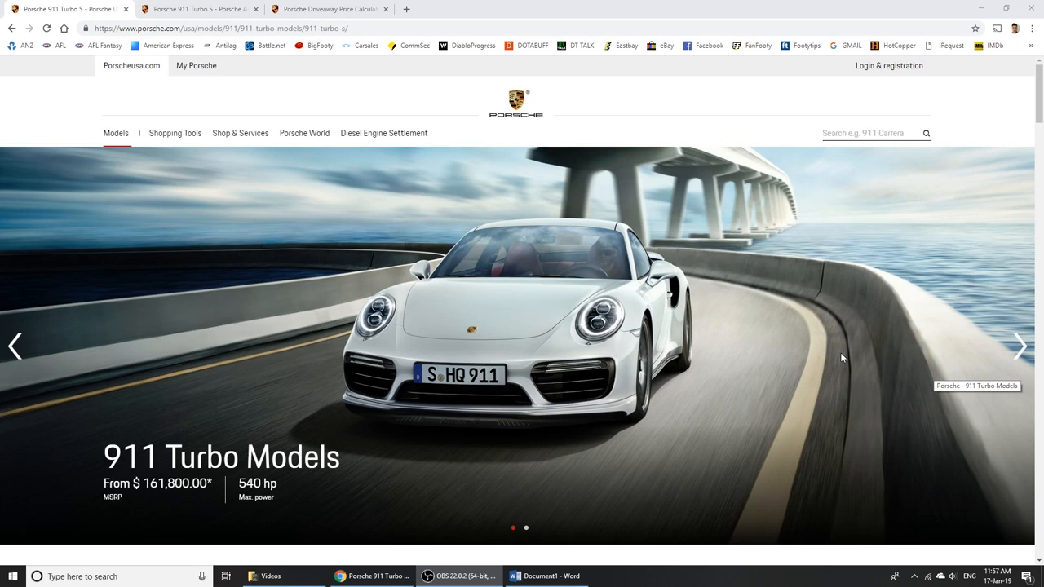
pyautogui.moveTo(835, 354)
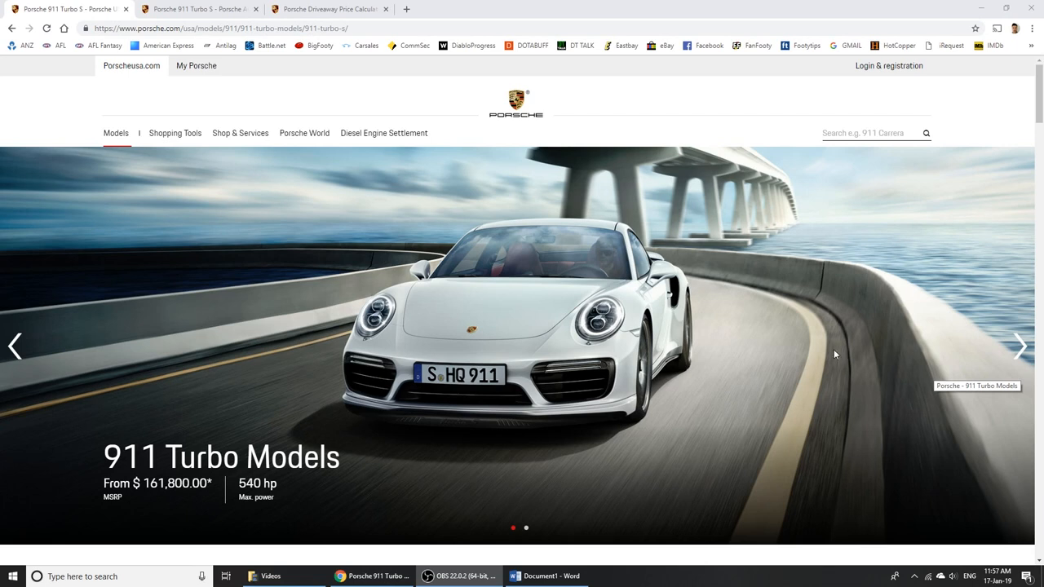
pyautogui.moveTo(781, 396)
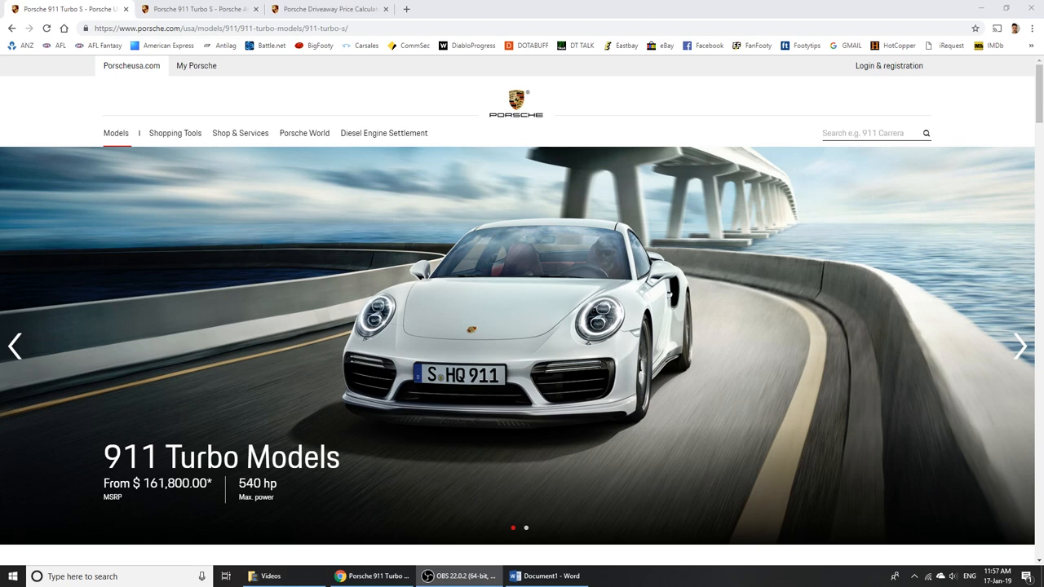
# - Open the 911 Turbo S Coupe driveaway calculator, showing a $502,162 drive-away price
pyautogui.scroll(-3)
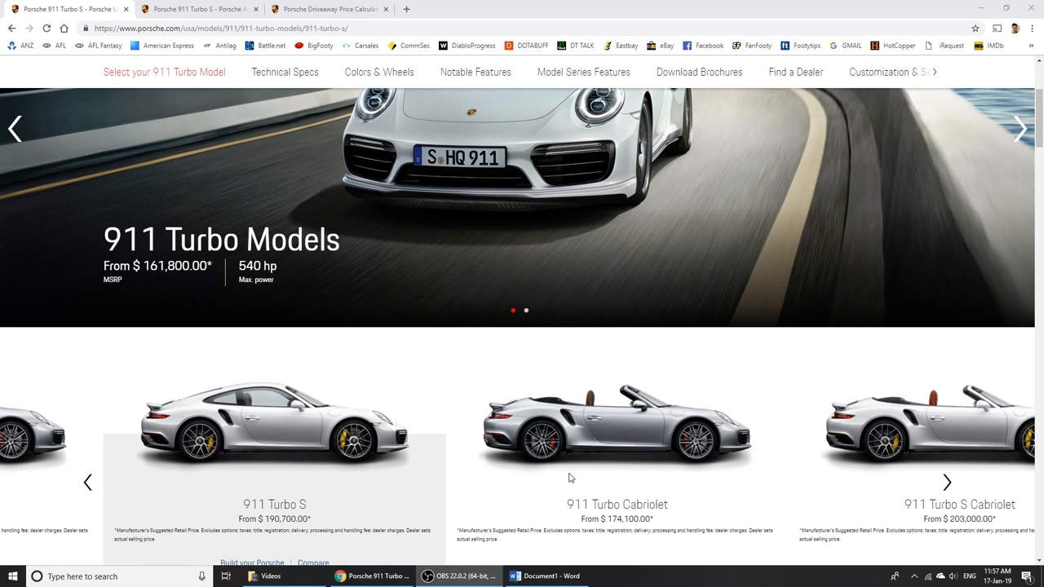
pyautogui.scroll(-3)
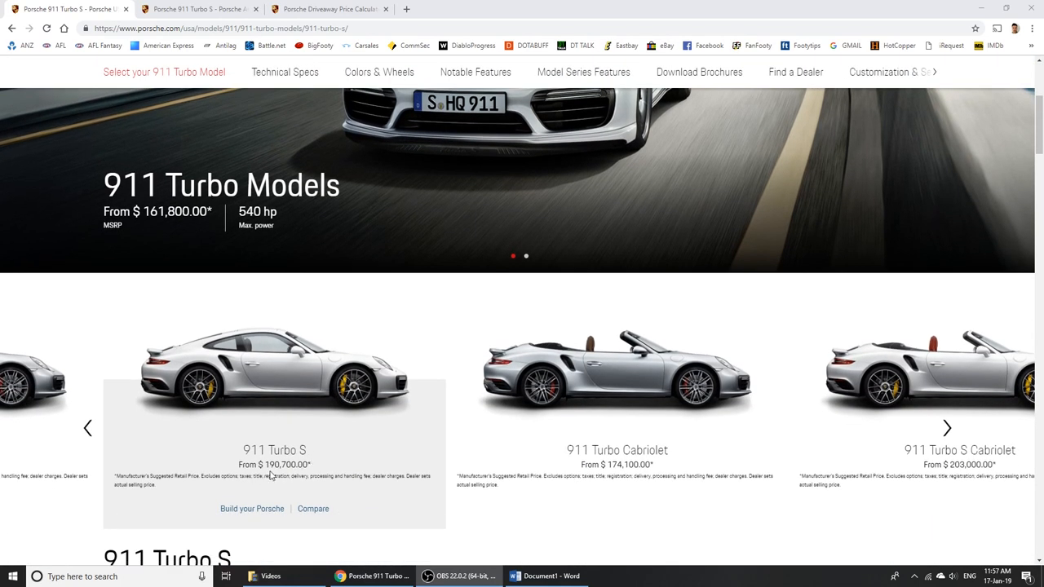
pyautogui.moveTo(366, 474)
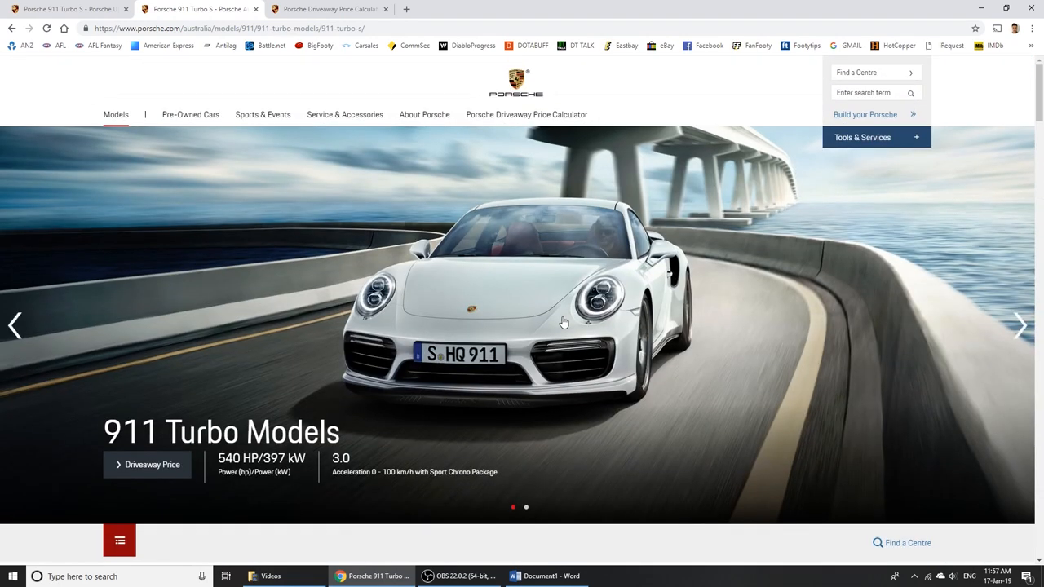
pyautogui.scroll(-3)
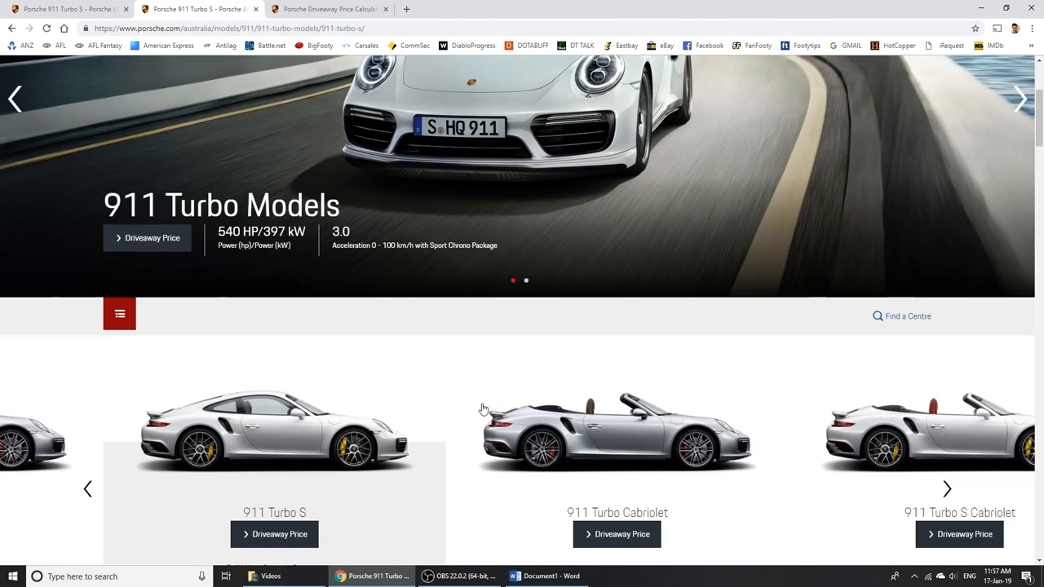
pyautogui.scroll(-3)
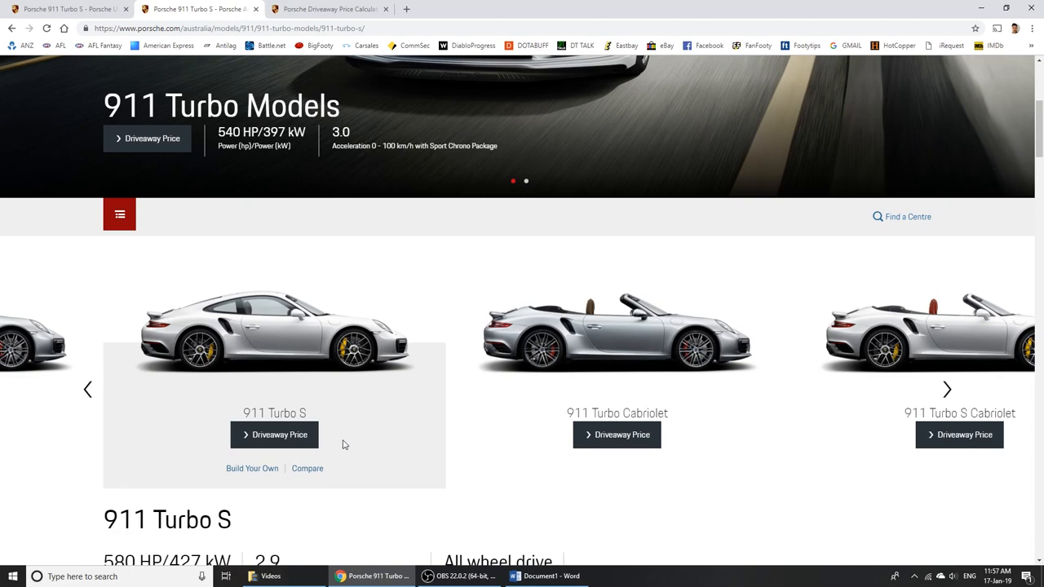
pyautogui.scroll(-3)
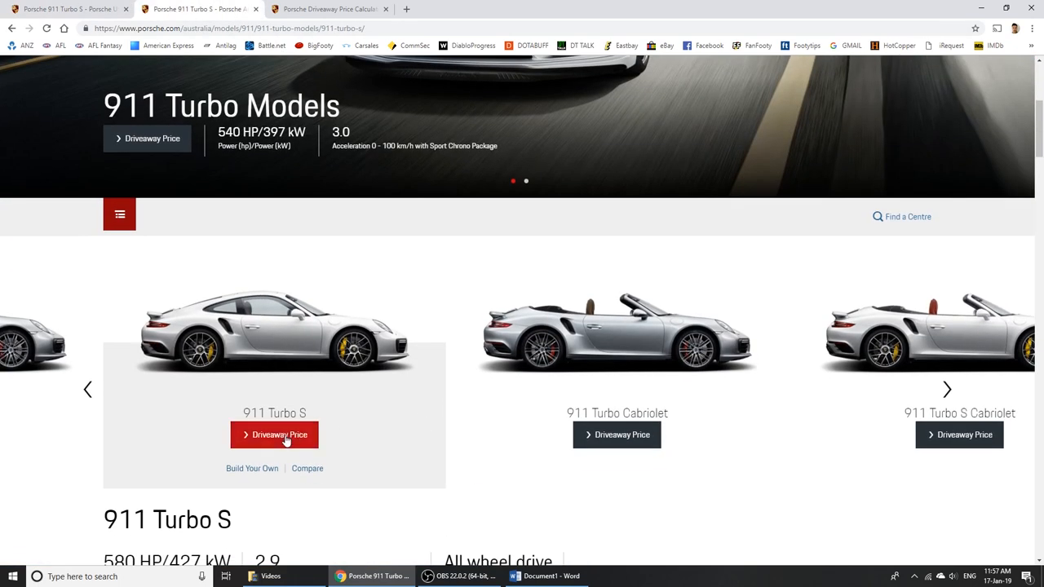
pyautogui.click(274, 435)
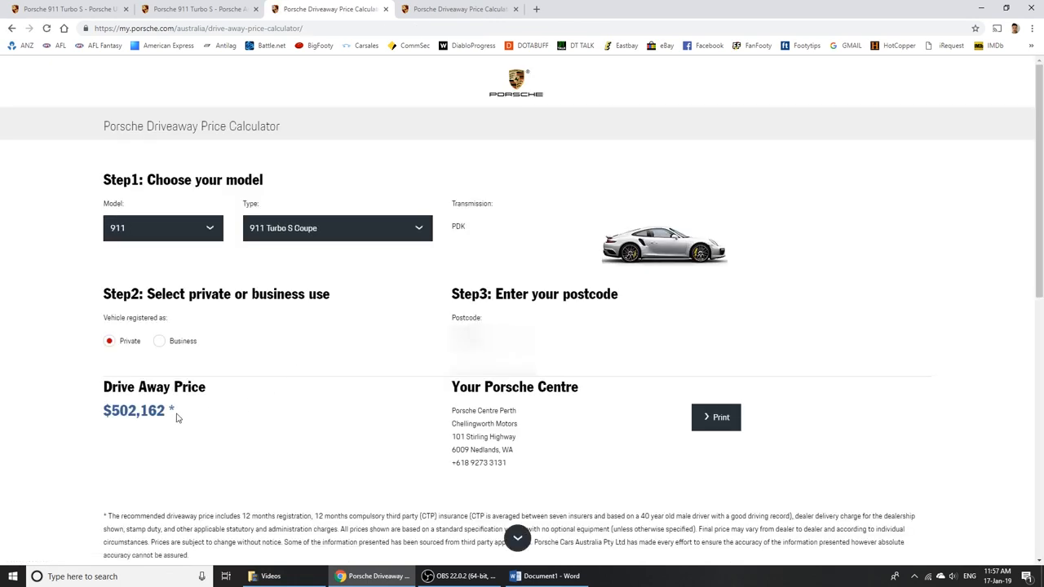
pyautogui.moveTo(451, 387); pyautogui.dragTo(513, 462)
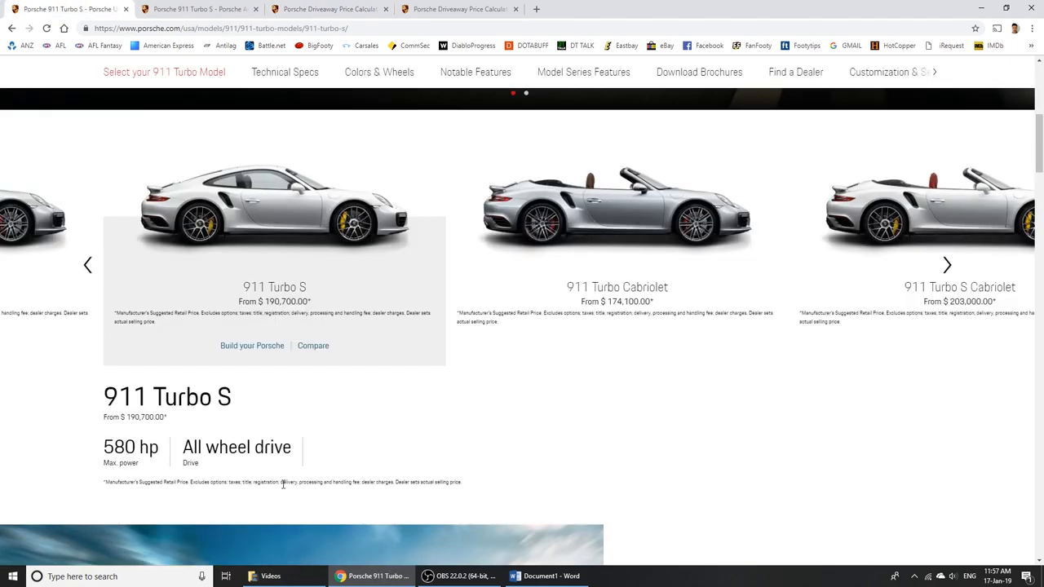
pyautogui.scroll(-3)
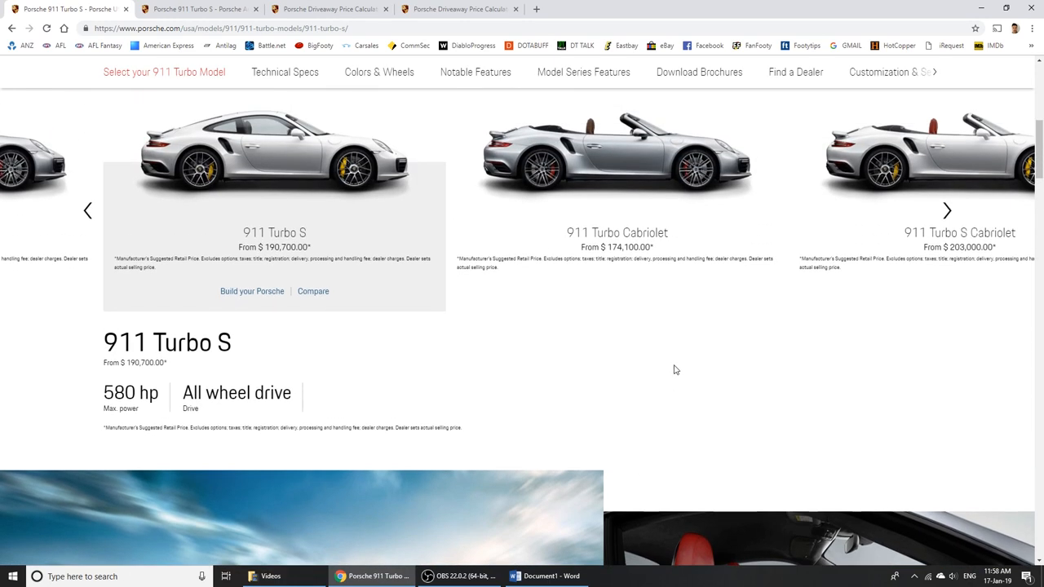
pyautogui.scroll(-3)
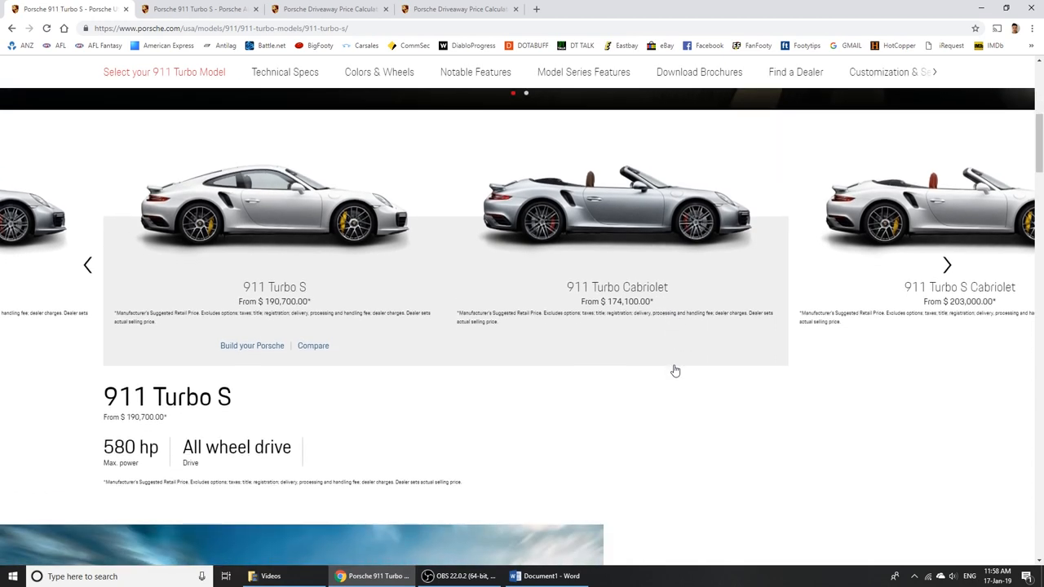
pyautogui.moveTo(720, 399)
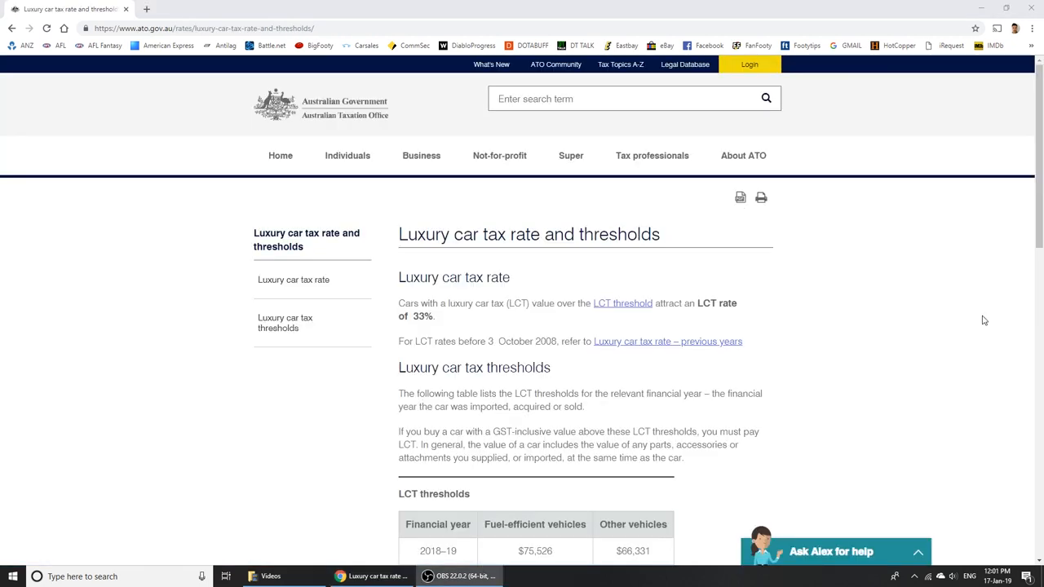
pyautogui.scroll(-3)
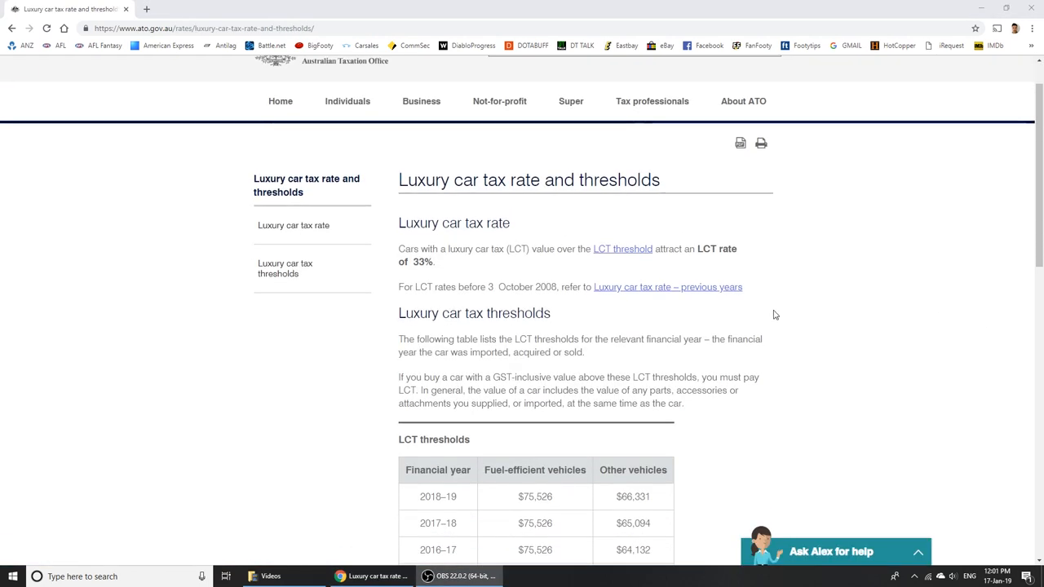
pyautogui.moveTo(895, 259)
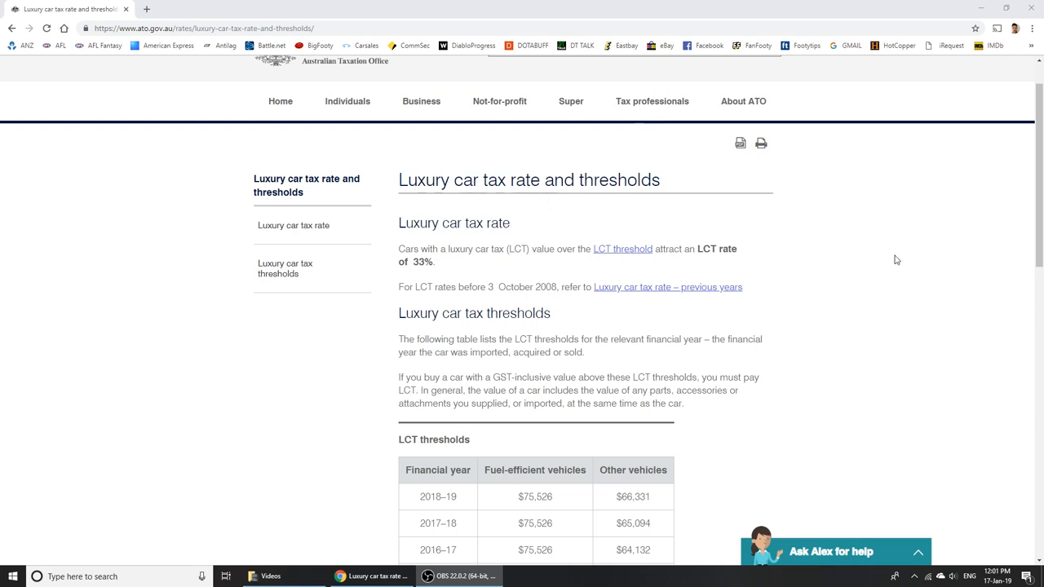
pyautogui.scroll(-3)
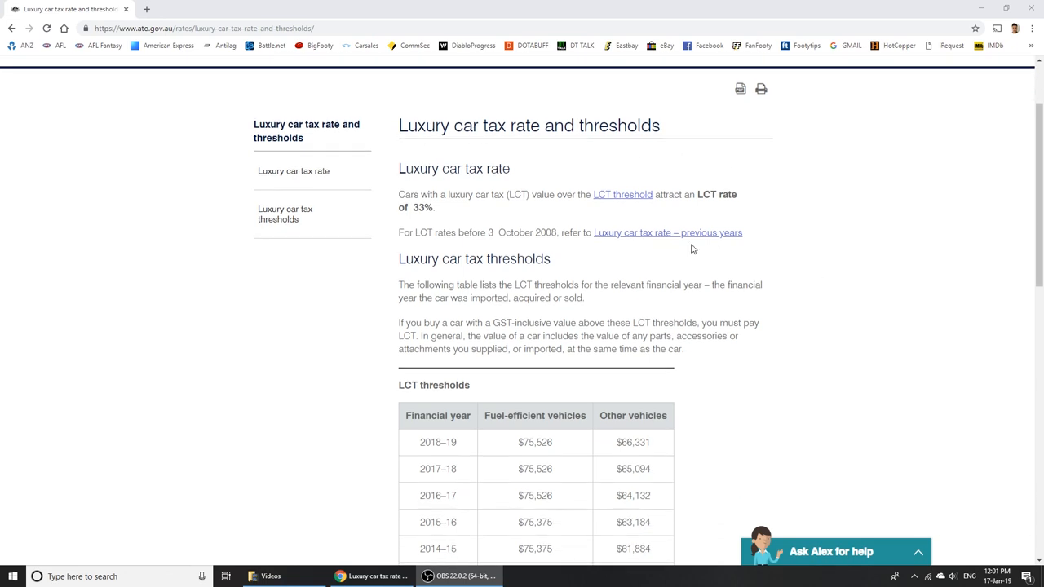
pyautogui.moveTo(561, 210)
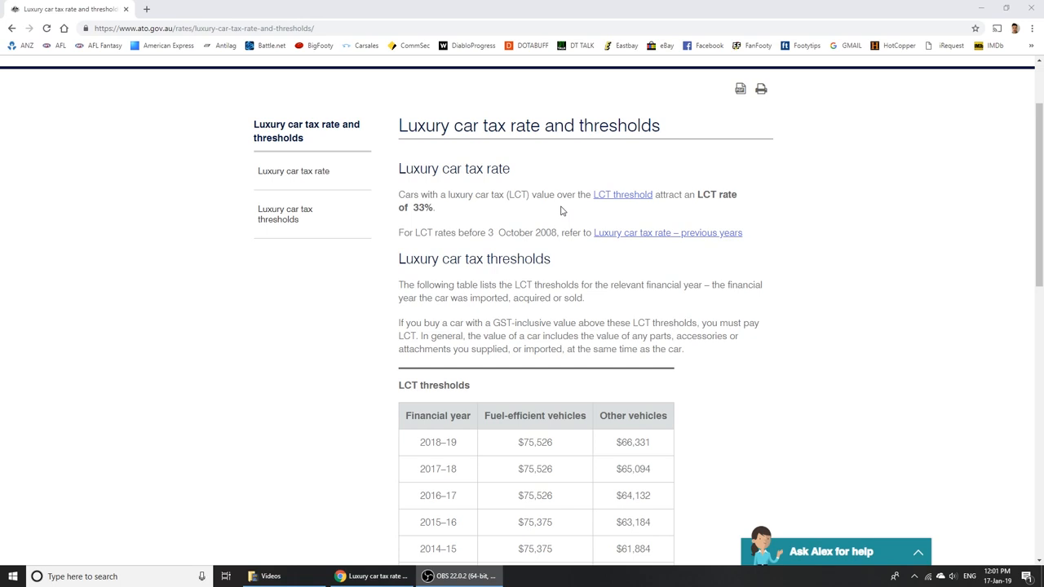
pyautogui.moveTo(893, 310)
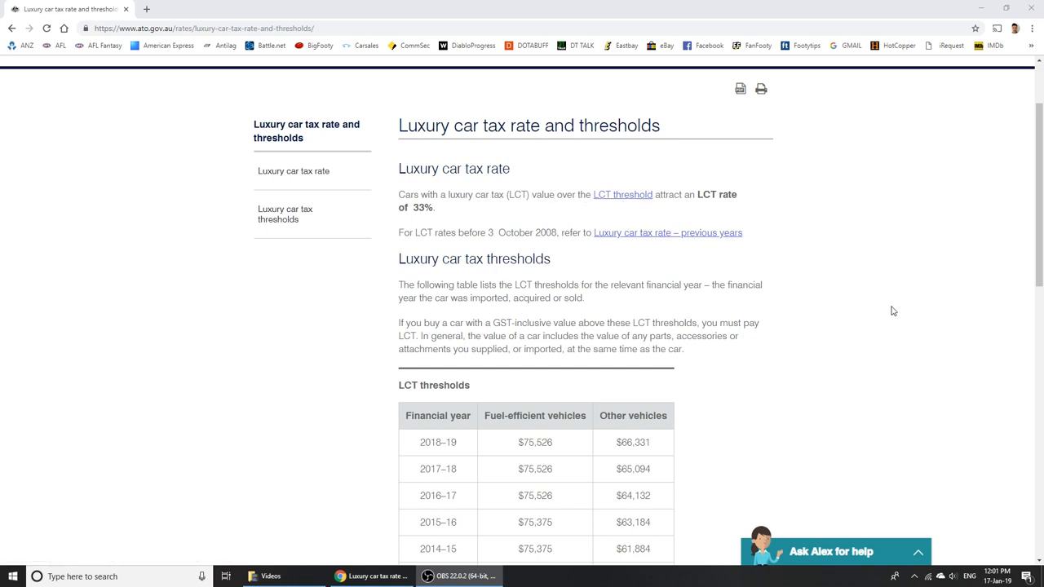
pyautogui.moveTo(425, 218)
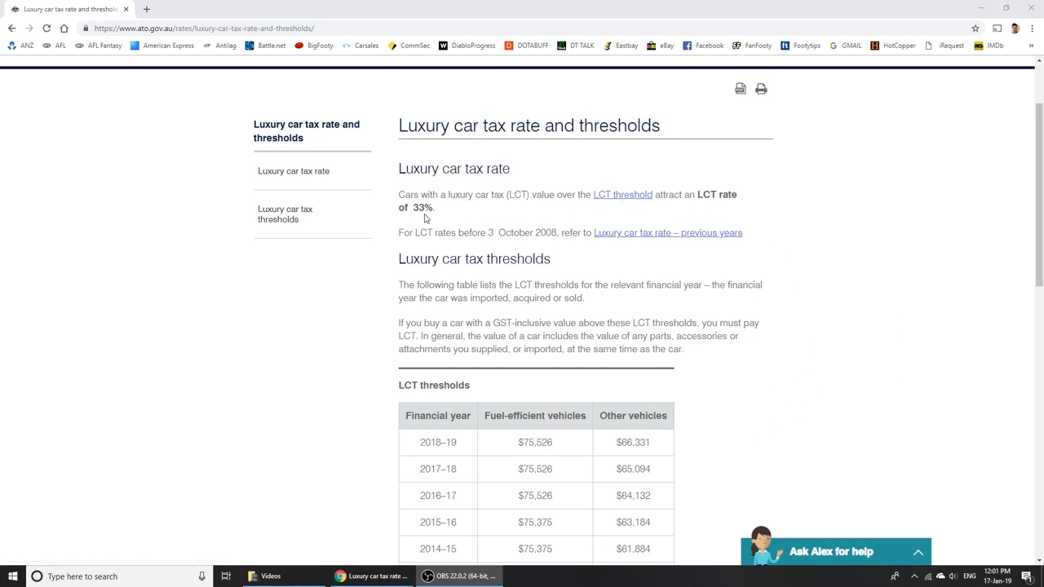
pyautogui.scroll(-3)
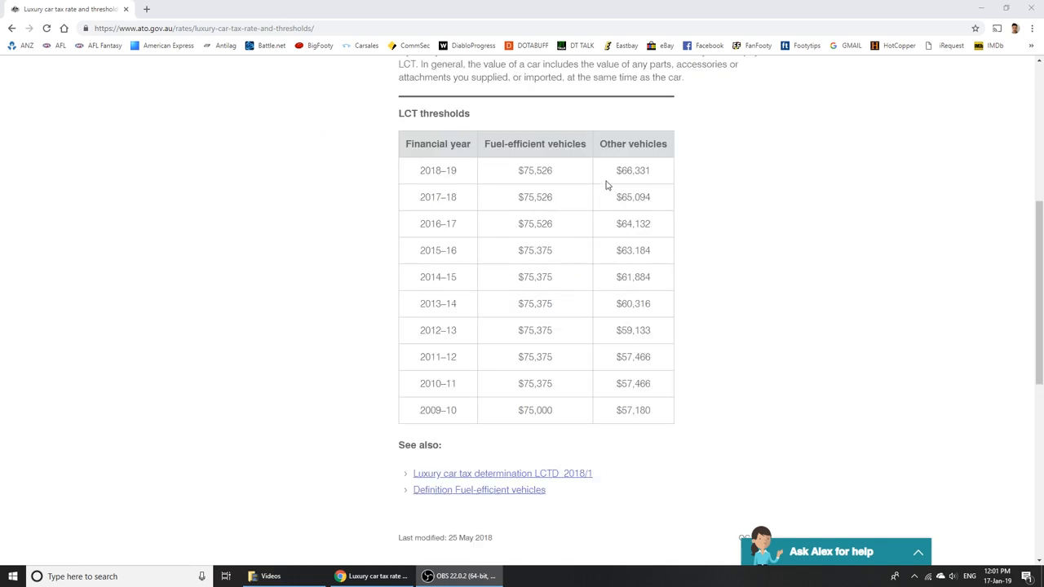
pyautogui.moveTo(615, 179)
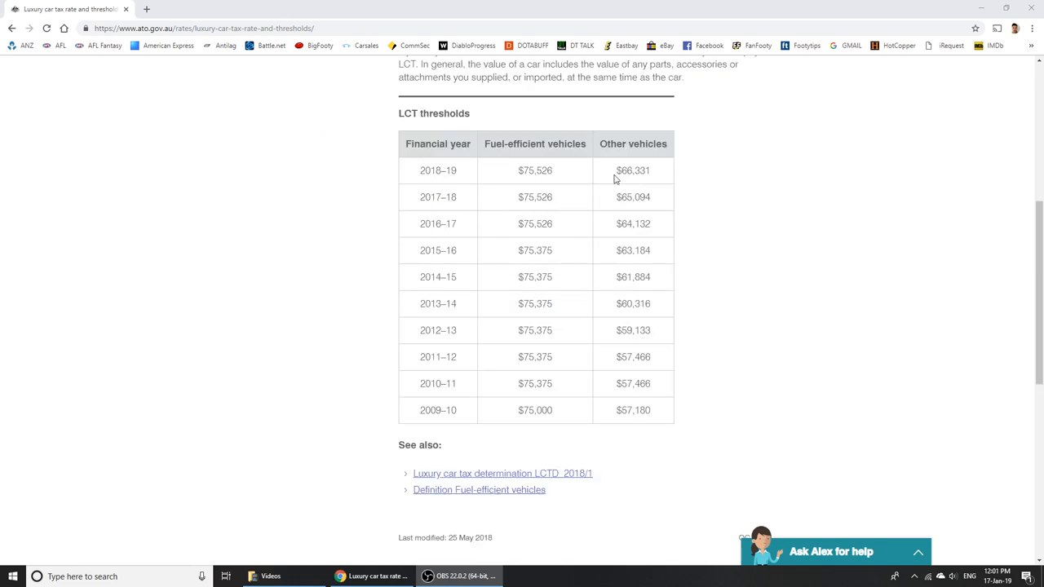
pyautogui.moveTo(717, 211)
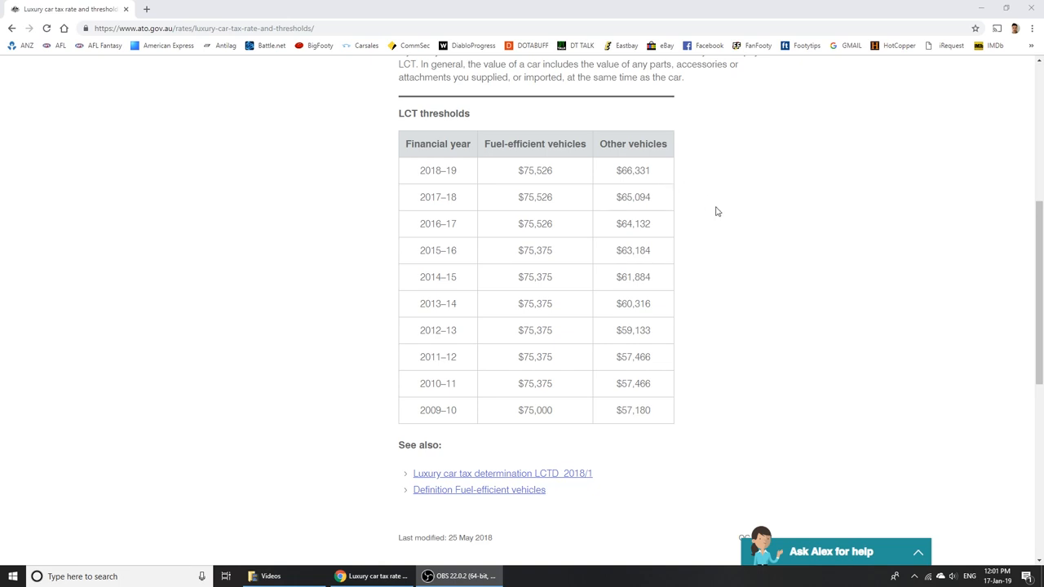
pyautogui.scroll(-3)
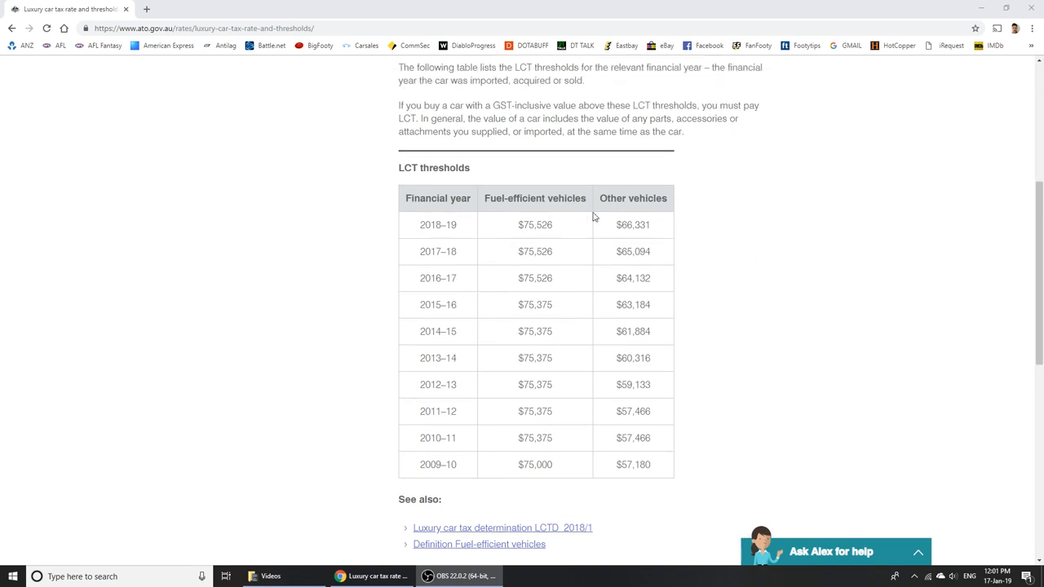
pyautogui.moveTo(508, 232)
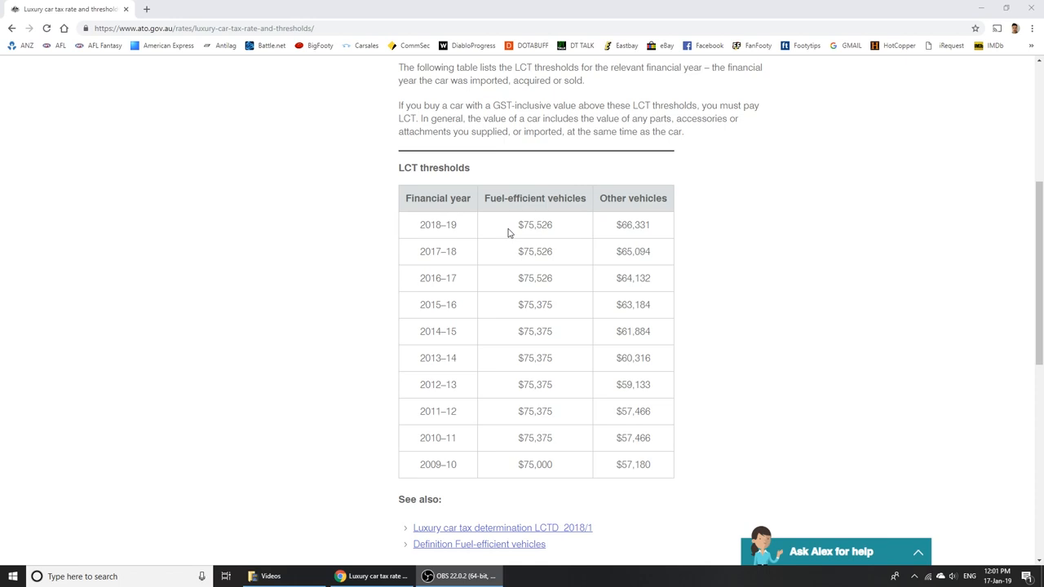
pyautogui.moveTo(837, 300)
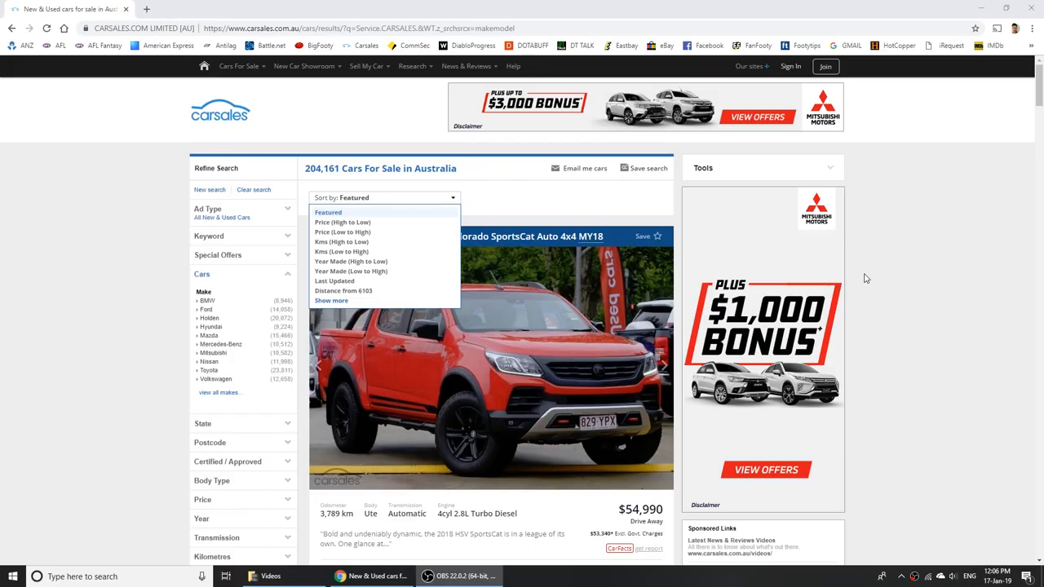
pyautogui.moveTo(940, 228)
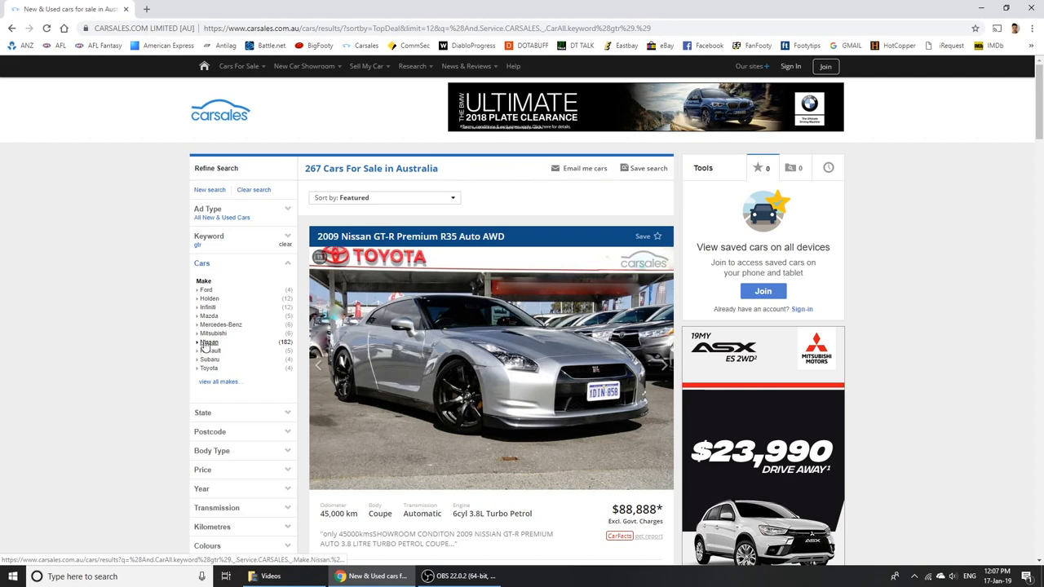
# - Refine the gtr results to Make Nissan and Model Skyline, giving 77 cars
pyautogui.click(209, 341)
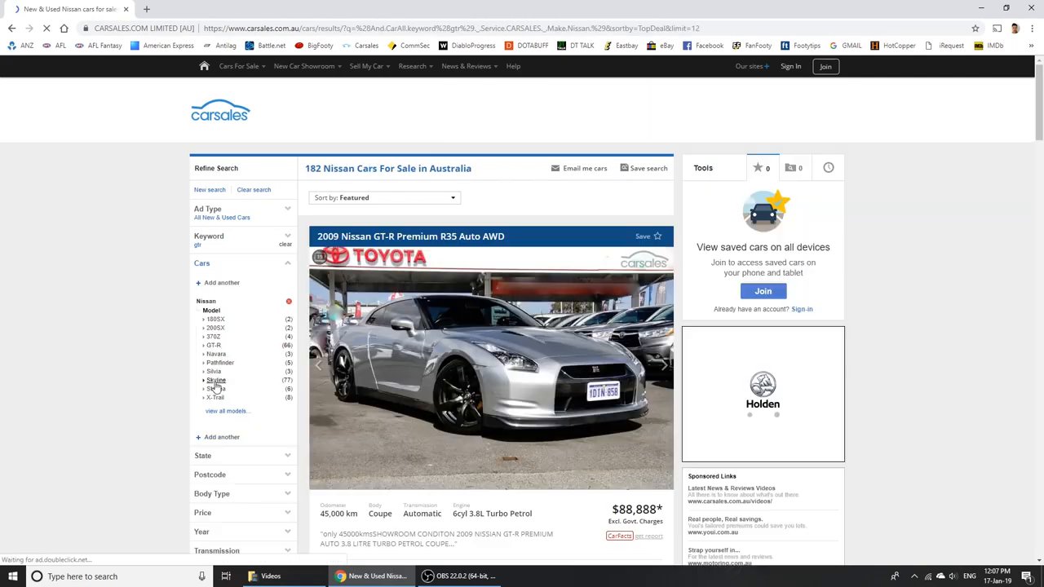
pyautogui.click(216, 381)
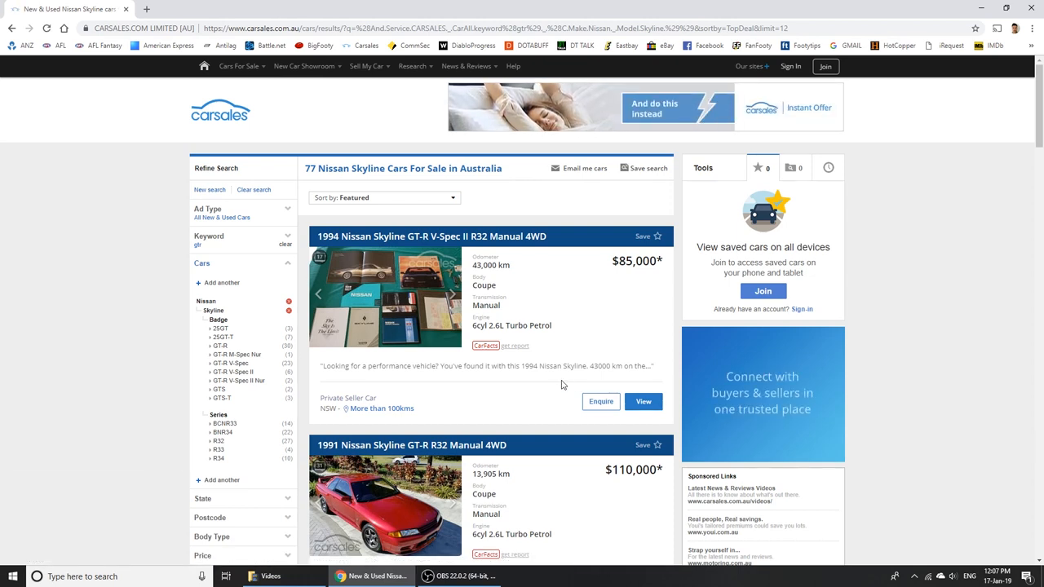
pyautogui.scroll(-3)
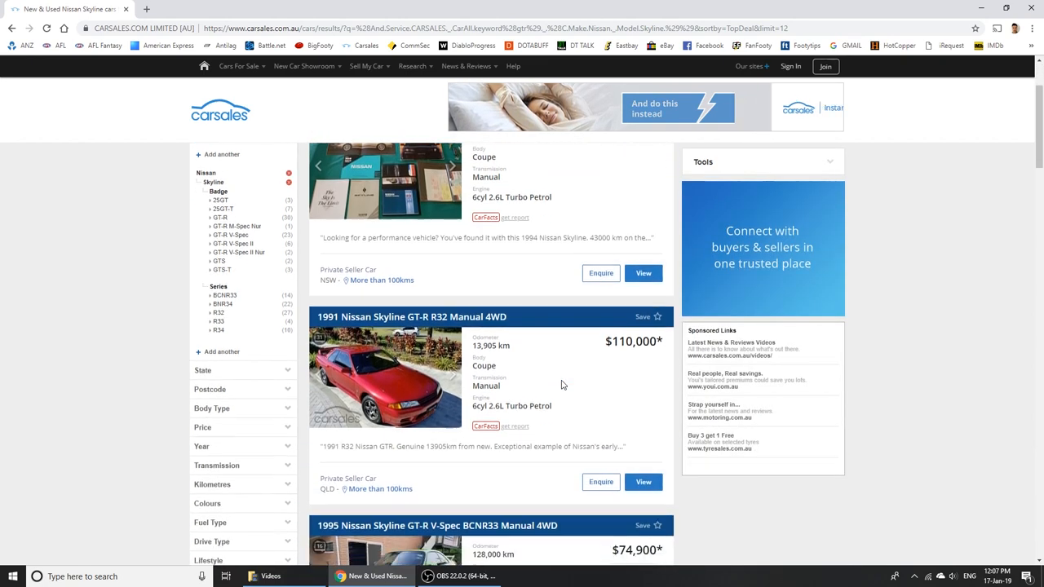
pyautogui.scroll(-3)
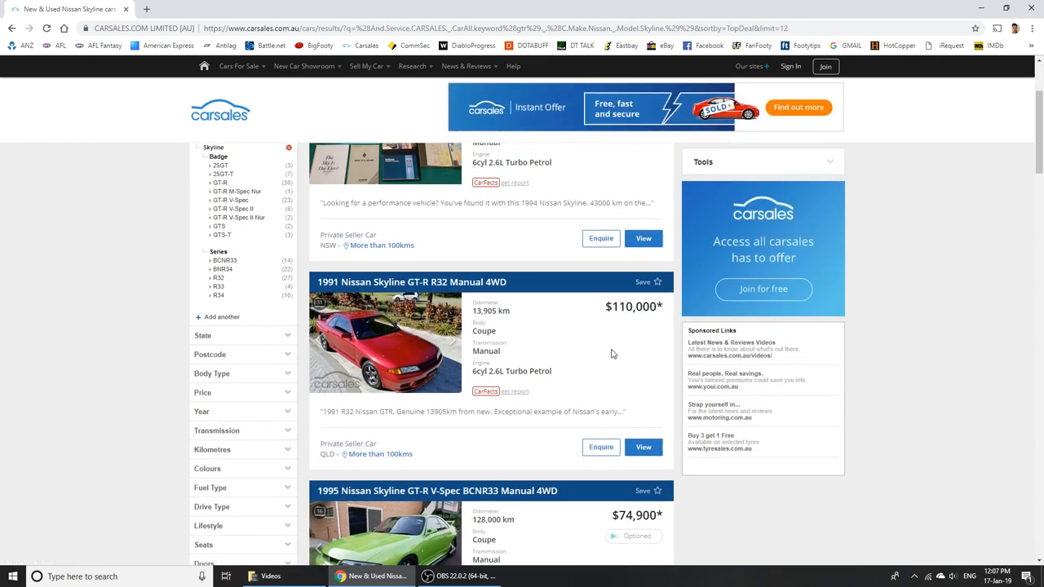
pyautogui.scroll(-3)
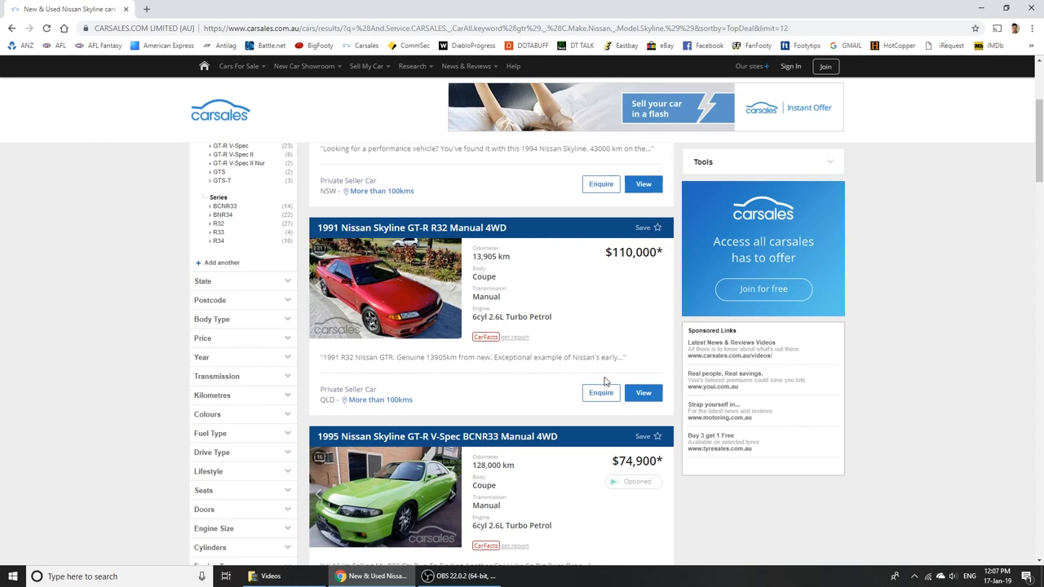
pyautogui.scroll(-3)
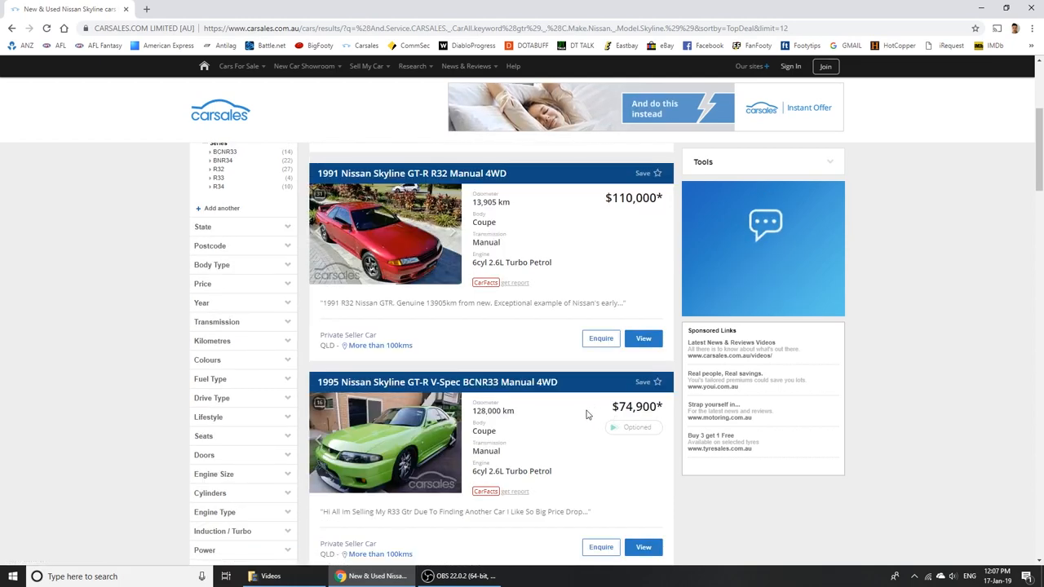
pyautogui.scroll(-3)
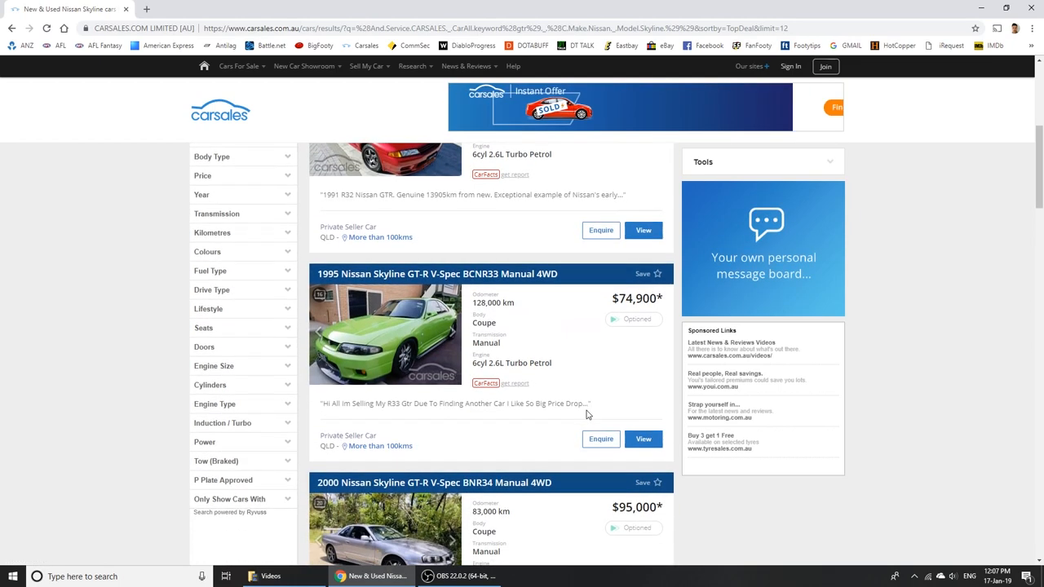
pyautogui.scroll(-3)
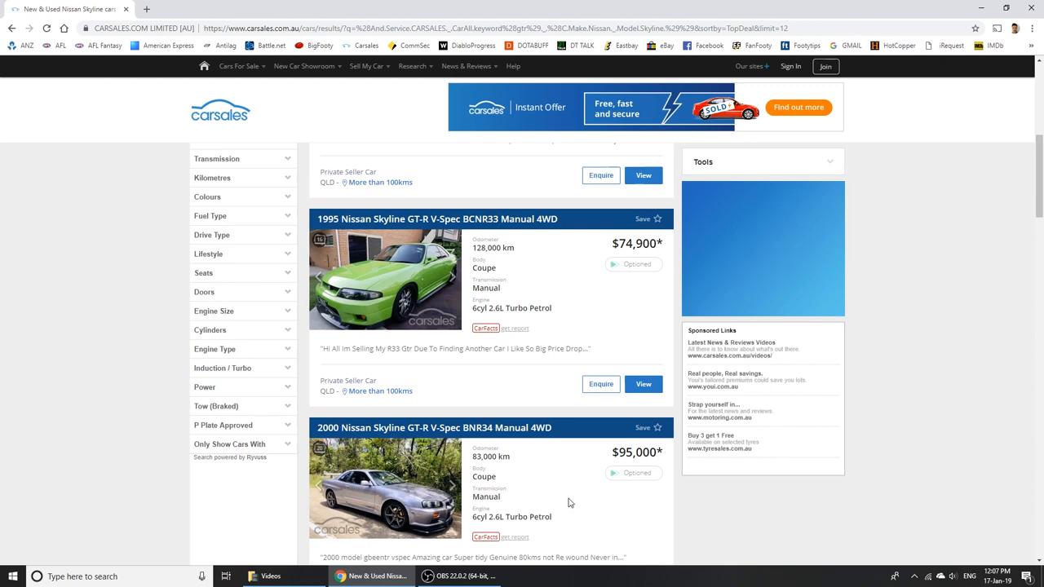
pyautogui.scroll(-3)
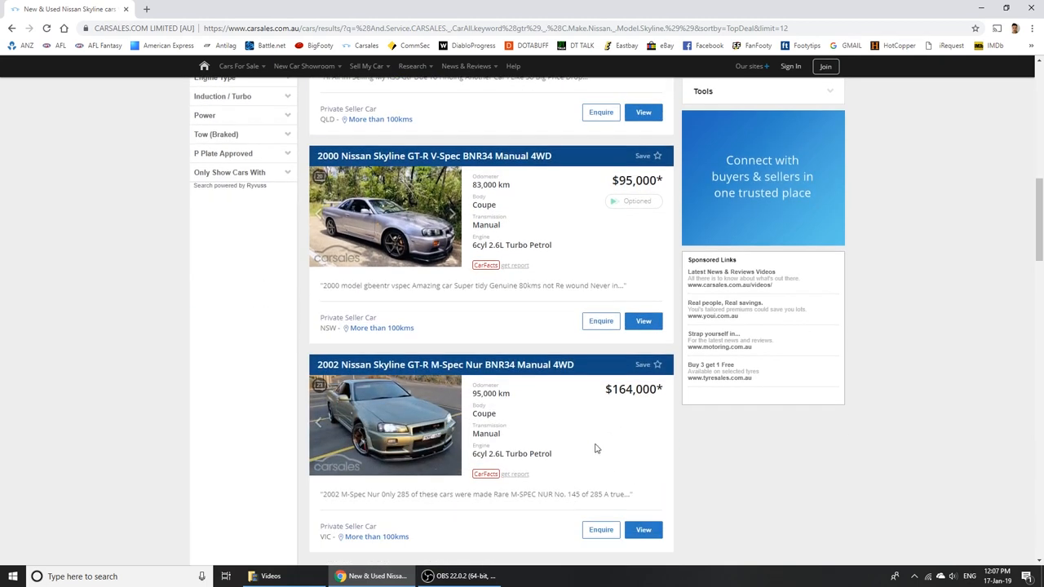
pyautogui.scroll(-3)
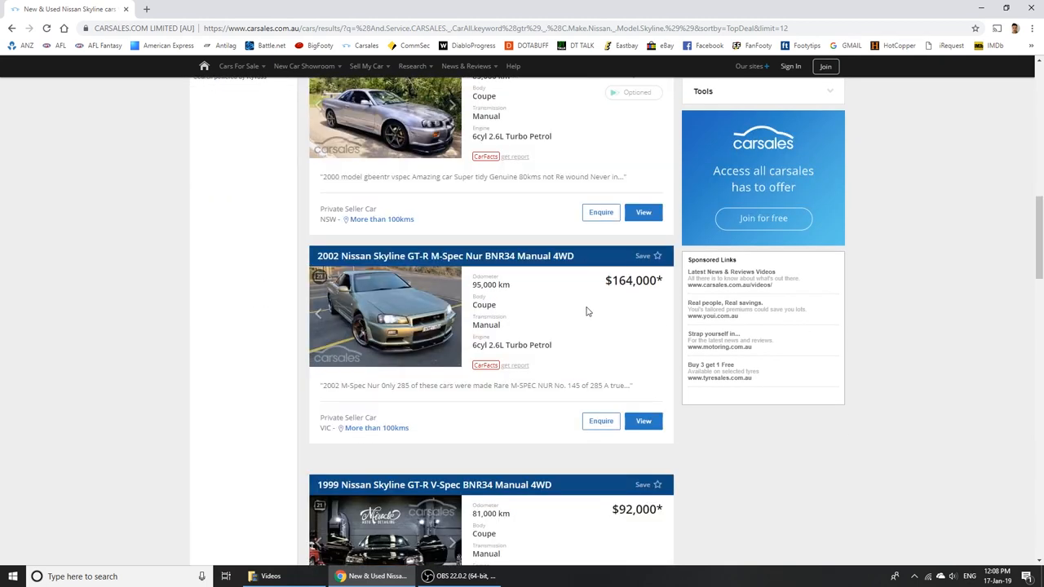
pyautogui.scroll(-3)
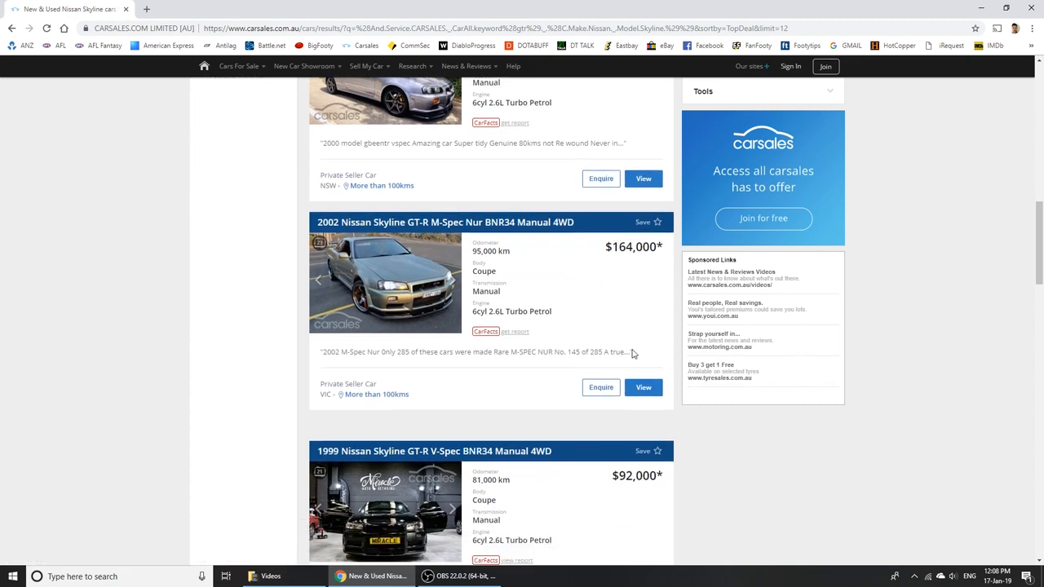
pyautogui.scroll(-3)
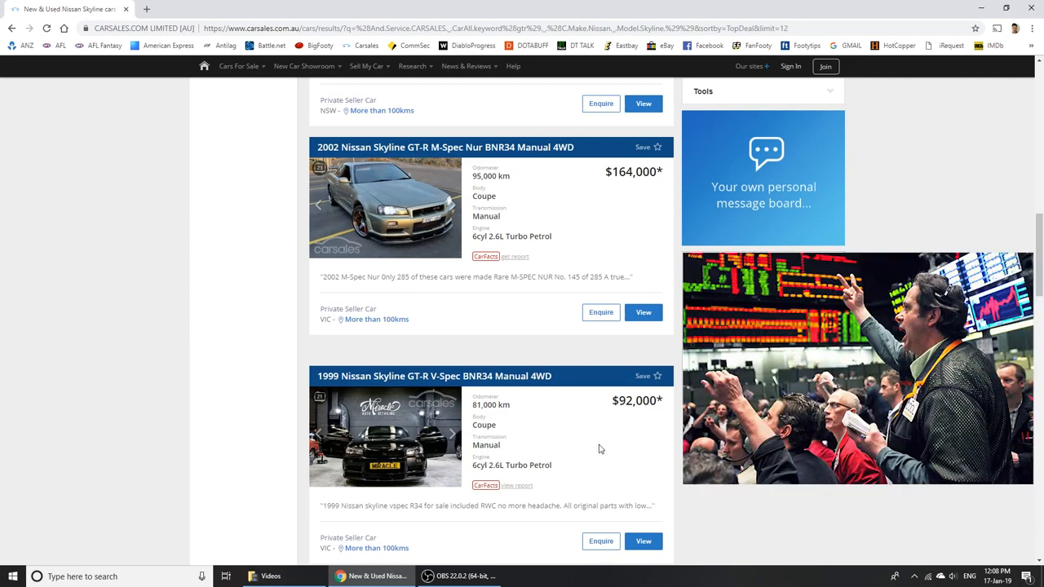
pyautogui.scroll(-3)
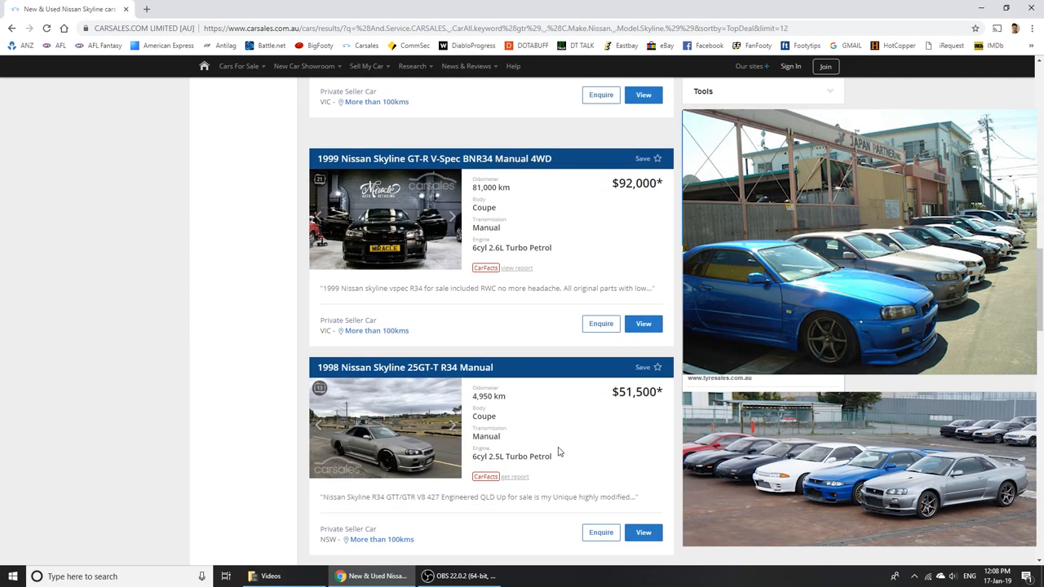
pyautogui.scroll(-3)
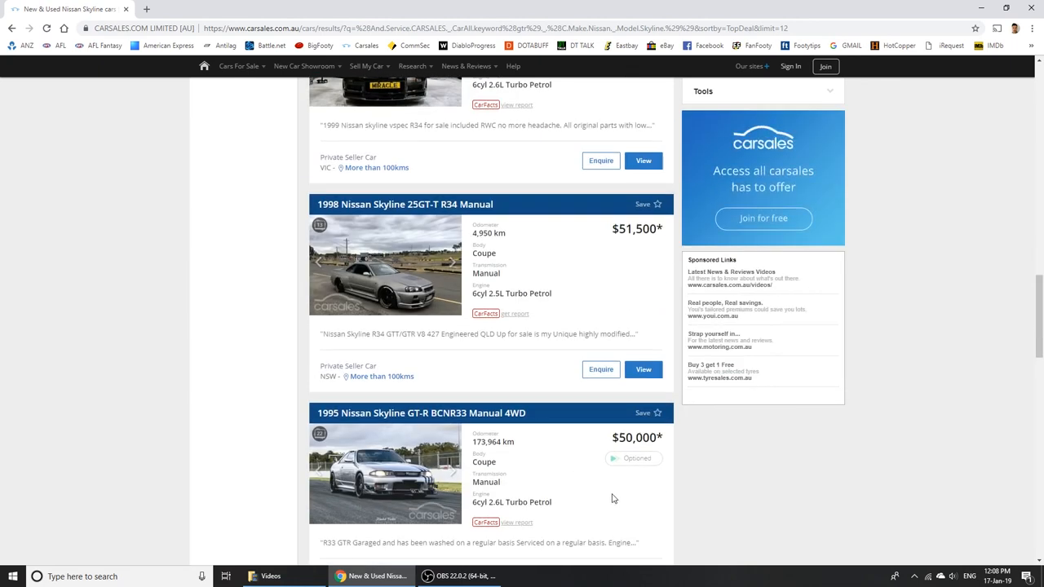
pyautogui.scroll(-3)
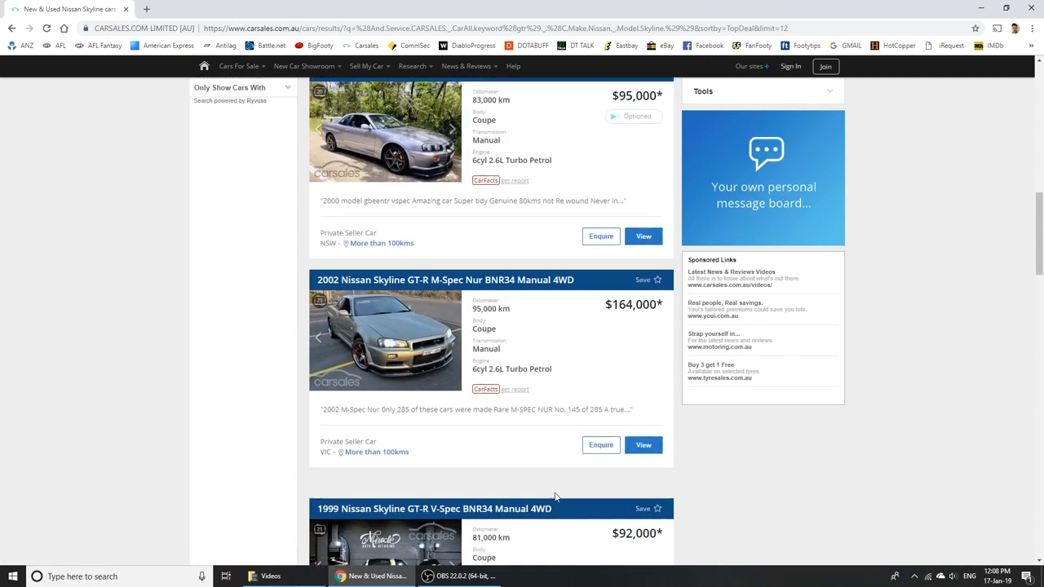
pyautogui.scroll(-3)
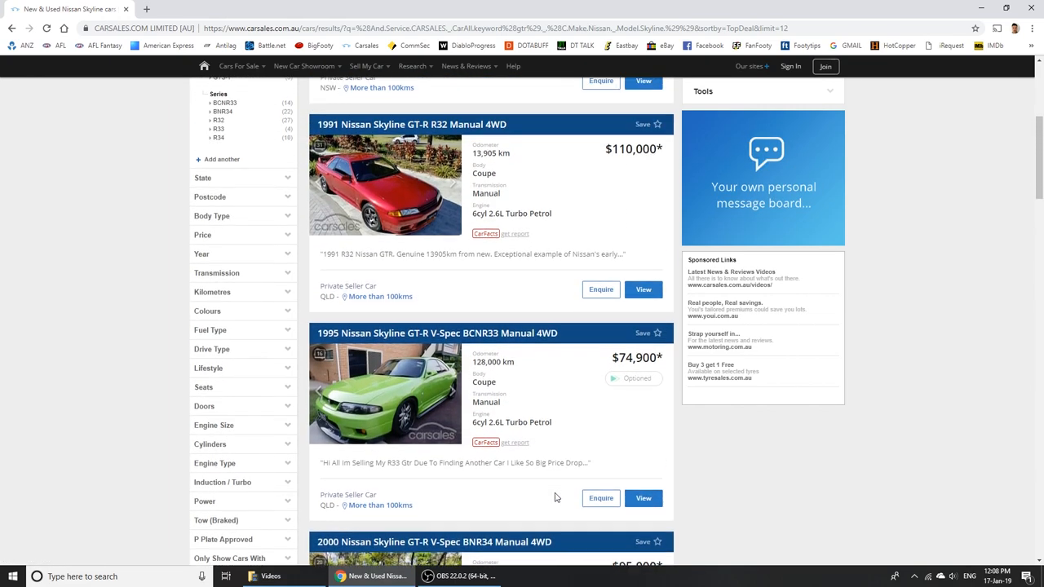
pyautogui.scroll(-3)
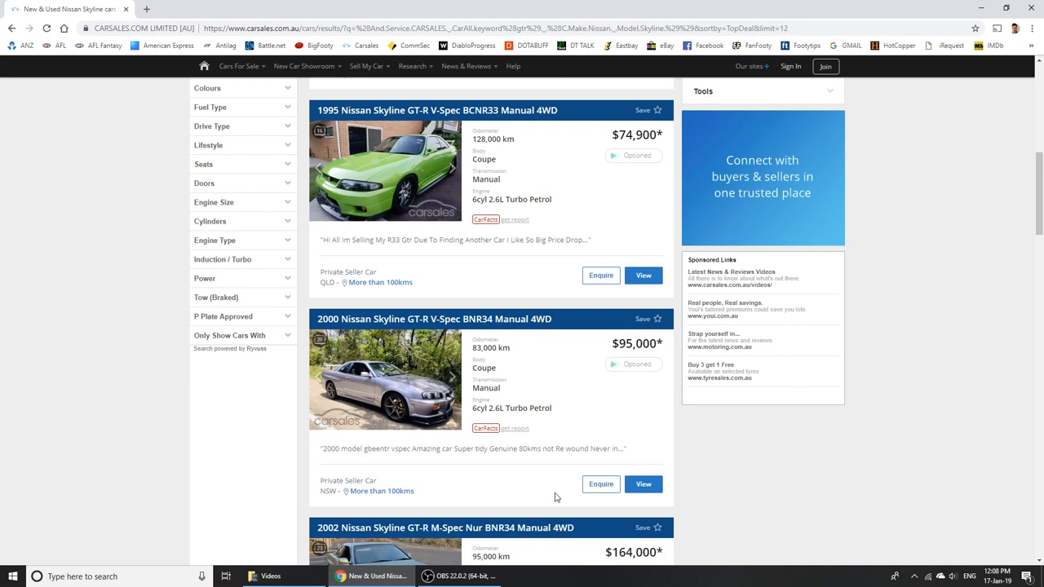
pyautogui.moveTo(614, 401)
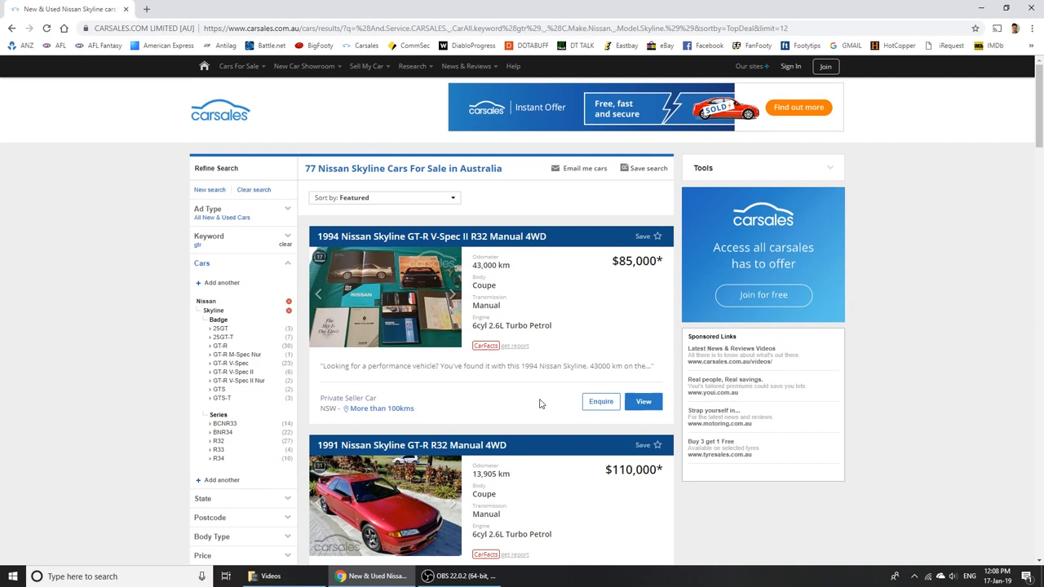
pyautogui.scroll(-3)
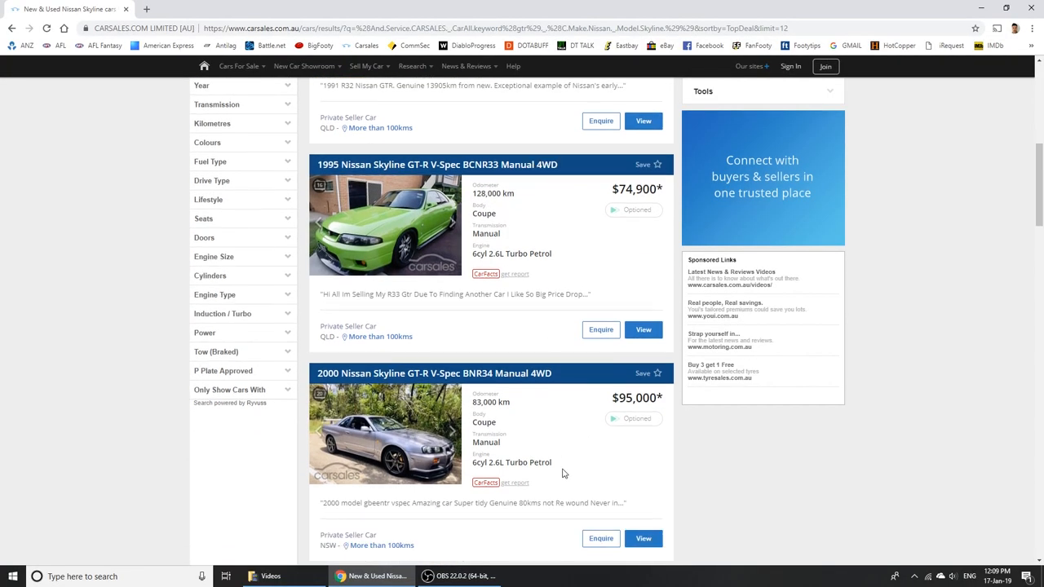
pyautogui.moveTo(563, 449)
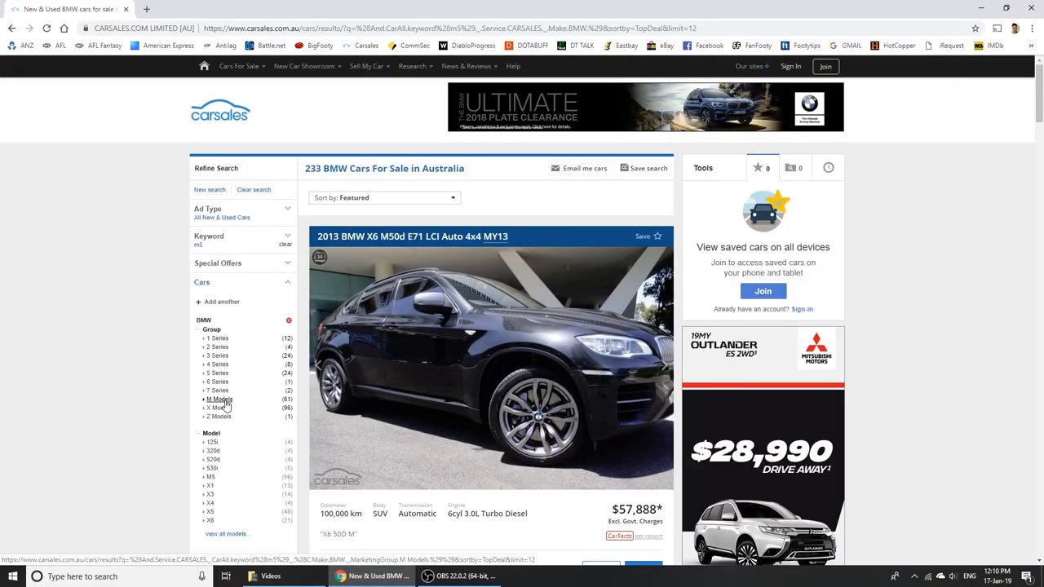
# - Limit the BMW results to M Models and scroll through the M5 listings
pyautogui.click(218, 399)
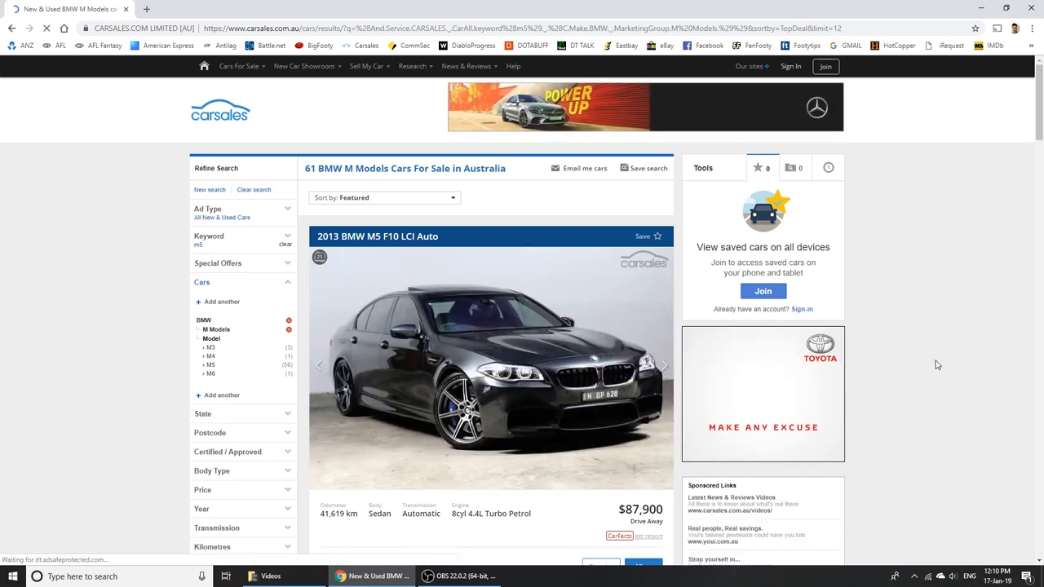
pyautogui.scroll(-3)
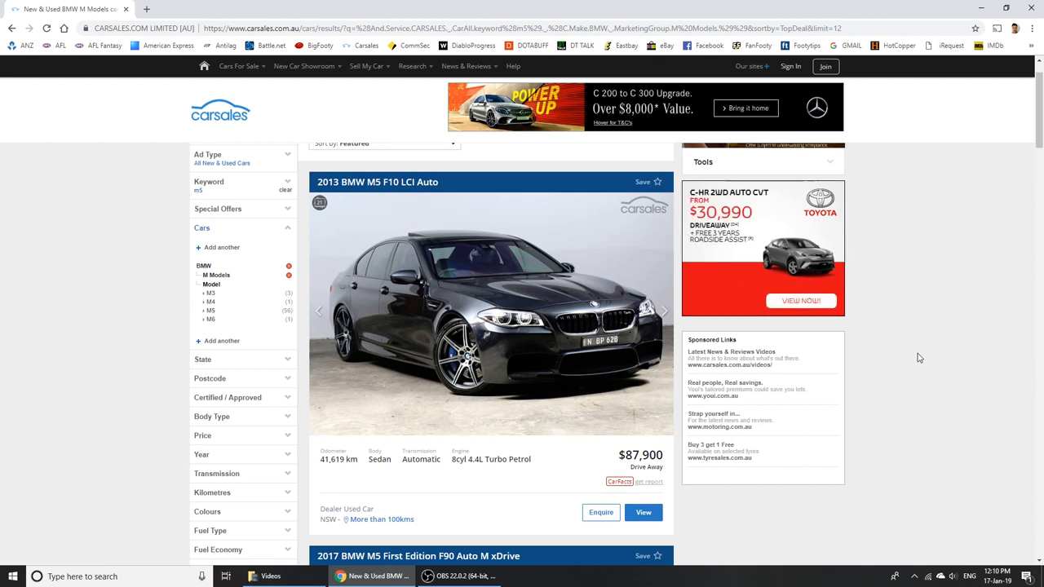
pyautogui.scroll(-3)
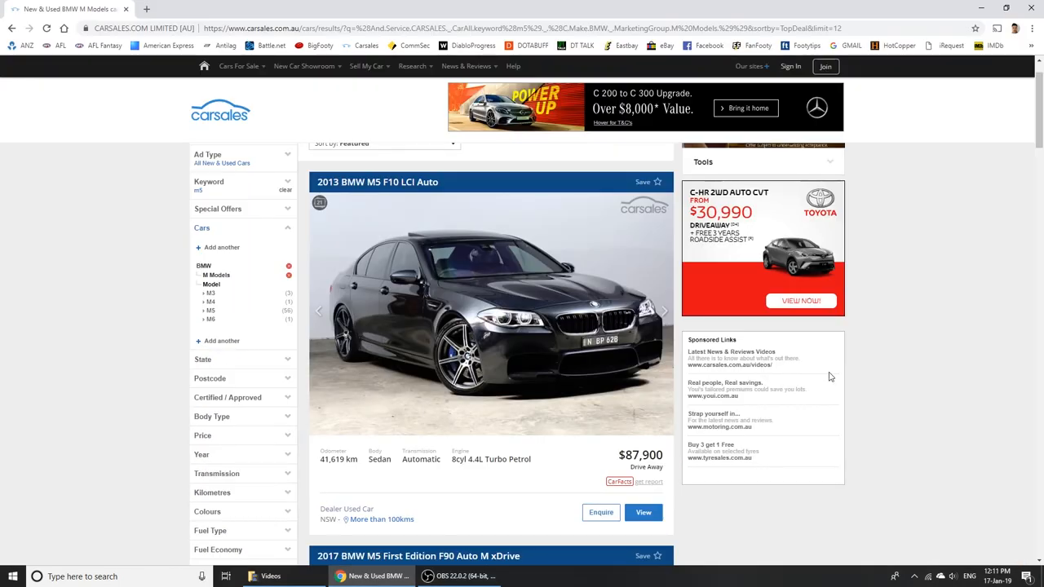
pyautogui.scroll(-3)
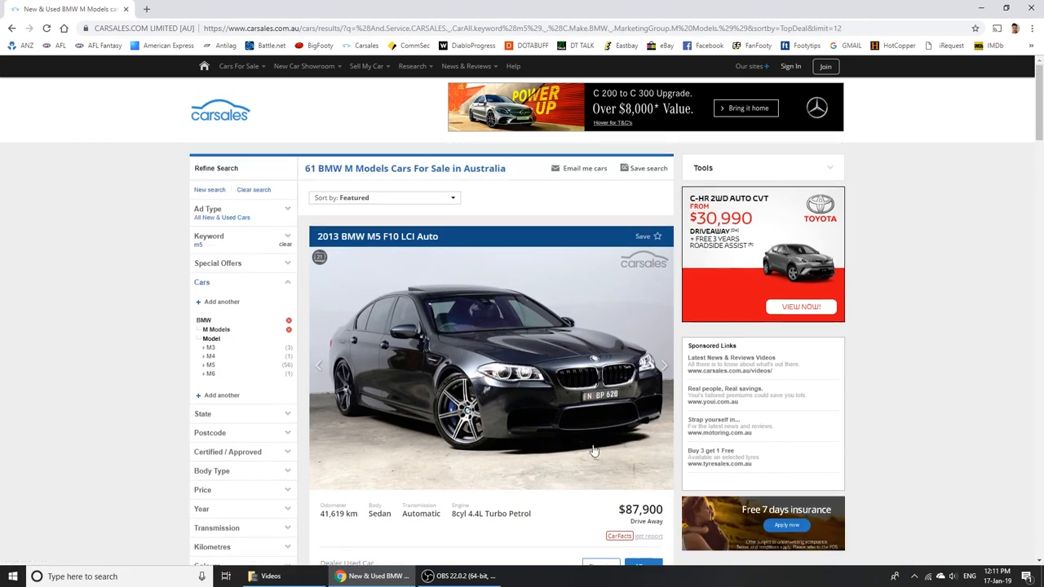
pyautogui.scroll(-3)
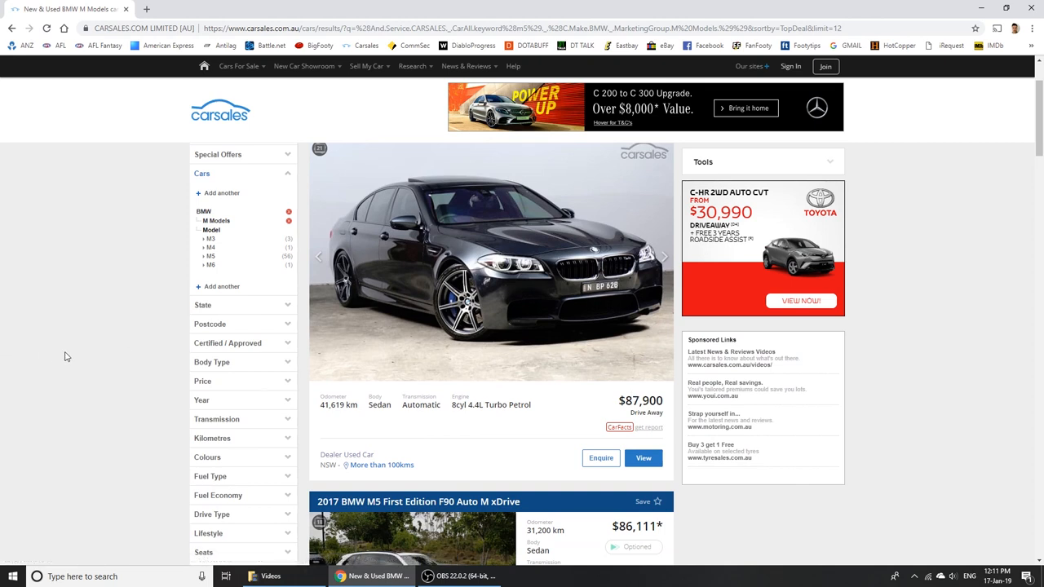
pyautogui.moveTo(567, 312)
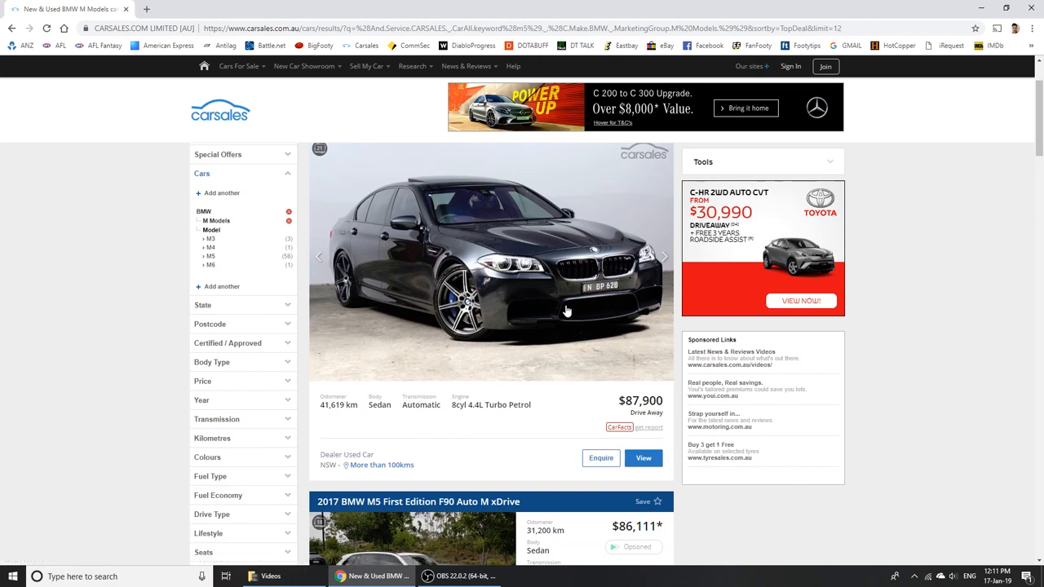
pyautogui.moveTo(610, 414)
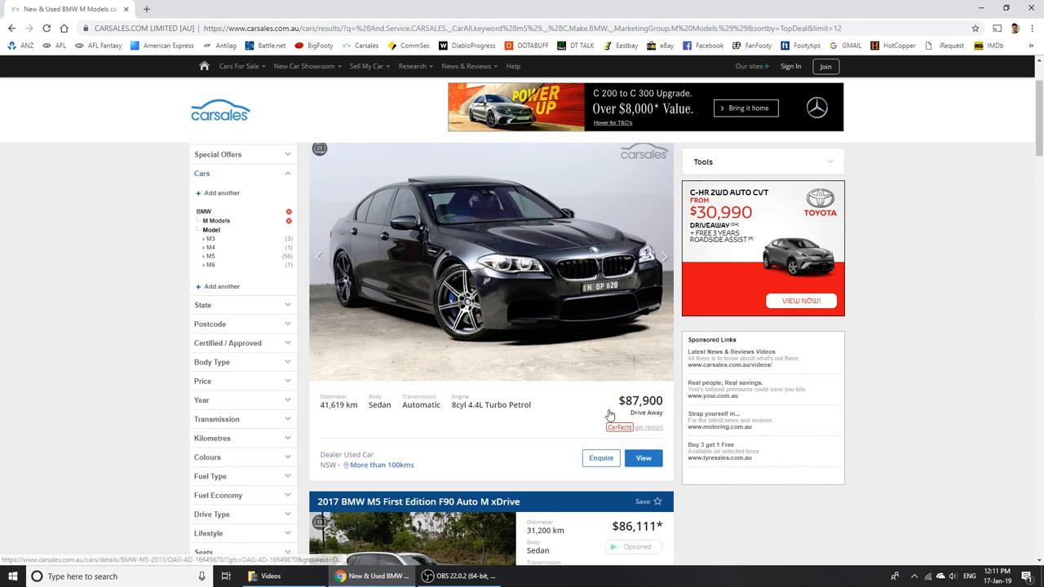
pyautogui.moveTo(608, 414)
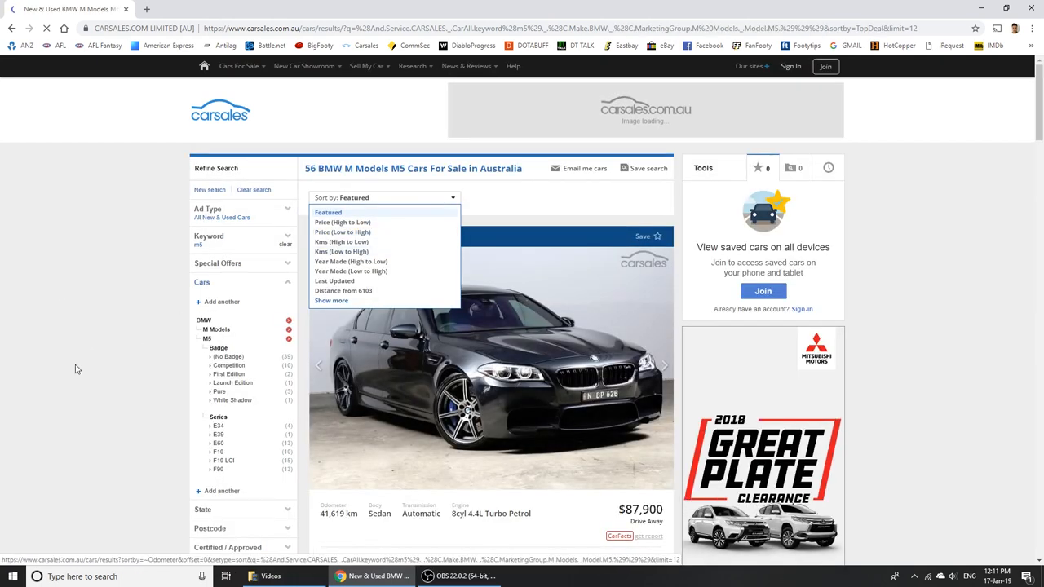
# - Sort the M5 E60 listings cheapest first and cap the odometer at 150,000 km
pyautogui.click(342, 231)
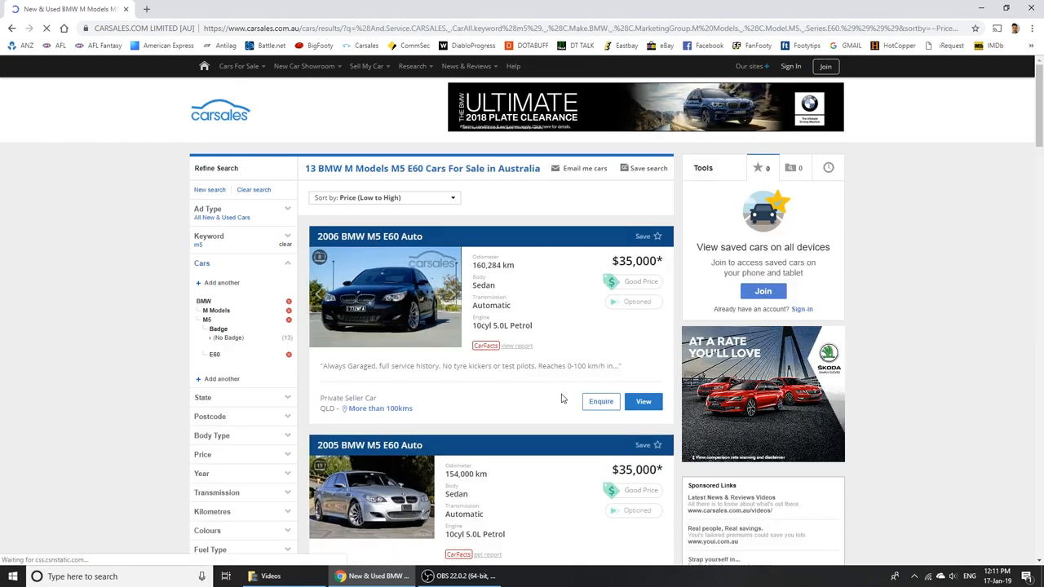
pyautogui.scroll(-3)
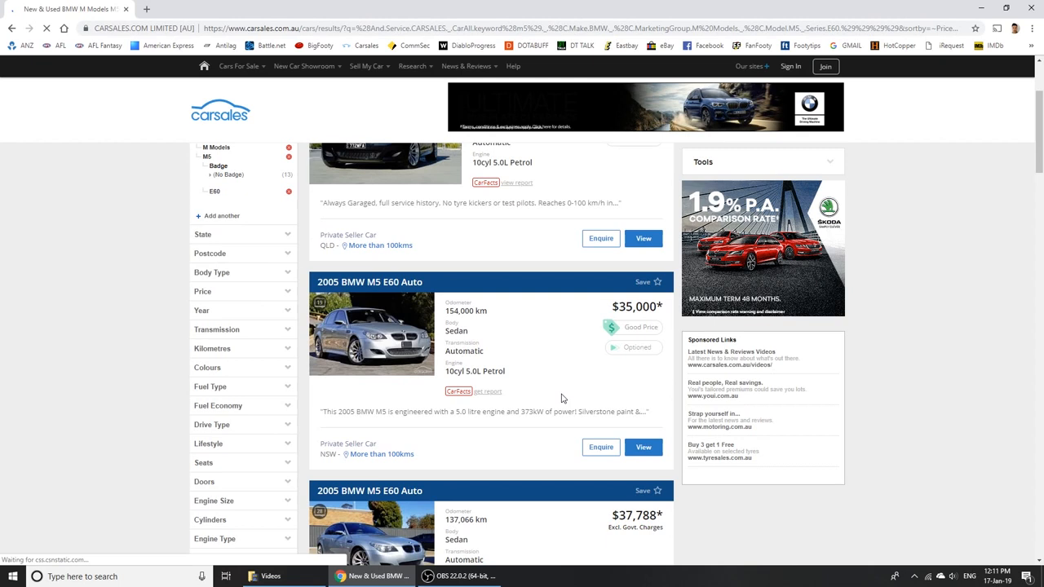
pyautogui.scroll(-3)
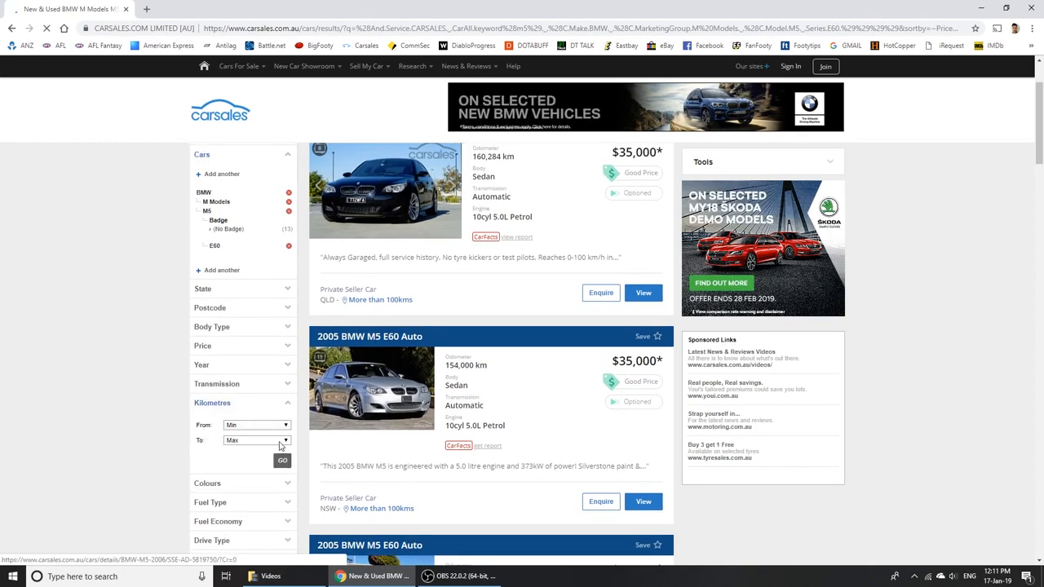
pyautogui.click(256, 440)
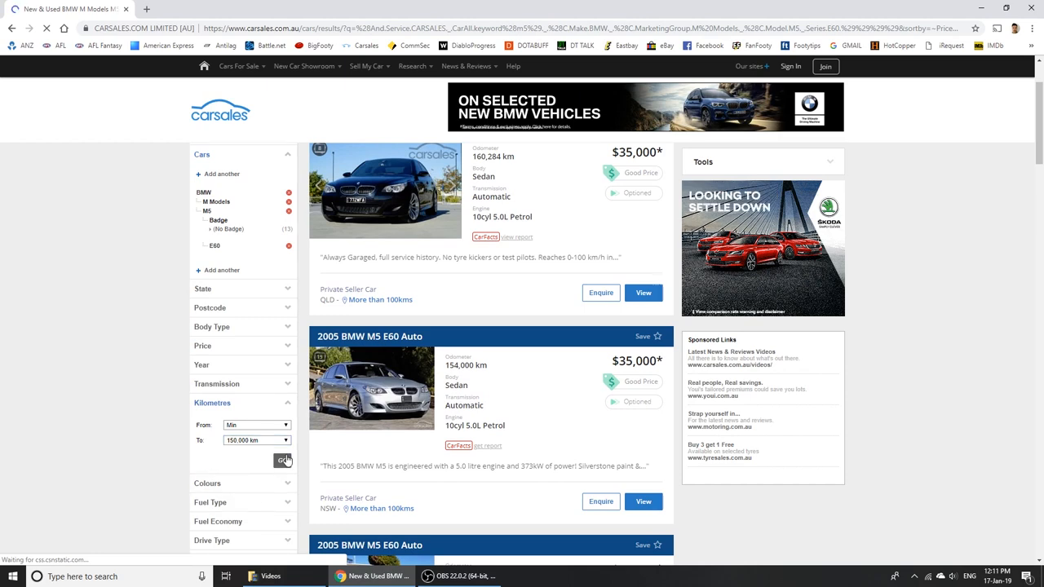
pyautogui.click(283, 461)
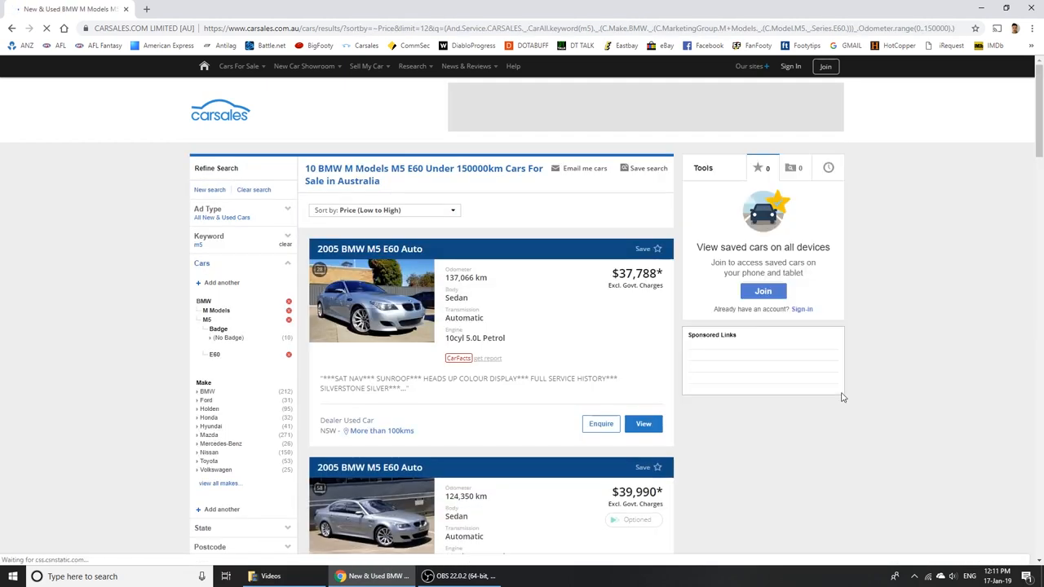
# - Look through the 10 remaining M5 E60 listings from $37,788, then open a new tab
pyautogui.scroll(-3)
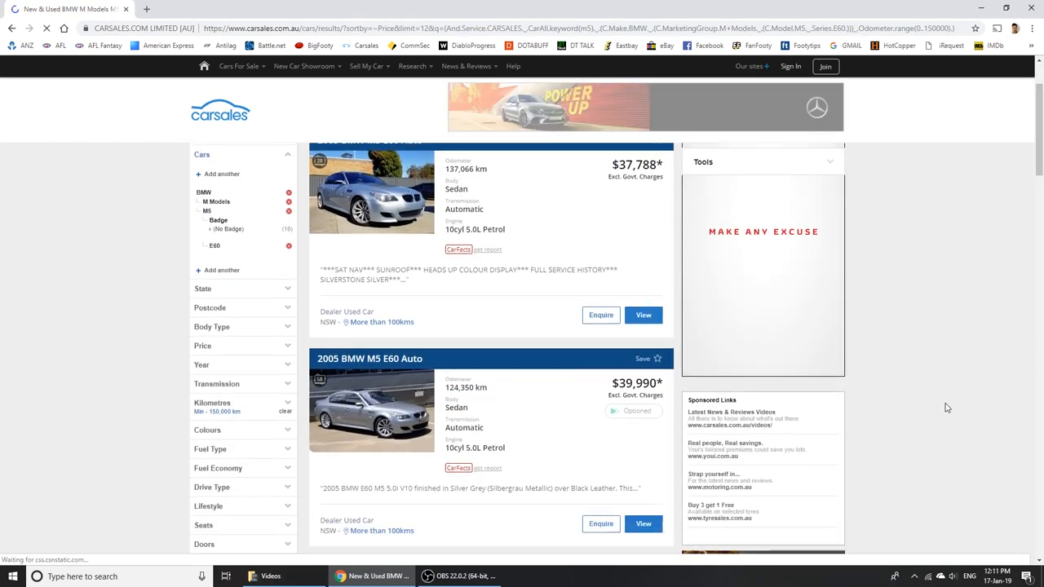
pyautogui.scroll(-3)
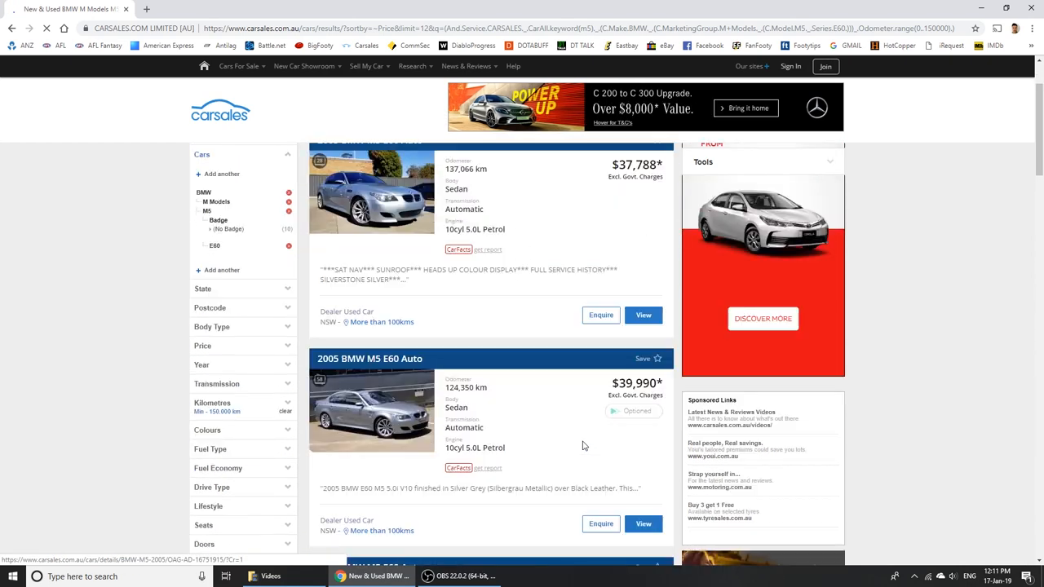
pyautogui.scroll(-3)
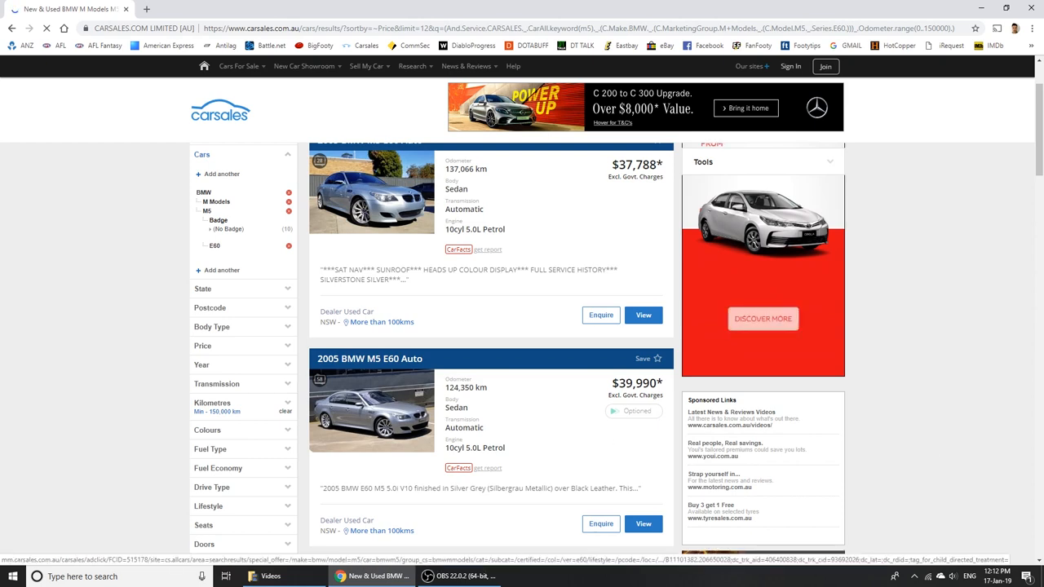
pyautogui.scroll(-3)
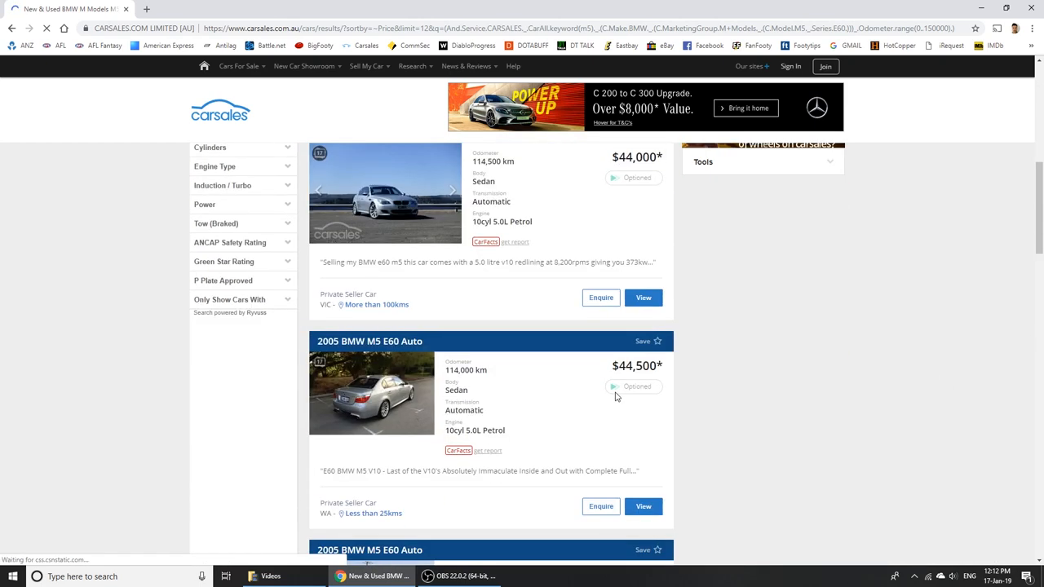
pyautogui.scroll(-3)
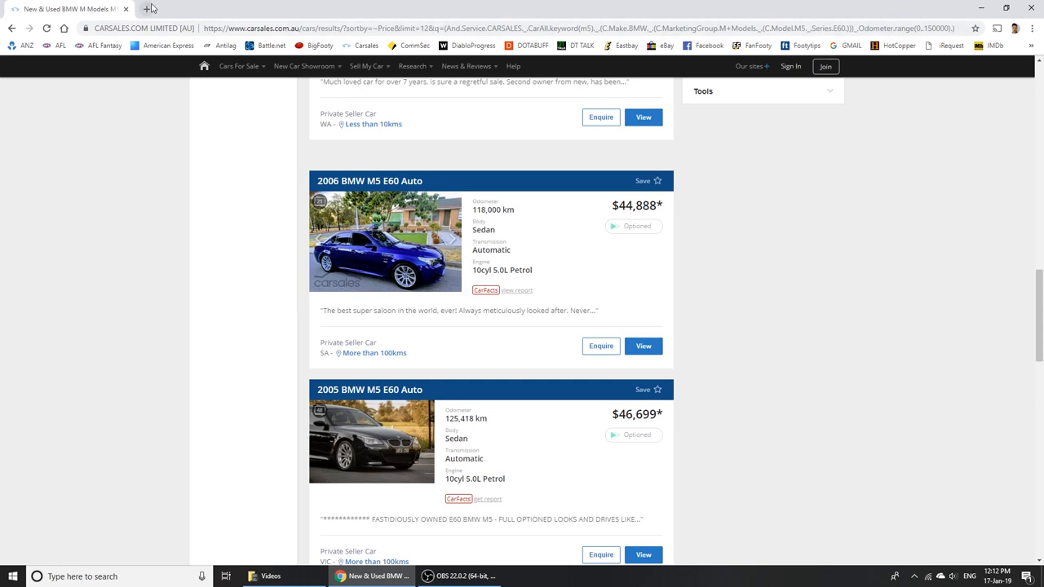
pyautogui.click(146, 9)
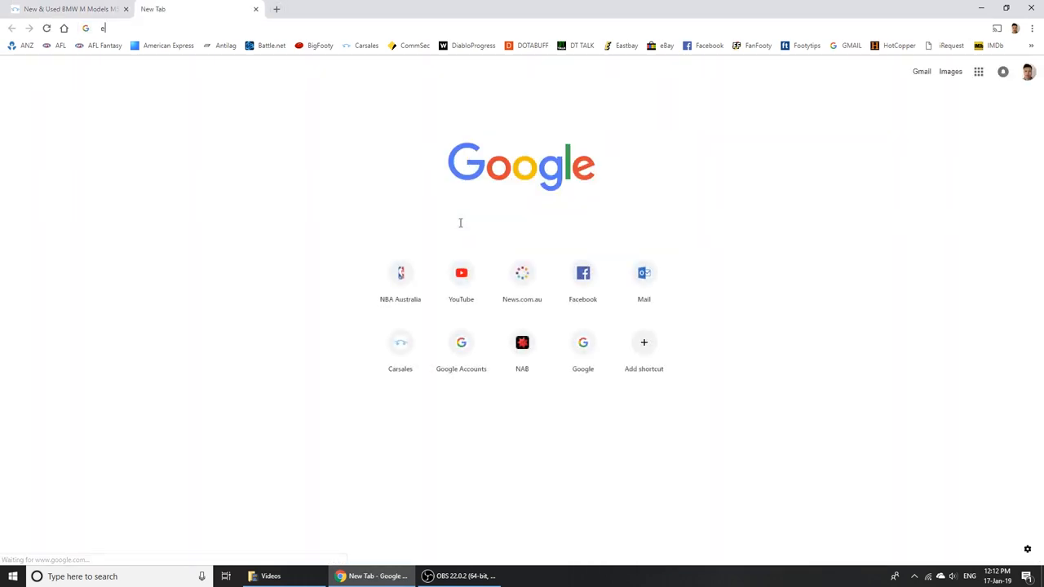
# - Google 'e60 m5 manual', read the PistonHeads thread, then close that tab
pyautogui.write('e60 m5 manual')
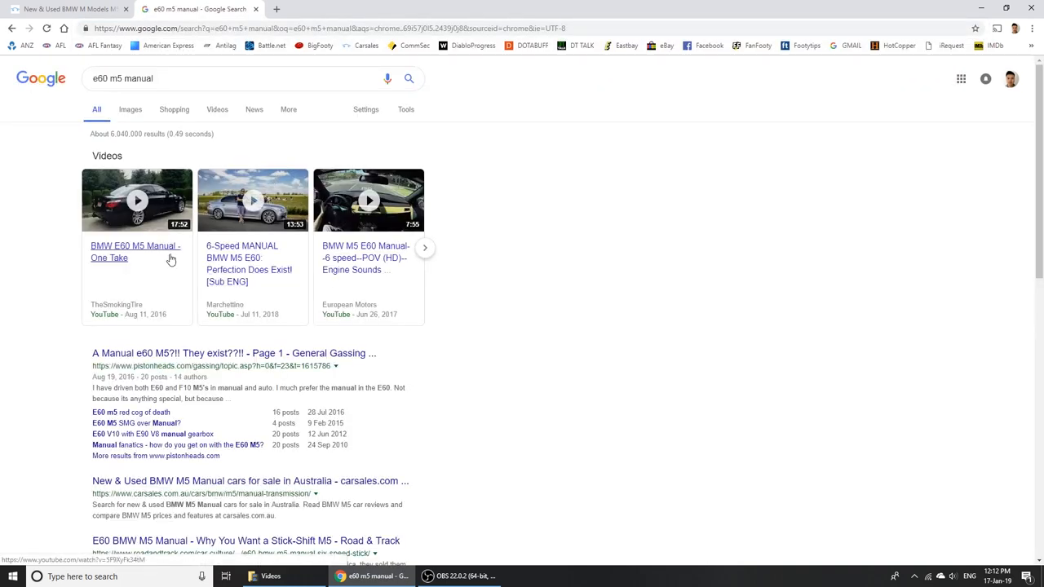
pyautogui.click(234, 353)
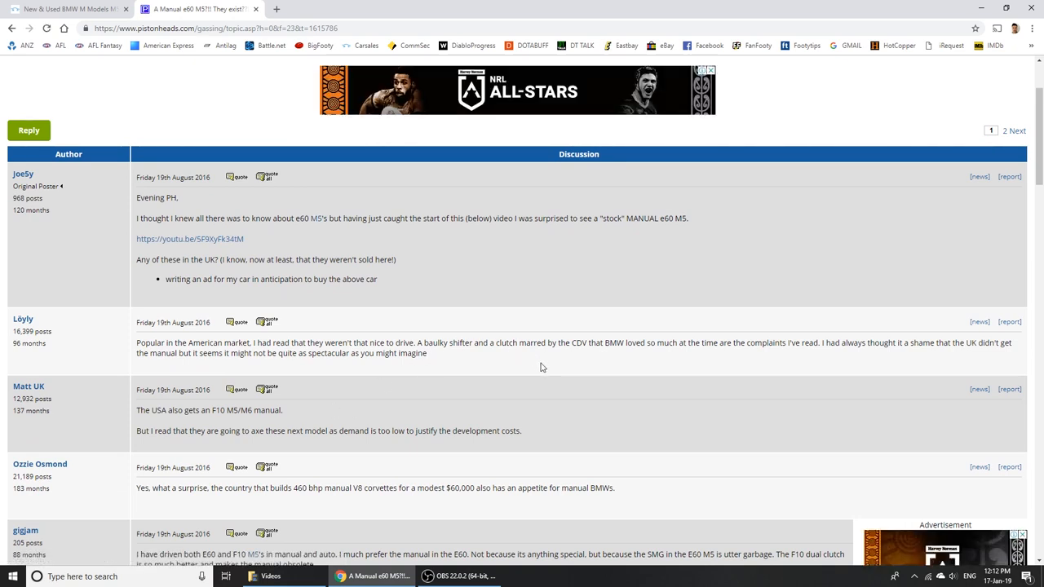
pyautogui.click(189, 238)
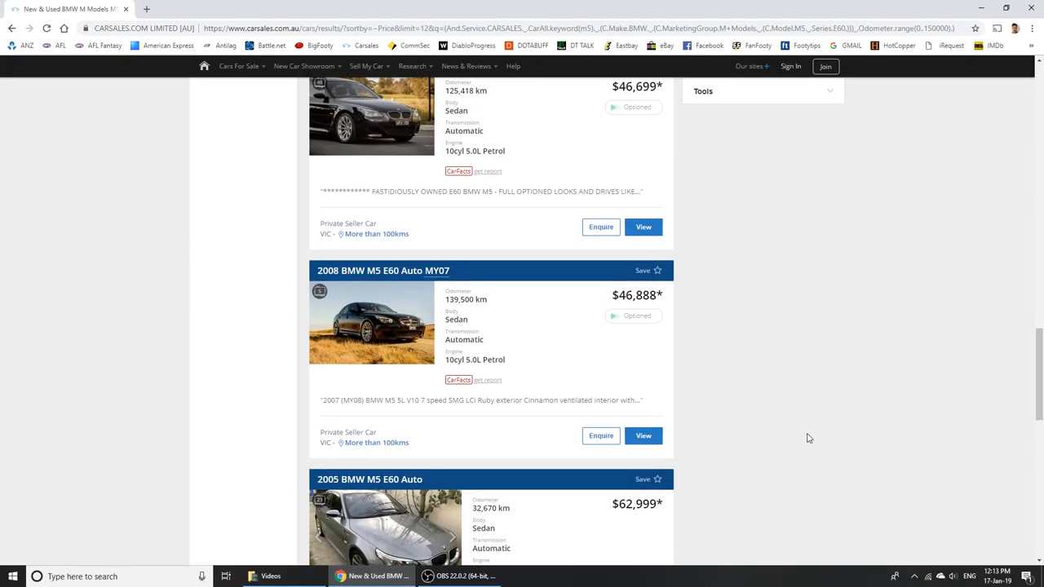
# - Scroll through the cheapest-first M3 results, led by a 2003 M3 E46 at $23,900
pyautogui.scroll(-3)
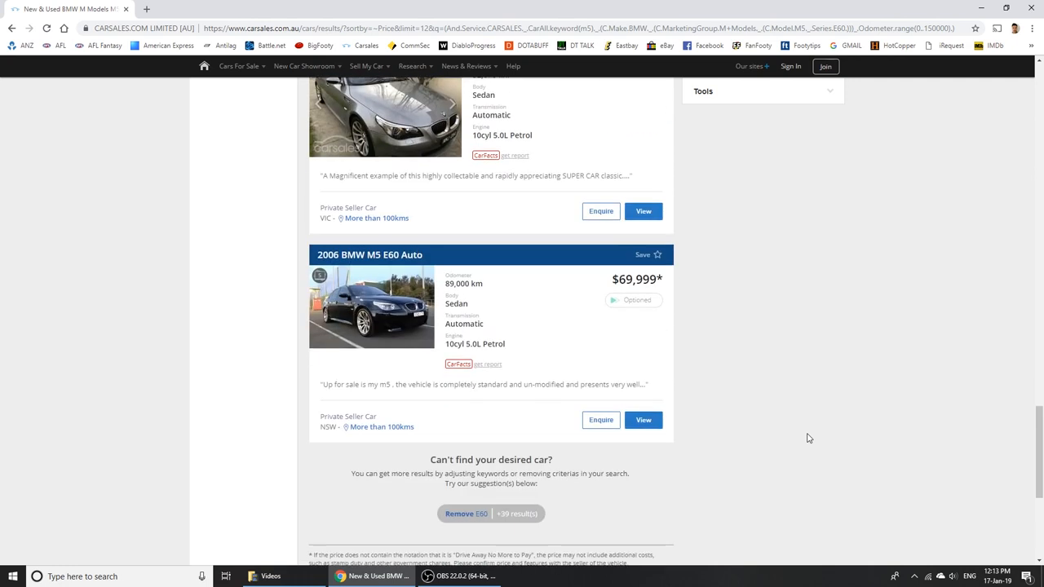
pyautogui.moveTo(806, 406)
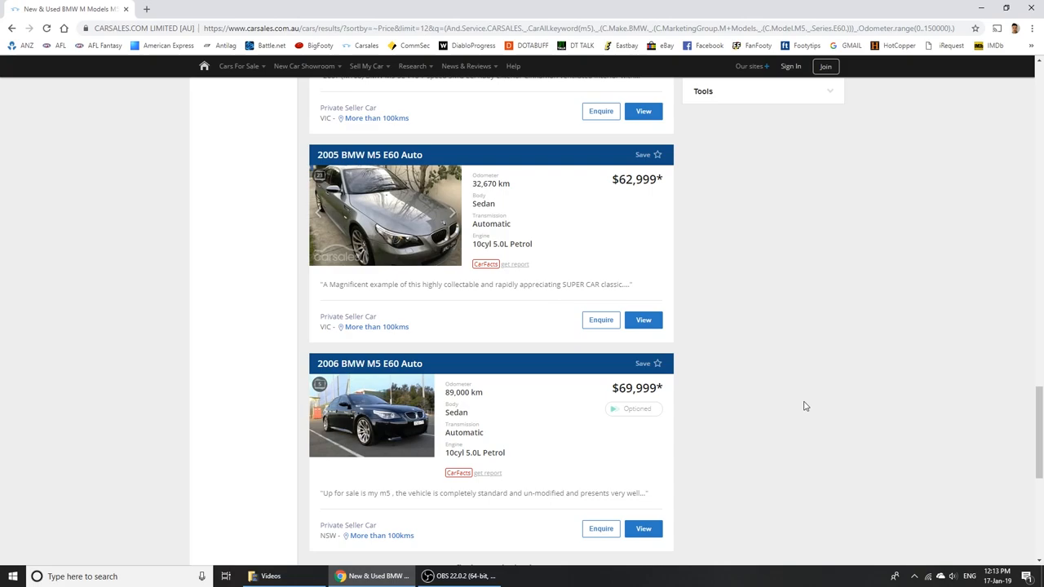
pyautogui.scroll(-3)
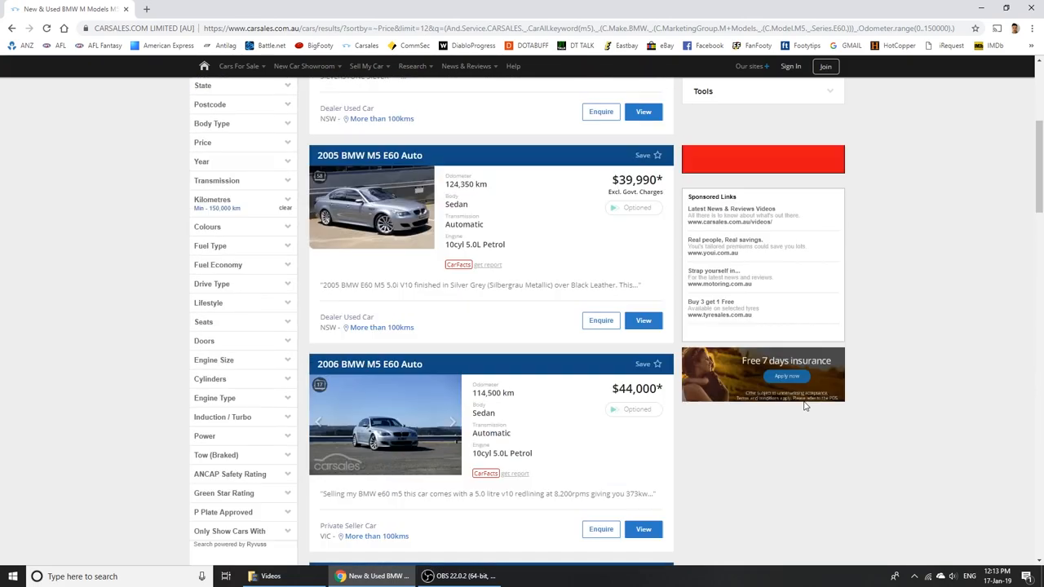
pyautogui.scroll(3)
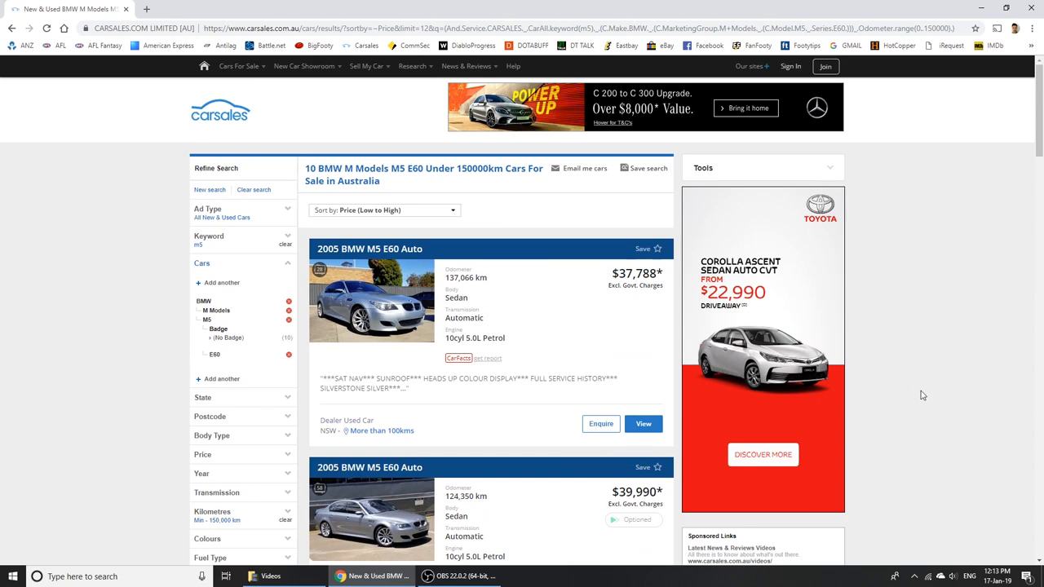
pyautogui.scroll(-3)
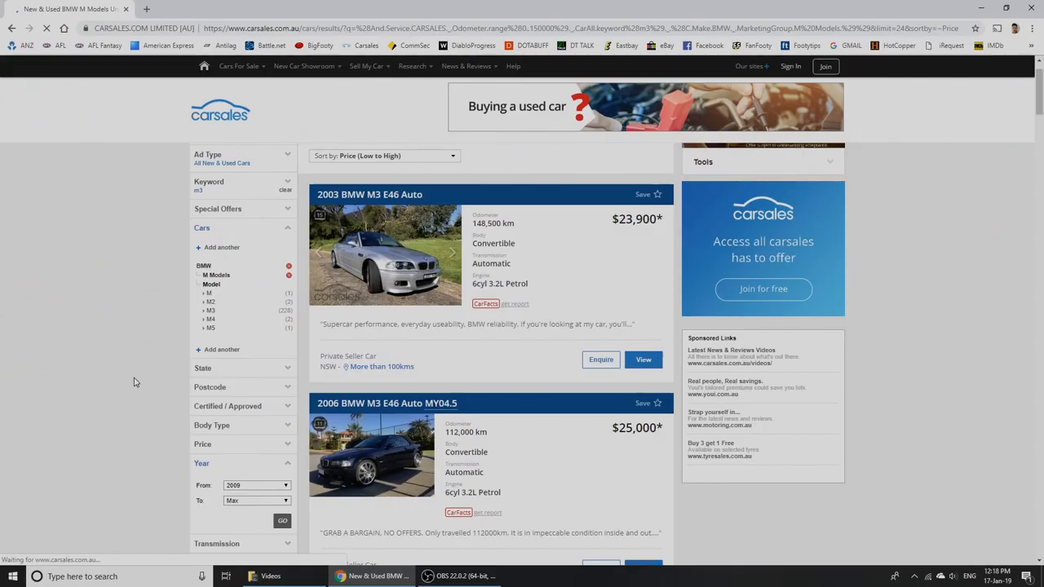
# - Apply the 2009-onwards year filter and view photos of the 2010 M3 E90 at $41,989
pyautogui.click(282, 520)
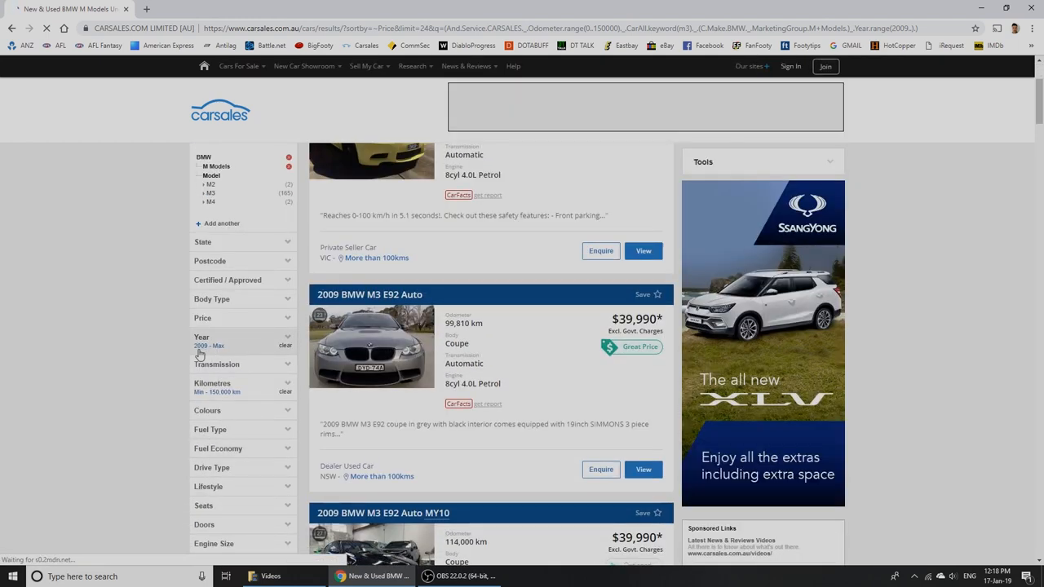
pyautogui.scroll(-3)
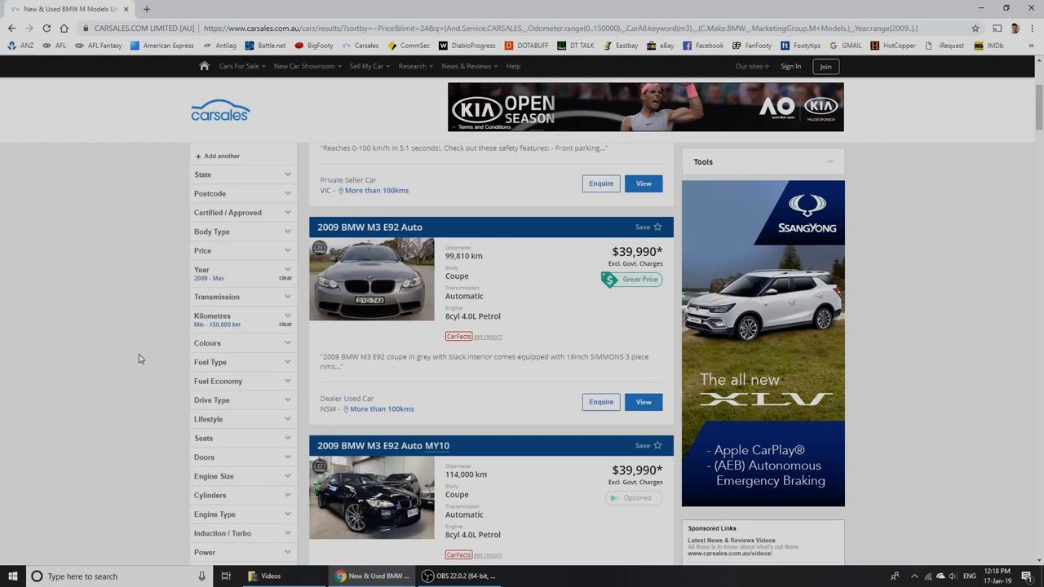
pyautogui.scroll(-3)
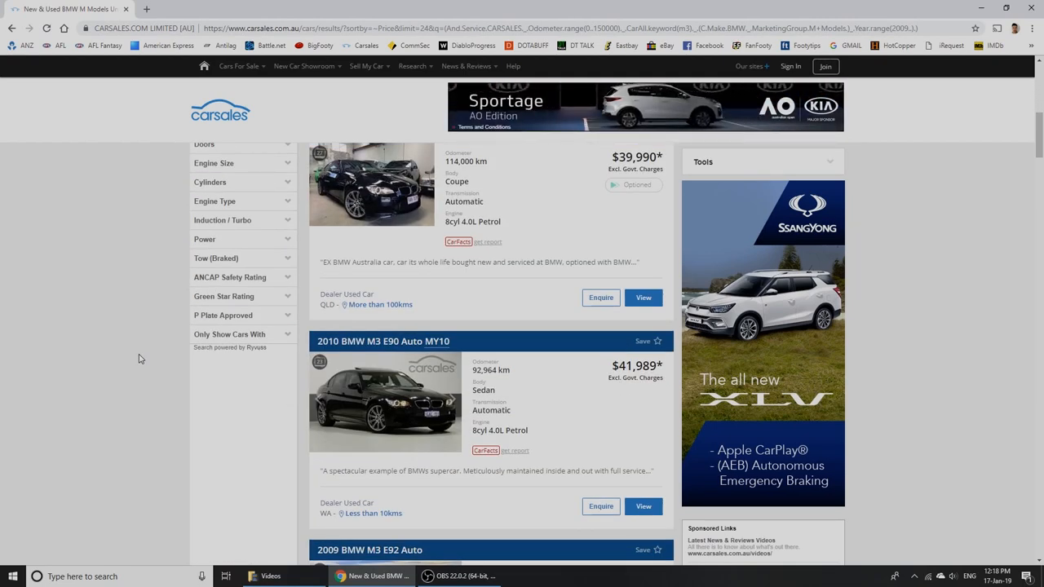
pyautogui.scroll(-3)
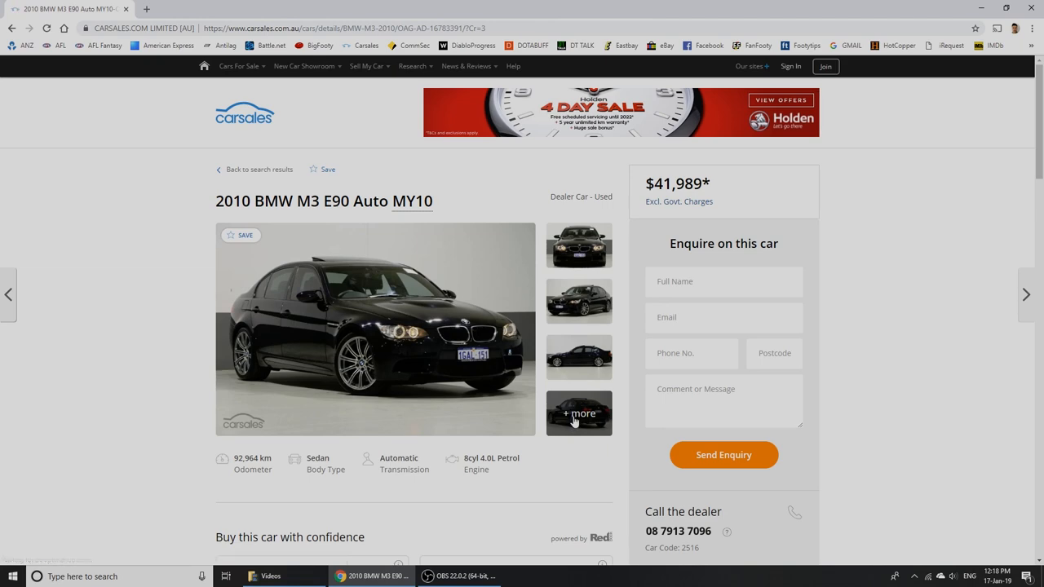
pyautogui.click(579, 413)
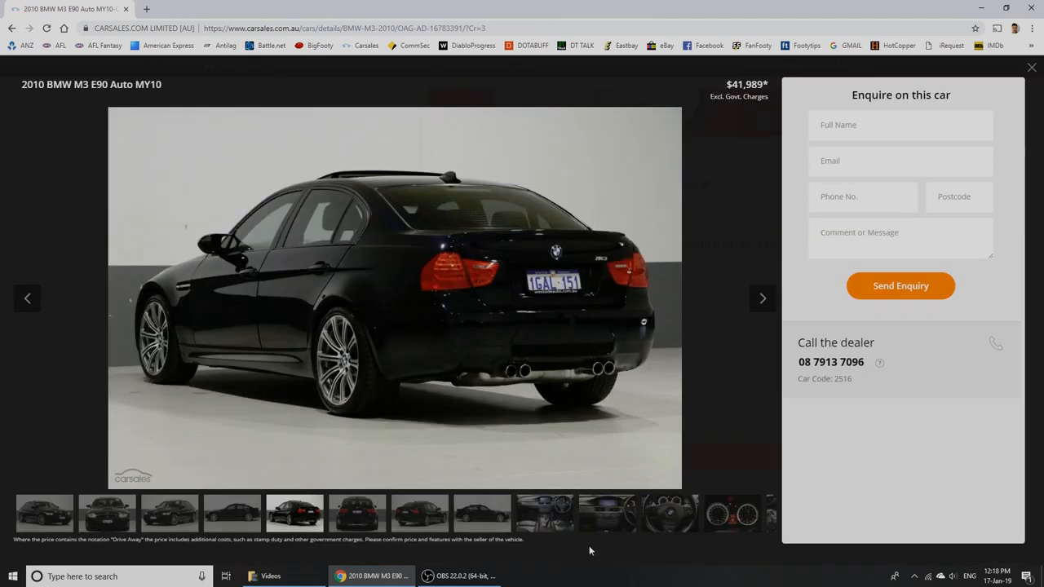
pyautogui.click(762, 298)
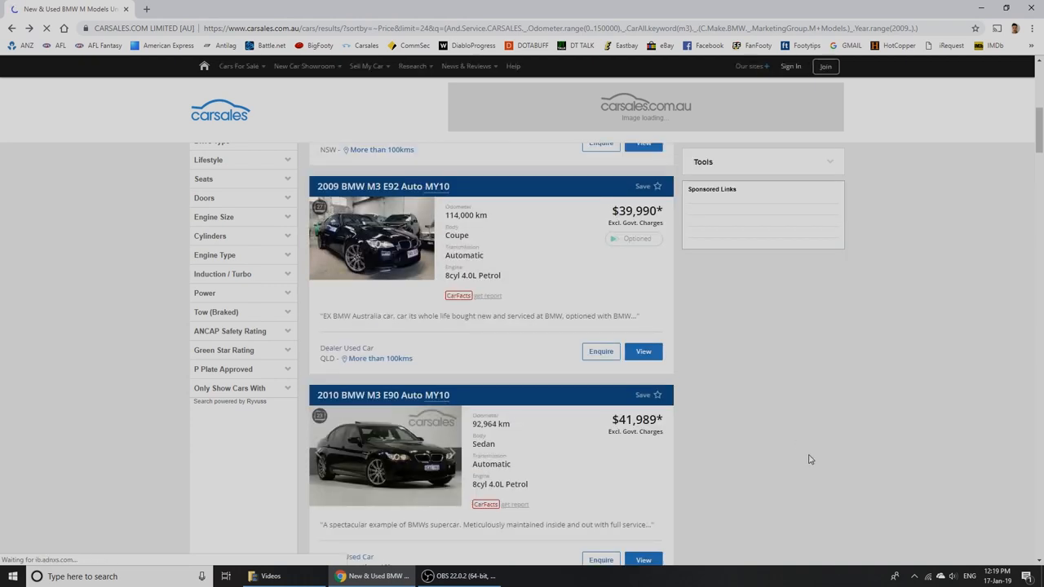
pyautogui.scroll(3)
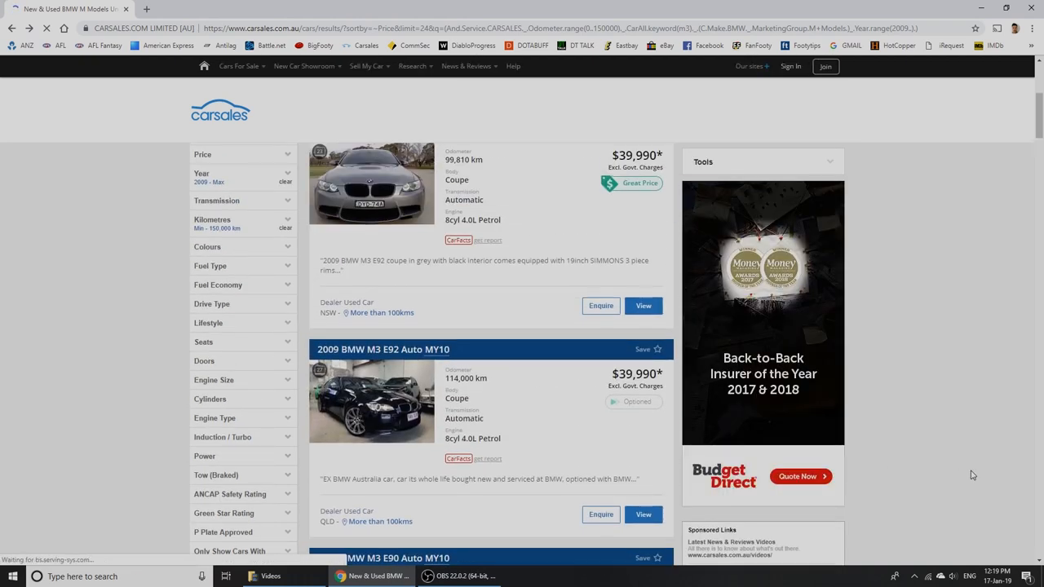
pyautogui.scroll(-3)
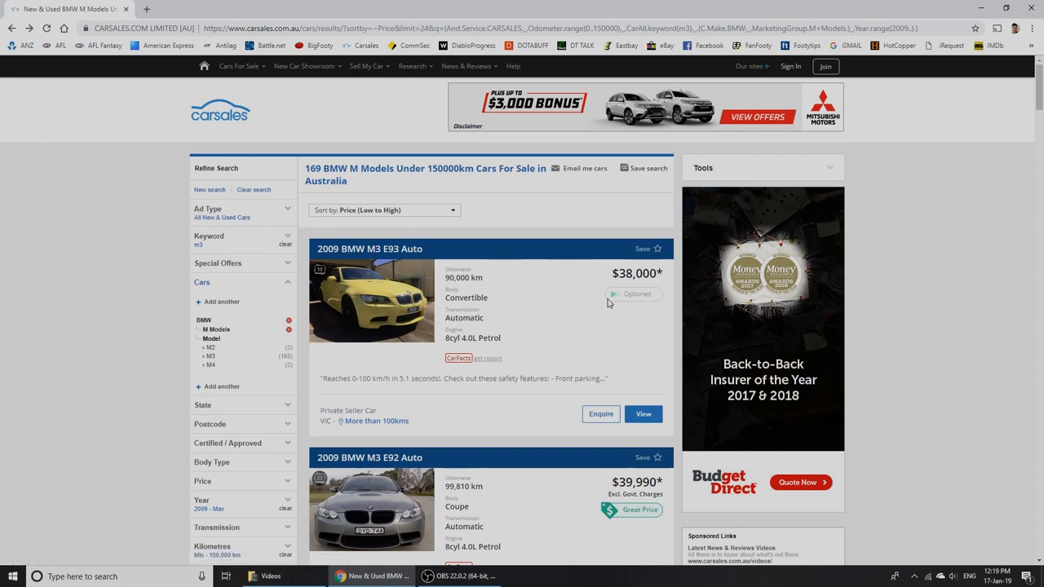
pyautogui.moveTo(567, 369)
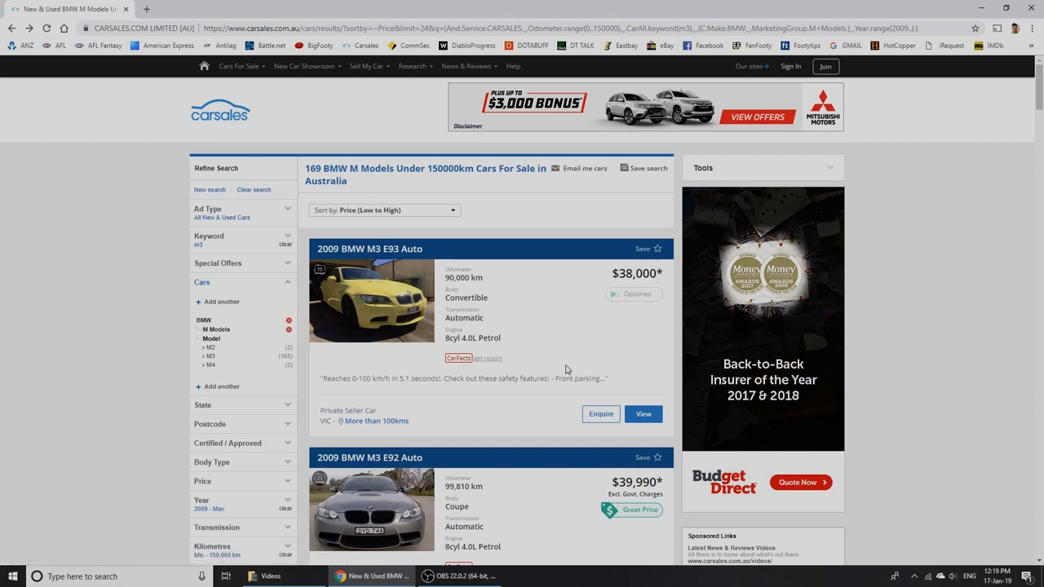
pyautogui.scroll(-3)
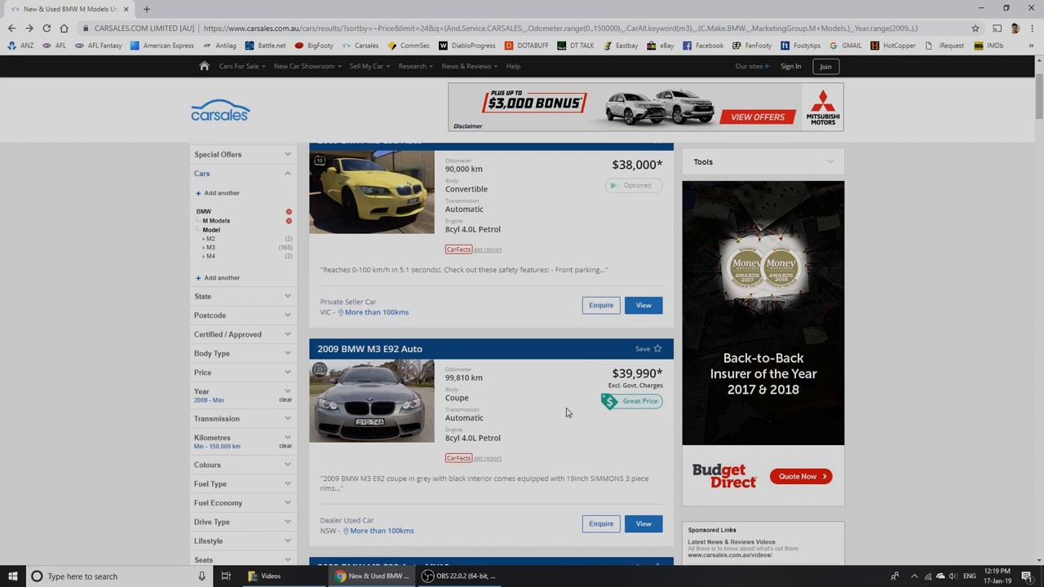
pyautogui.scroll(-3)
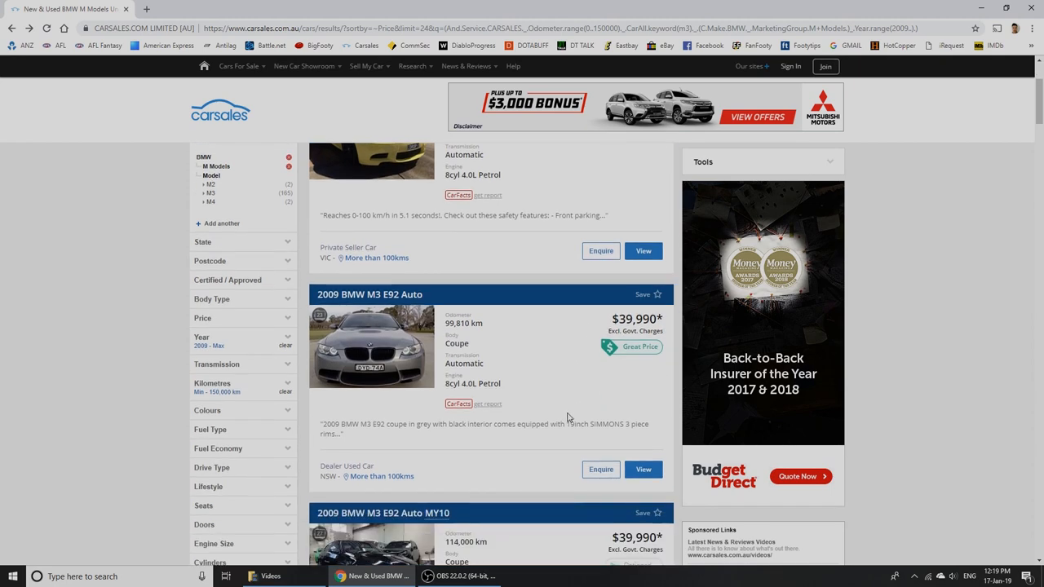
pyautogui.scroll(-3)
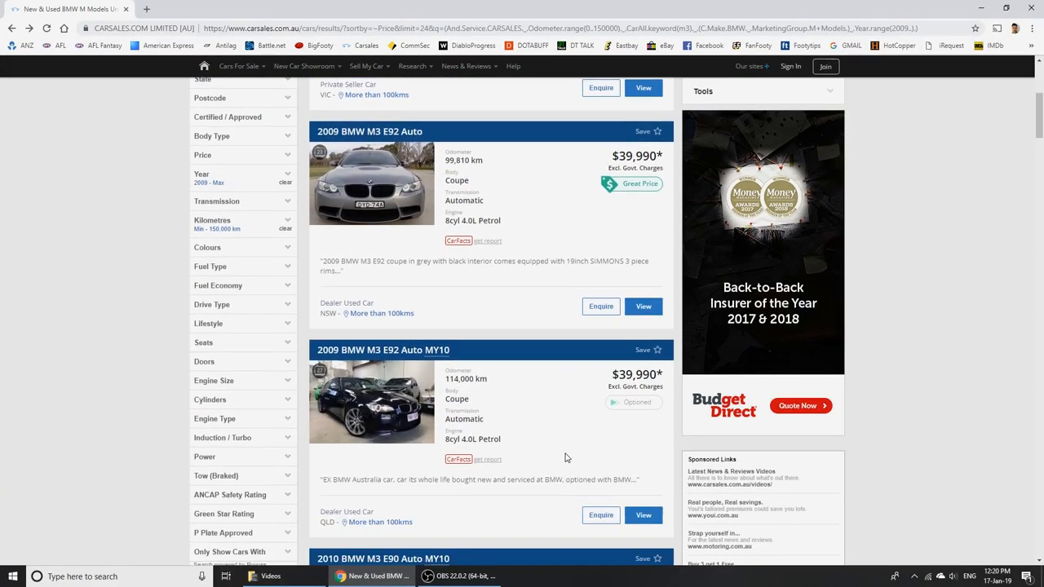
pyautogui.scroll(-3)
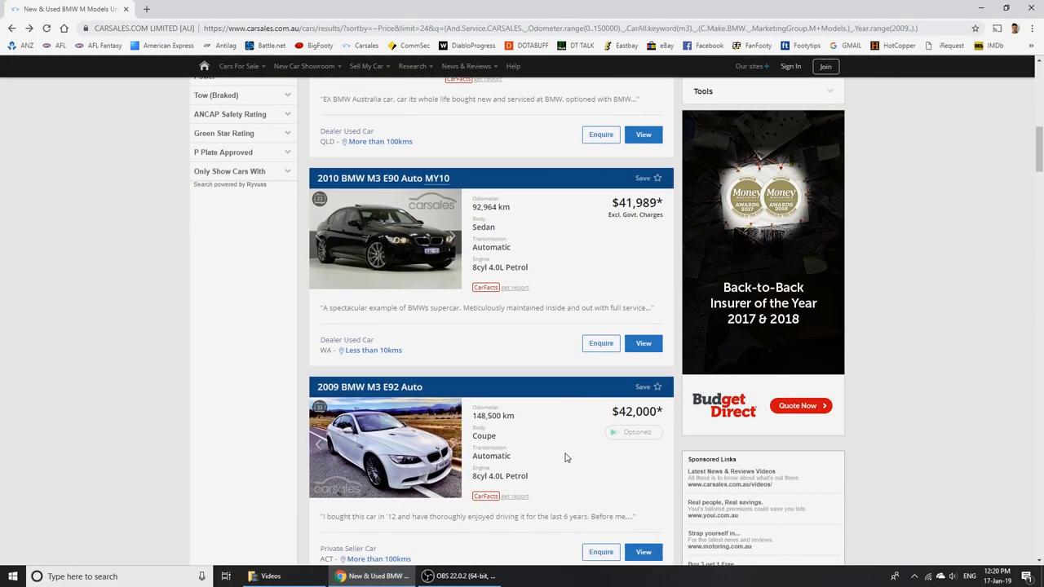
pyautogui.moveTo(338, 245)
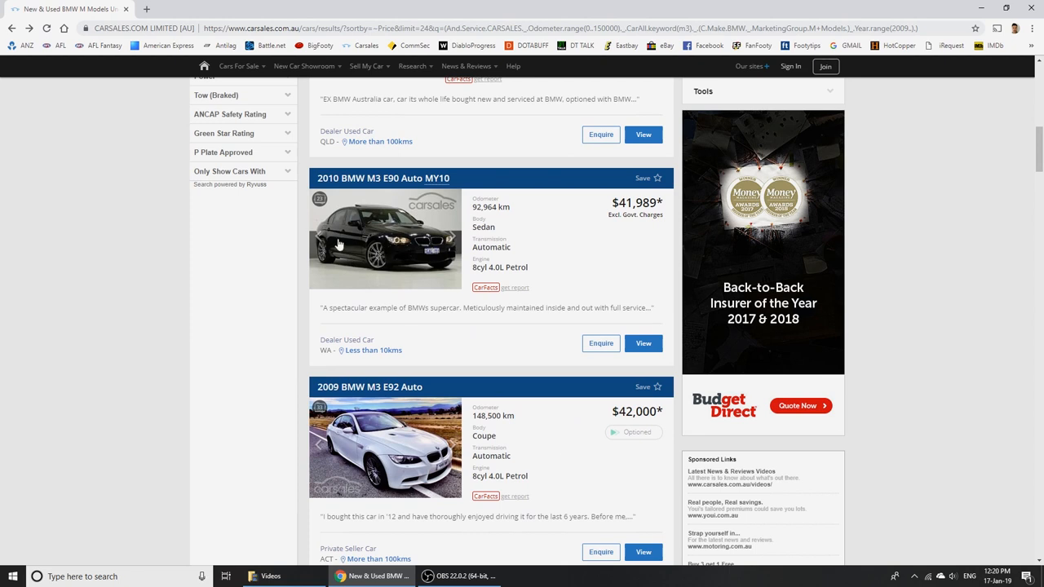
pyautogui.scroll(-3)
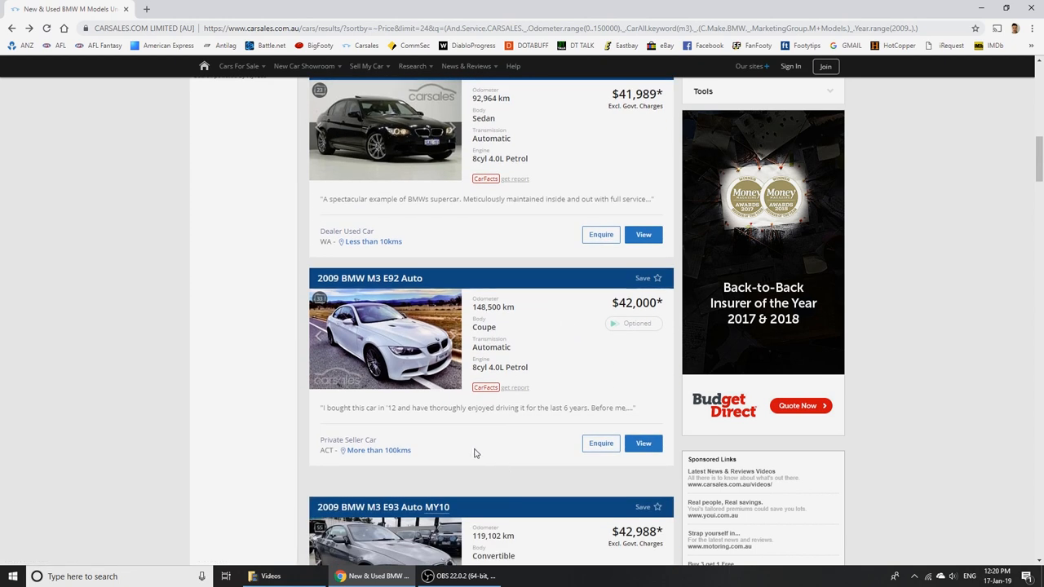
pyautogui.scroll(-3)
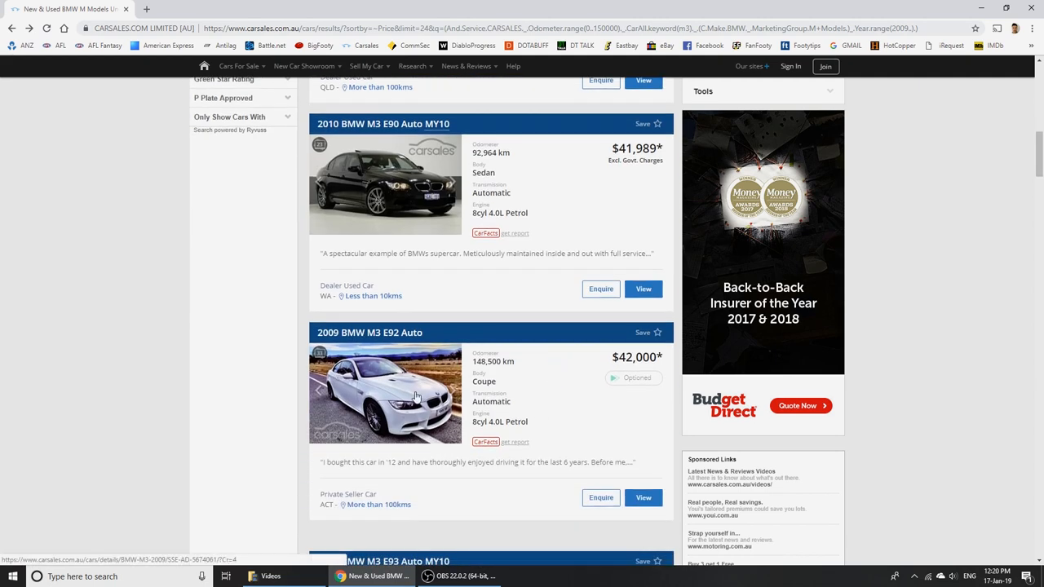
# - Open the white 2009 M3 E92 coupe listing at $42,000 and step through its photos
pyautogui.click(385, 394)
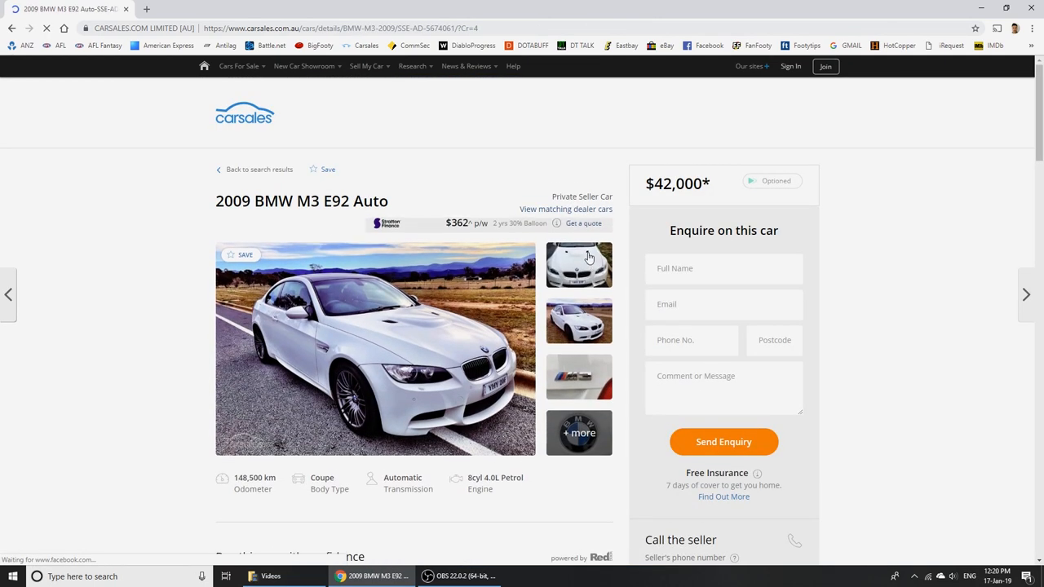
pyautogui.click(374, 348)
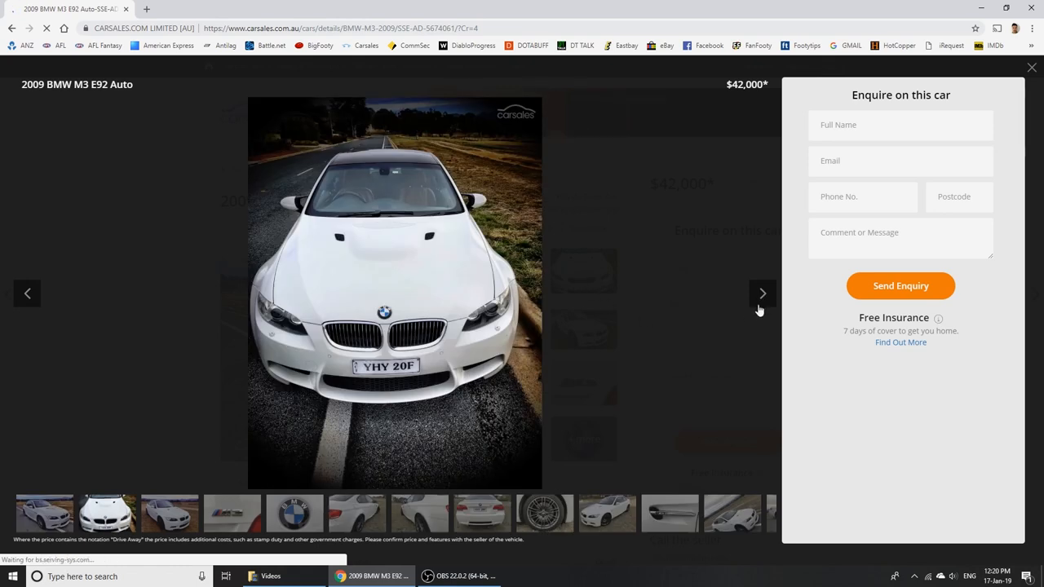
pyautogui.click(762, 294)
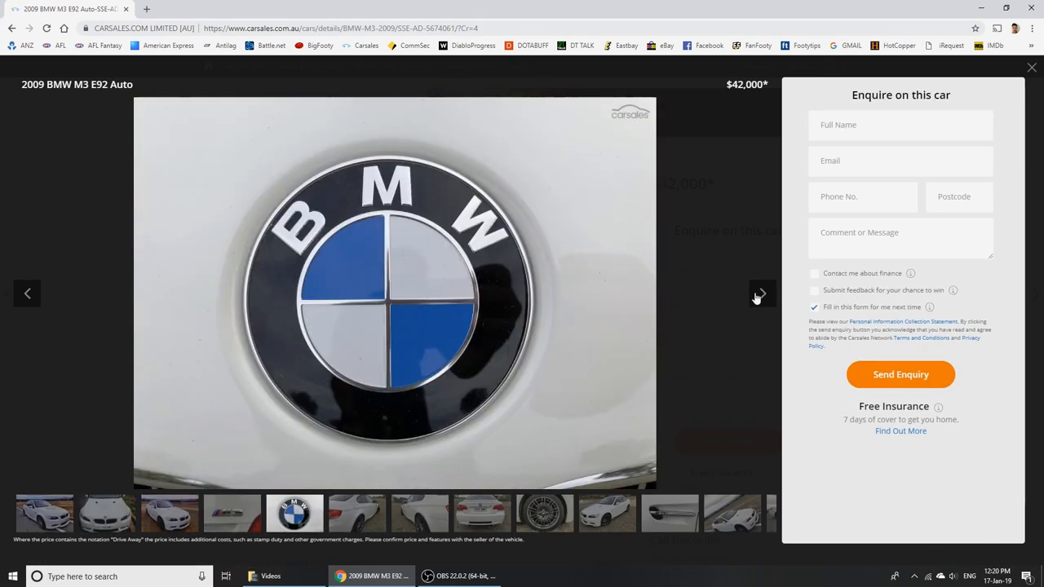
# - Move to the 2008 M3 E92 manual at $39,500 and browse its photos through to the interior
pyautogui.click(1031, 67)
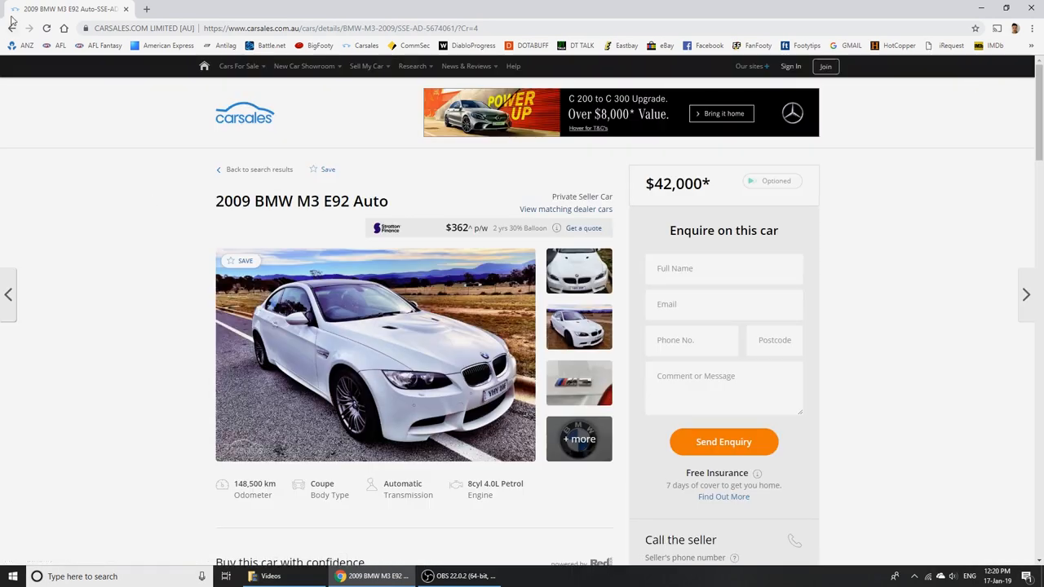
pyautogui.click(1026, 295)
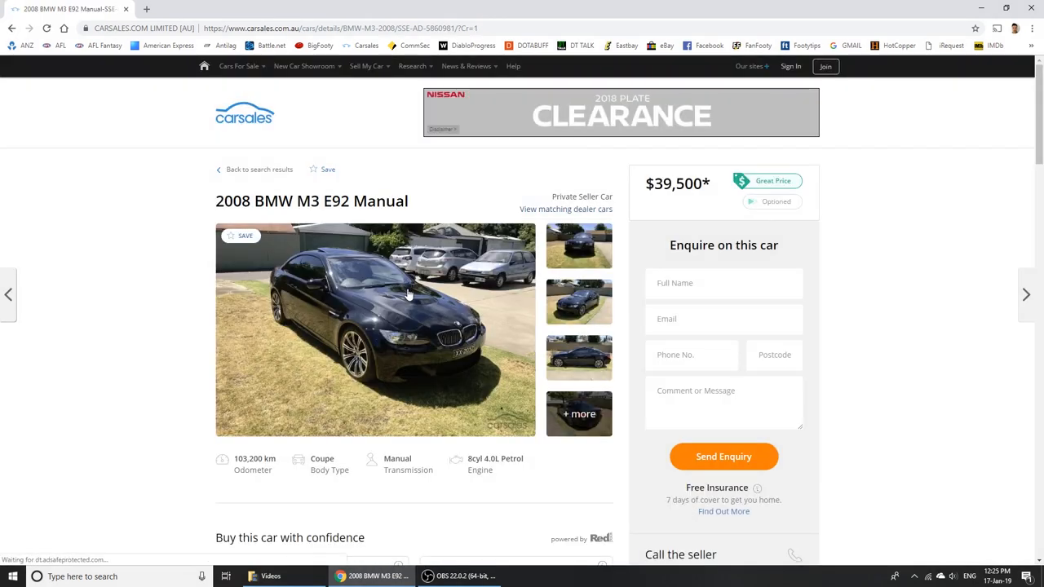
pyautogui.click(375, 330)
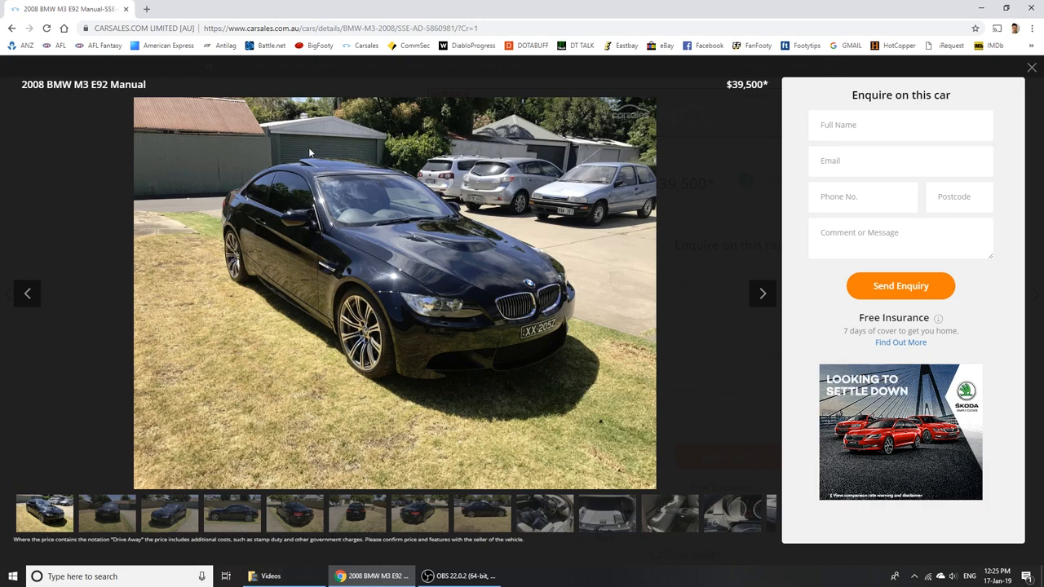
pyautogui.click(762, 294)
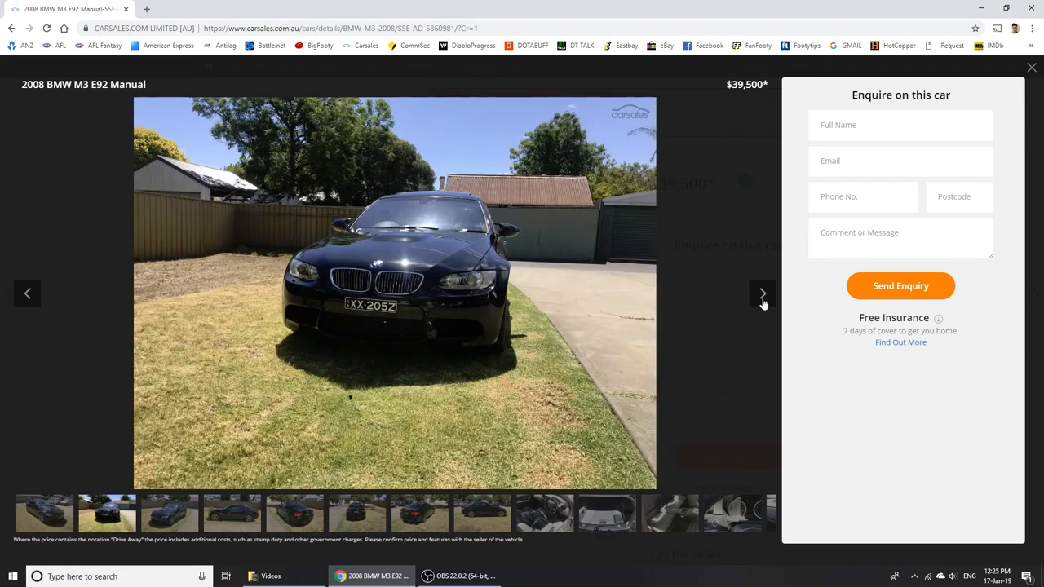
pyautogui.click(762, 293)
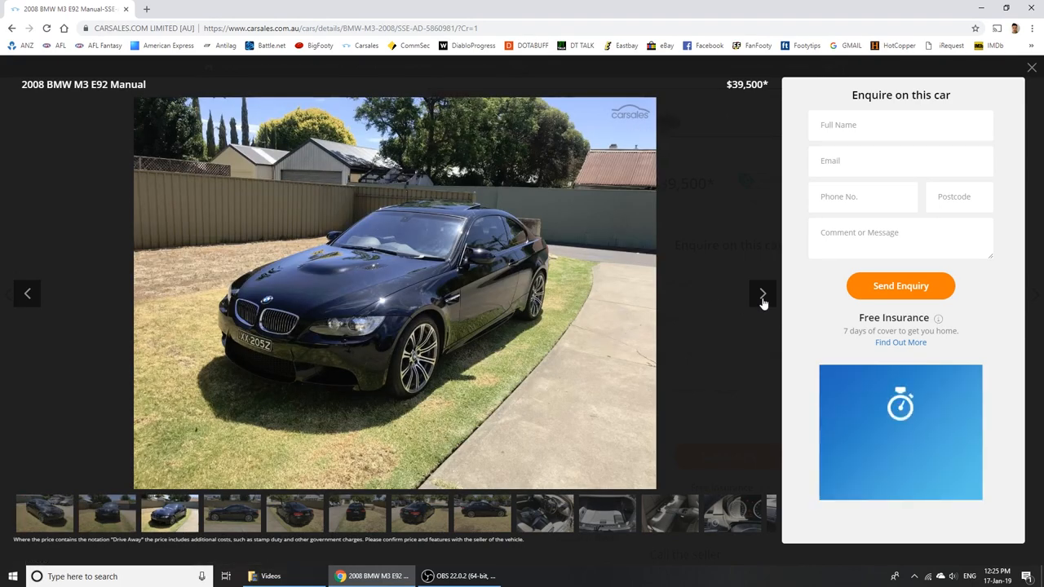
pyautogui.click(762, 293)
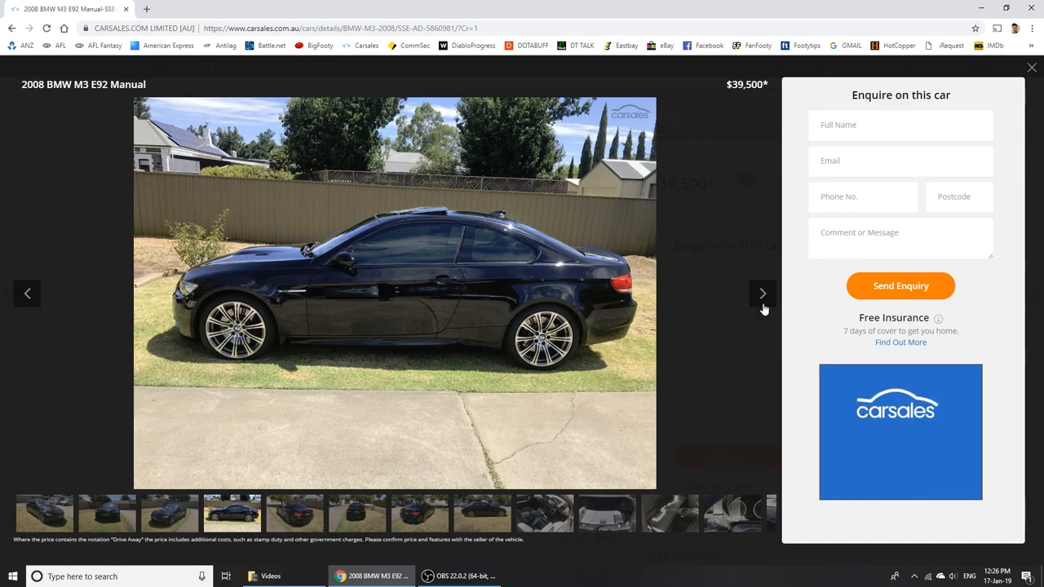
pyautogui.click(762, 293)
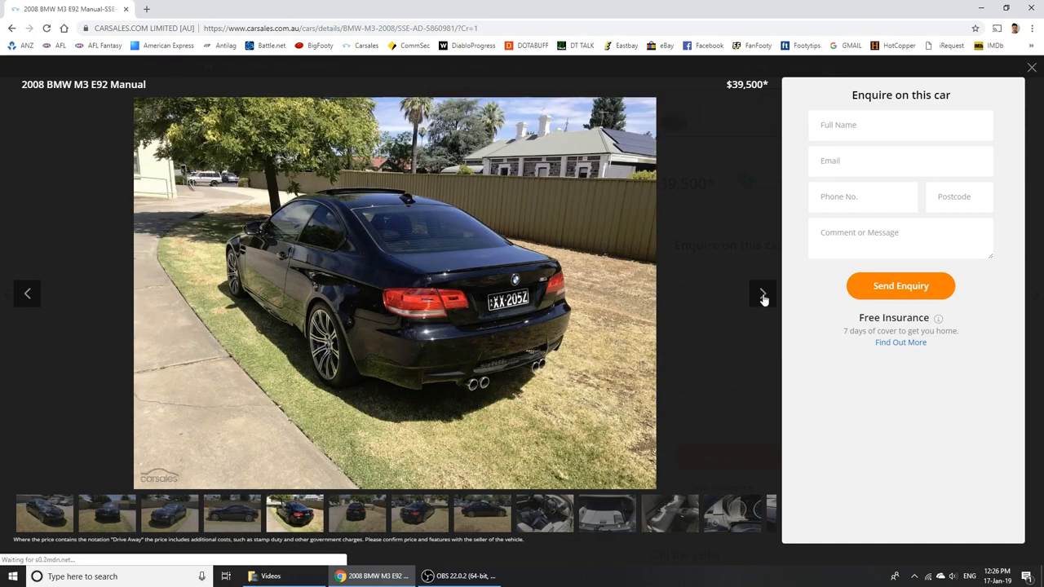
pyautogui.click(762, 294)
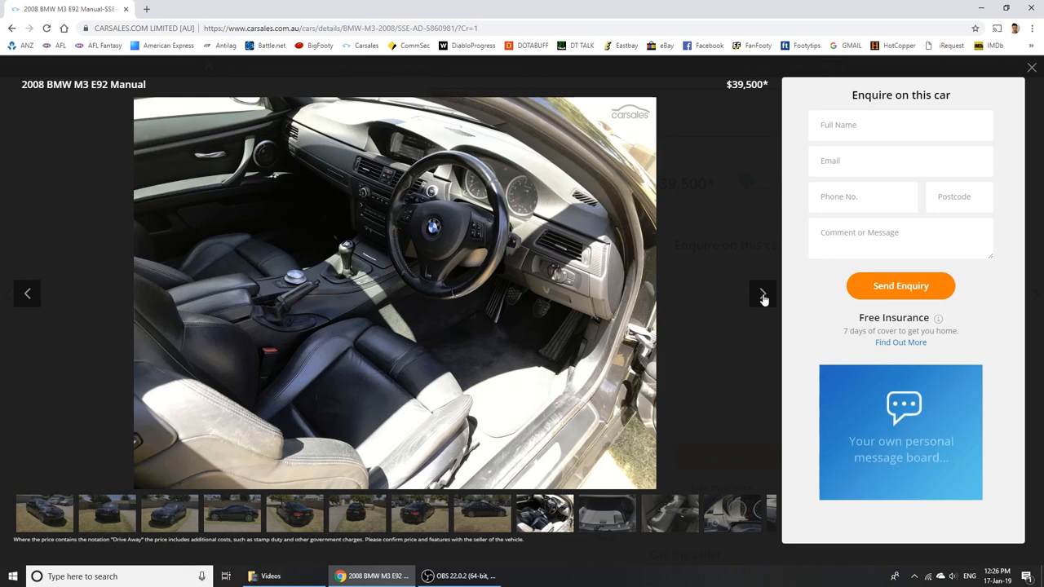
pyautogui.moveTo(243, 297)
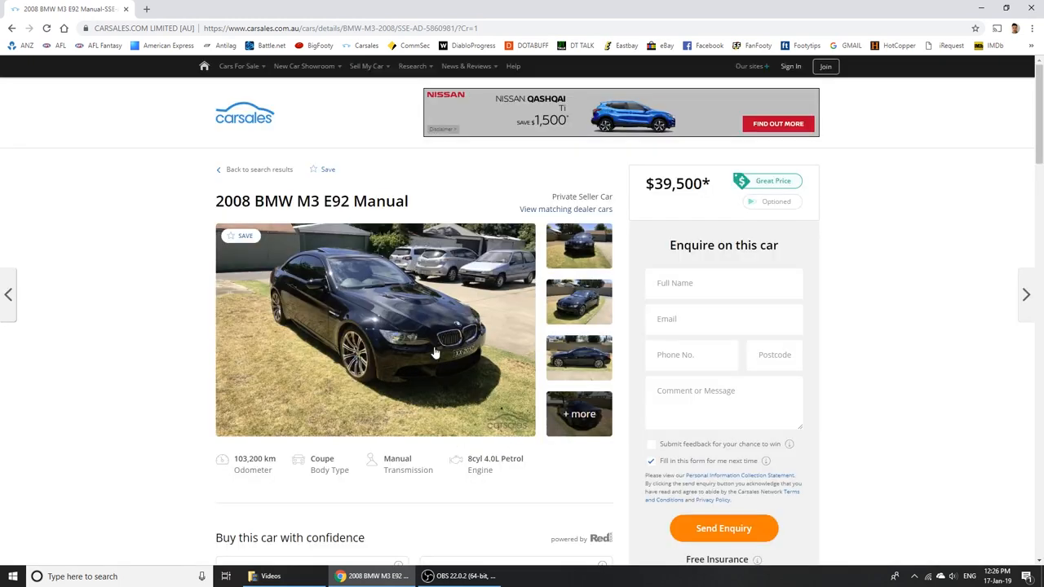
pyautogui.moveTo(461, 343)
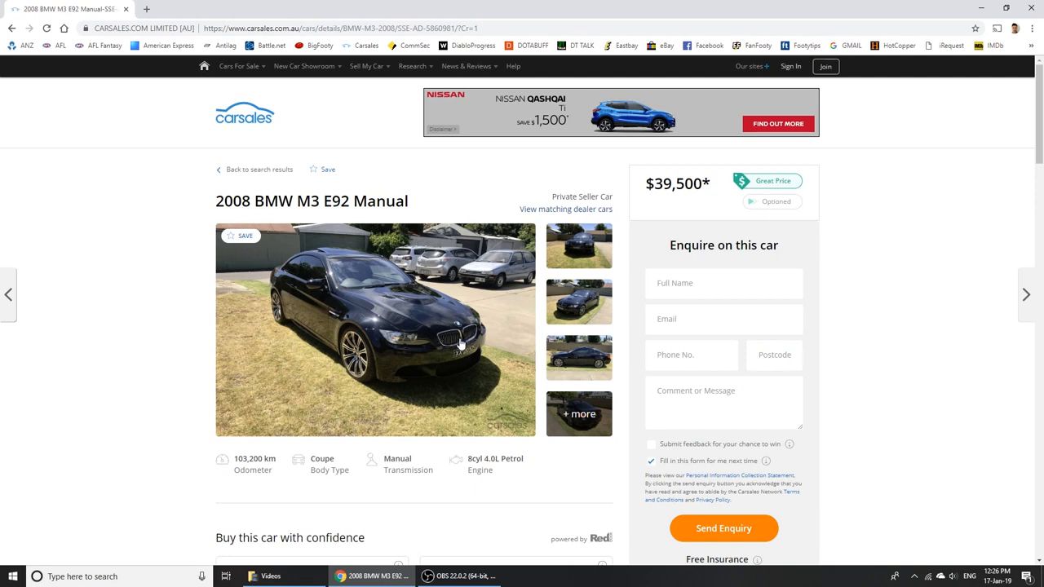
pyautogui.moveTo(522, 357)
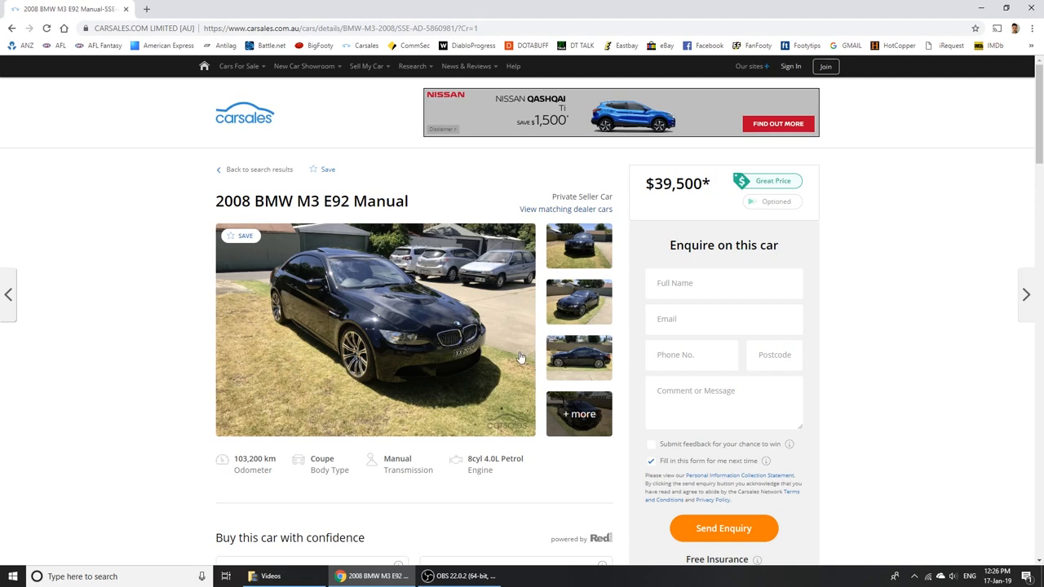
pyautogui.moveTo(259, 168)
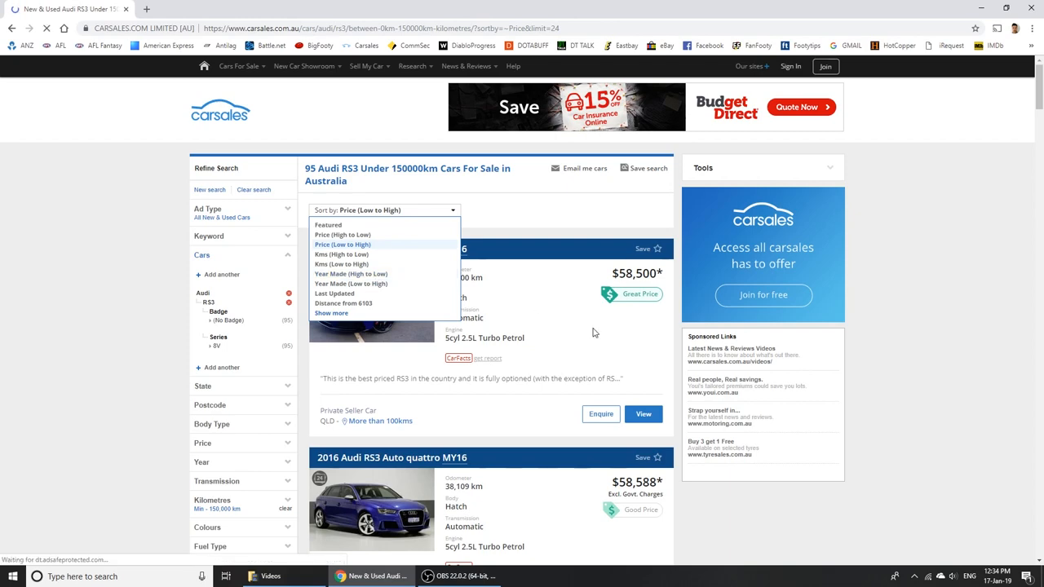
# - Sort the 95 RS3 results by Year Made, newest first, and scroll the listings
pyautogui.click(351, 273)
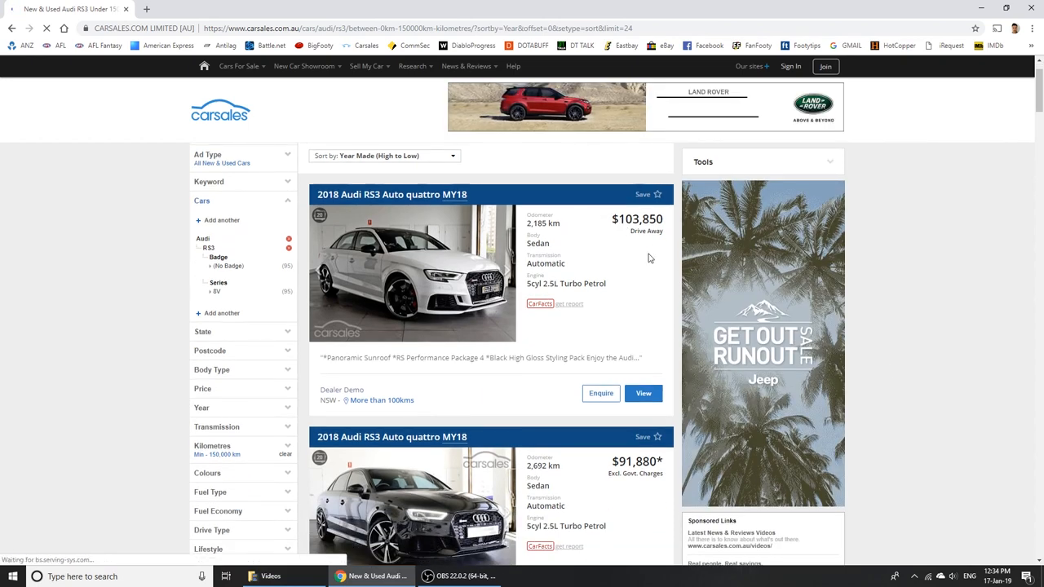
pyautogui.scroll(-3)
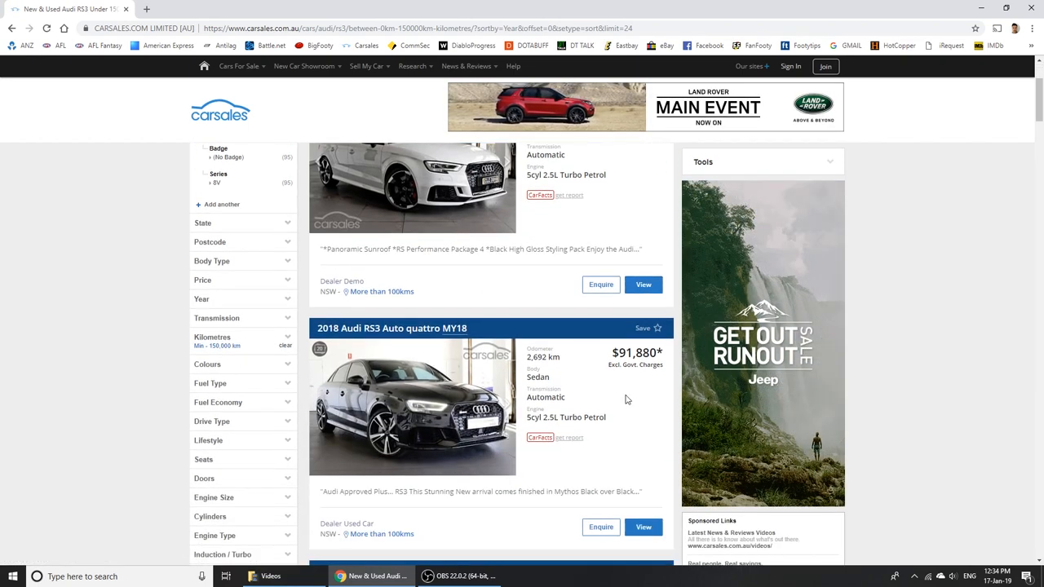
pyautogui.scroll(-3)
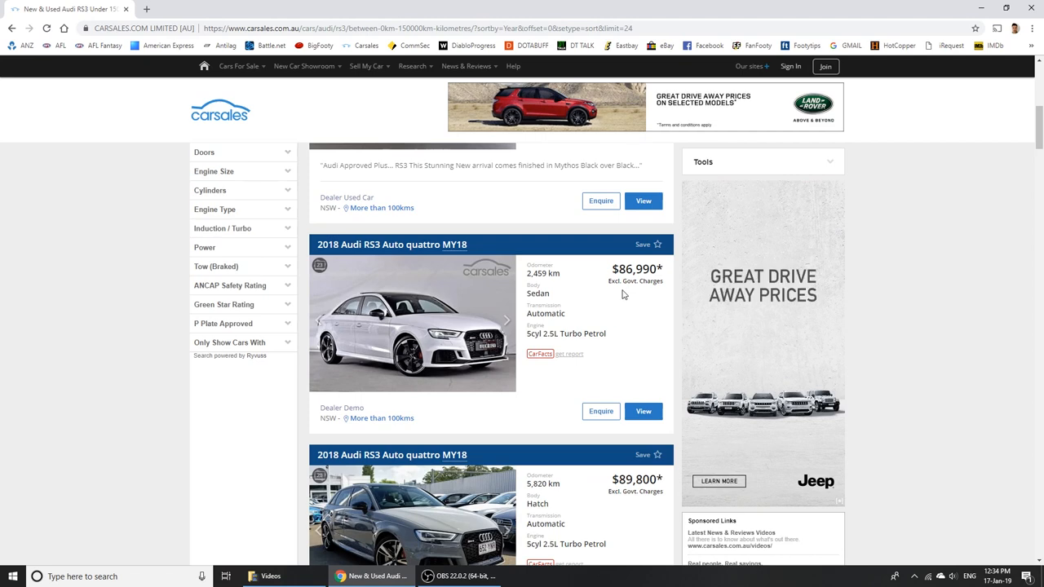
pyautogui.scroll(-3)
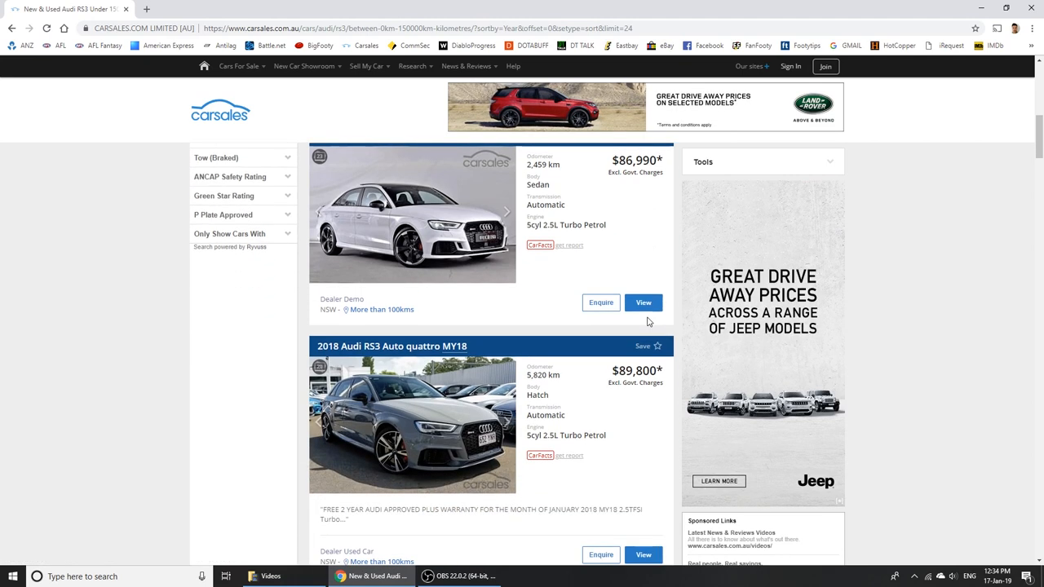
pyautogui.scroll(-3)
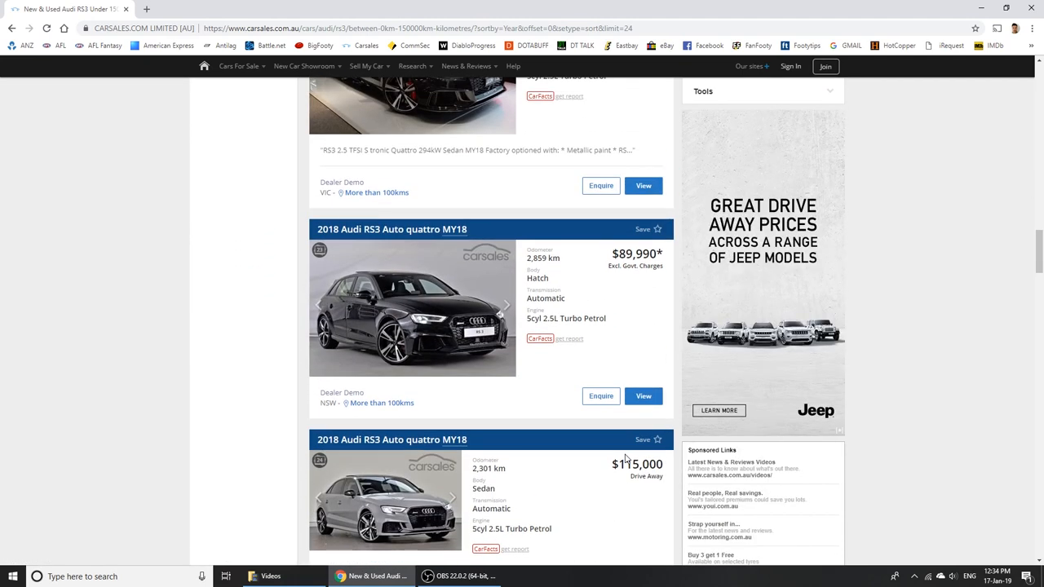
pyautogui.scroll(-3)
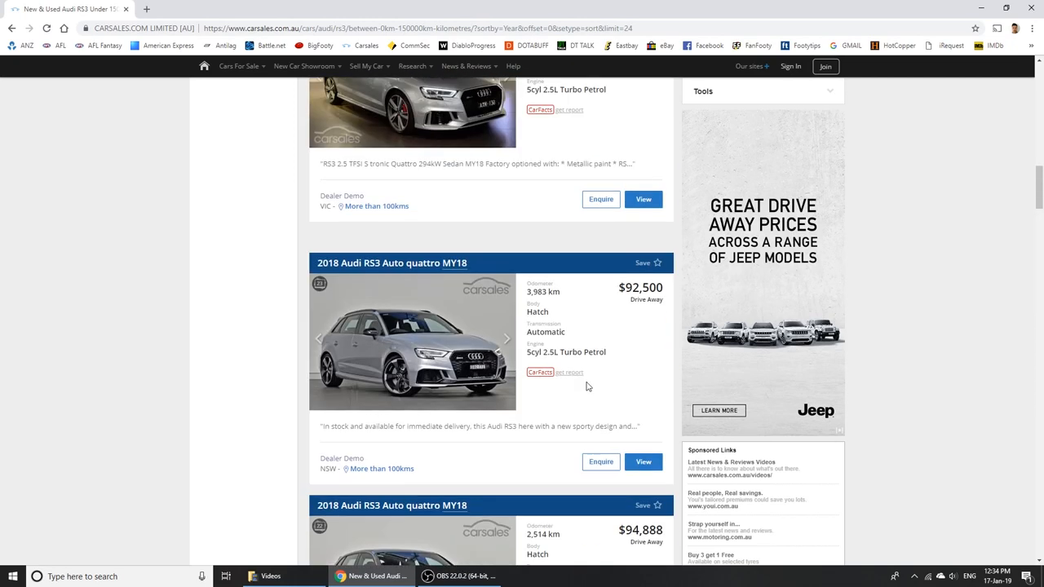
pyautogui.scroll(-3)
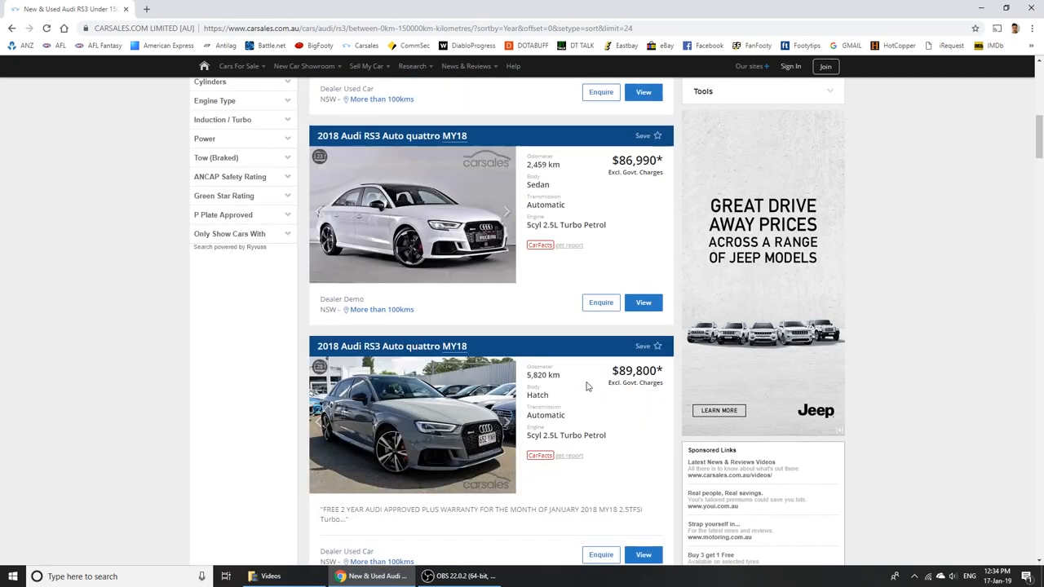
pyautogui.scroll(-3)
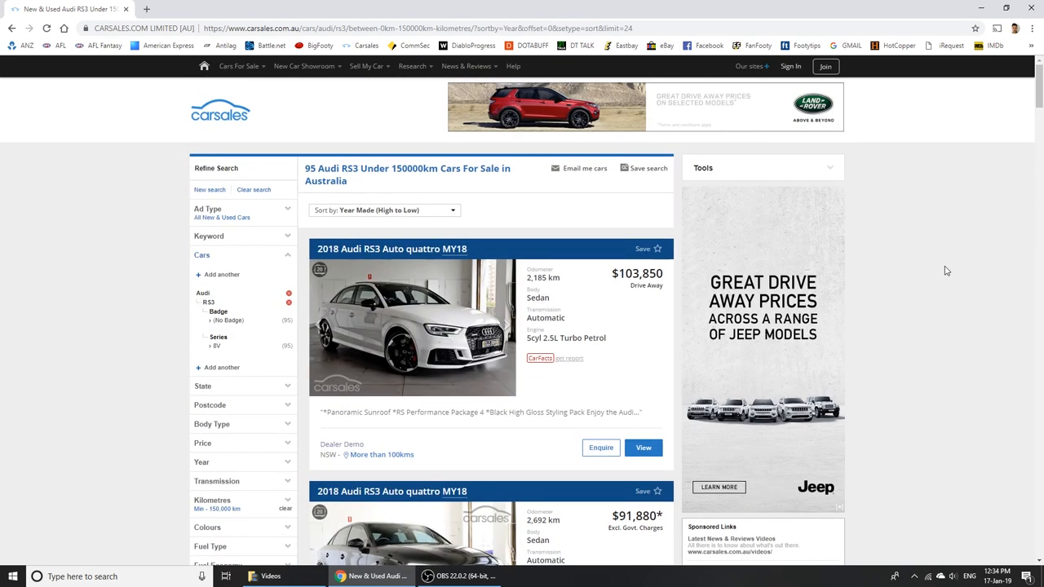
pyautogui.moveTo(460, 368)
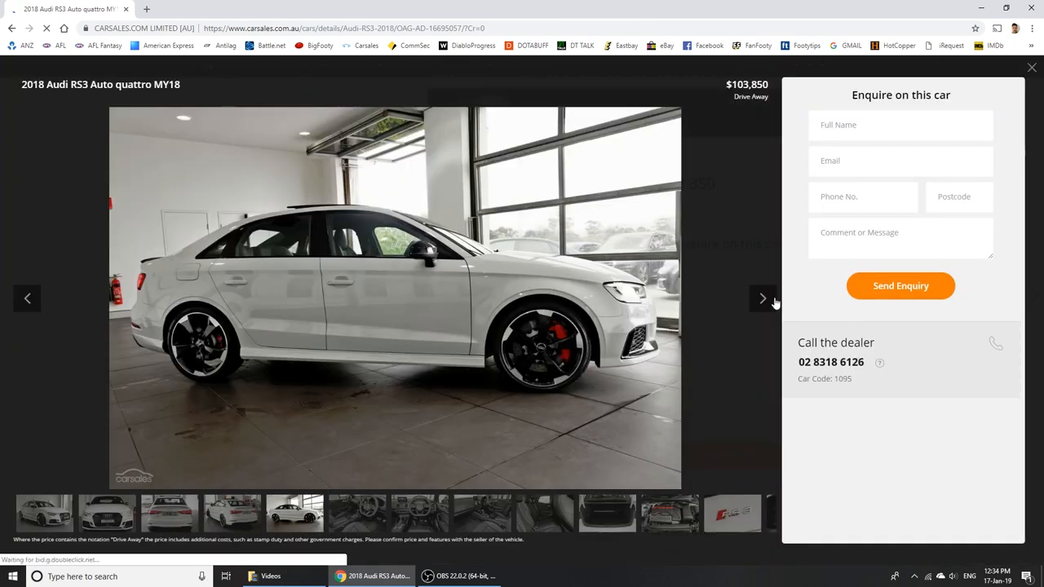
# - Page through two more RS3 photos, close the gallery, and return to the search results
pyautogui.click(762, 297)
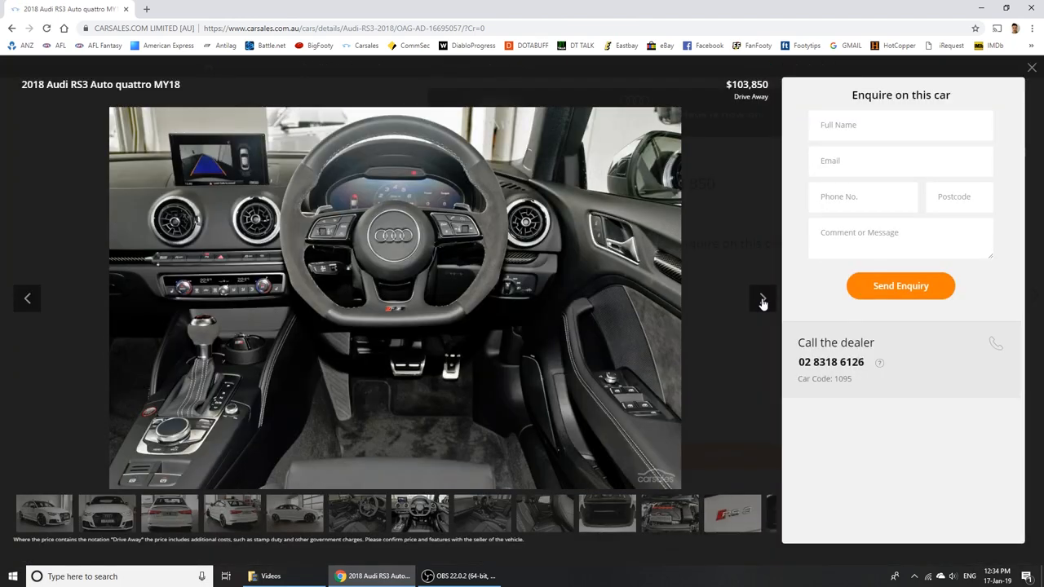
pyautogui.click(761, 297)
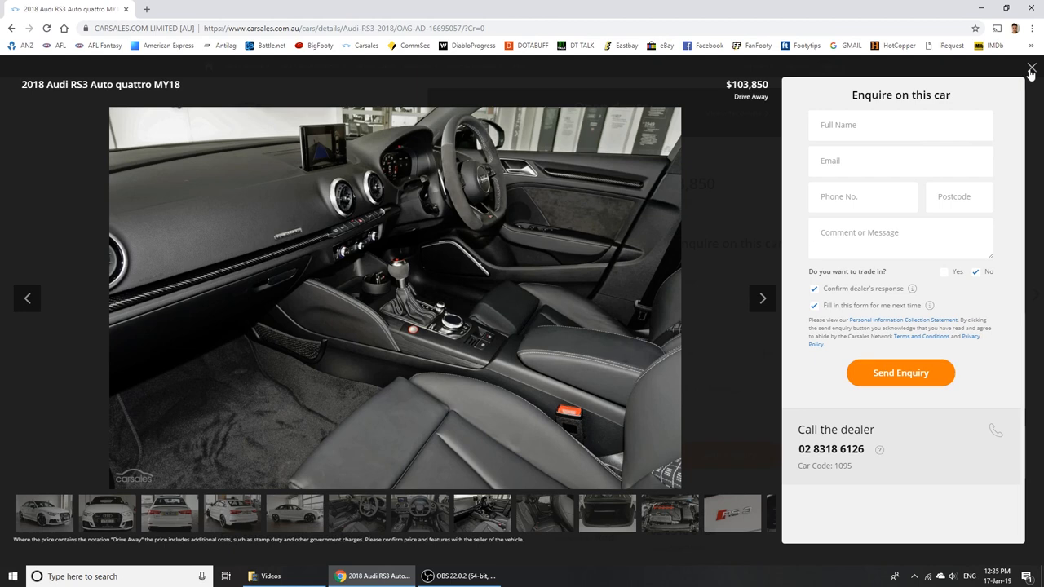
pyautogui.click(1031, 66)
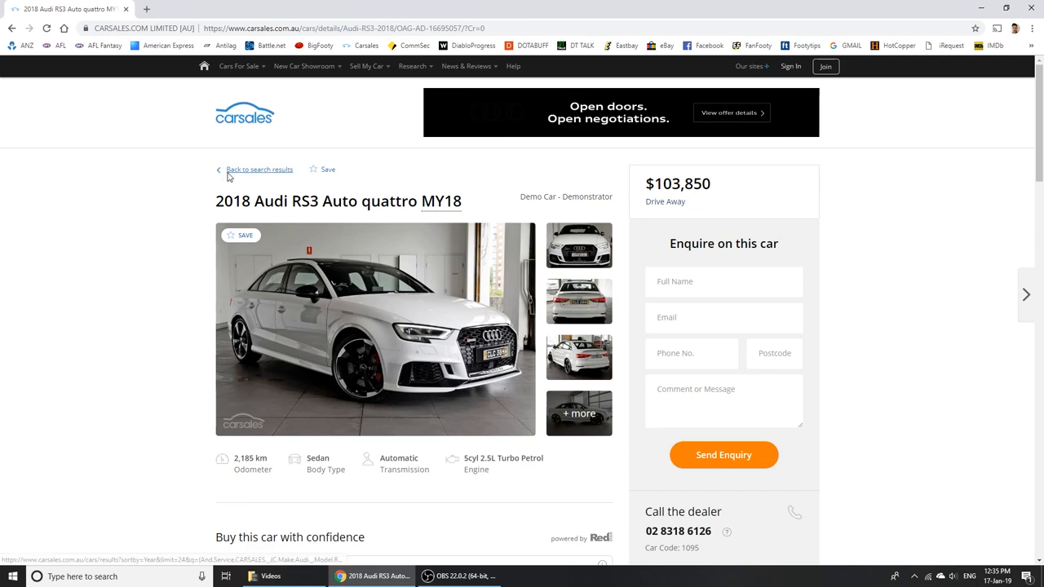
pyautogui.click(260, 169)
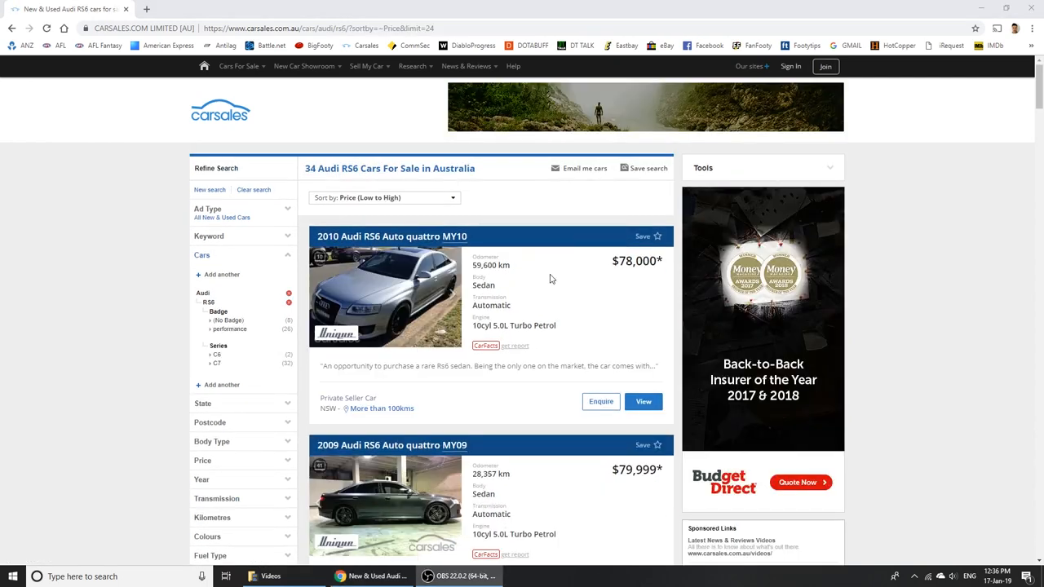
pyautogui.moveTo(589, 286)
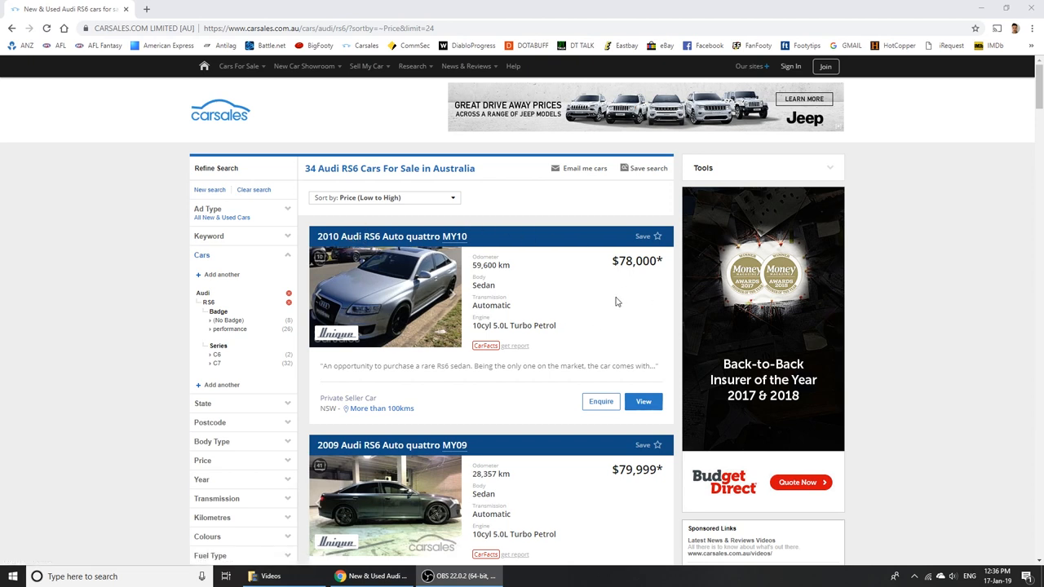
# - Scroll the Audi RS6 results and open the 2009 RS6 MY09 listing at $79,999
pyautogui.scroll(-3)
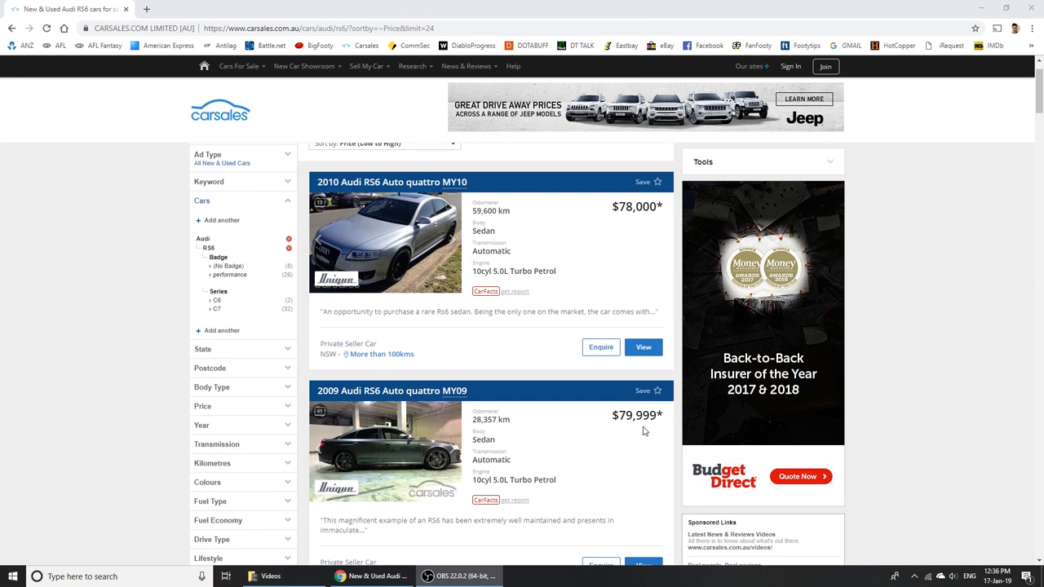
pyautogui.moveTo(617, 430)
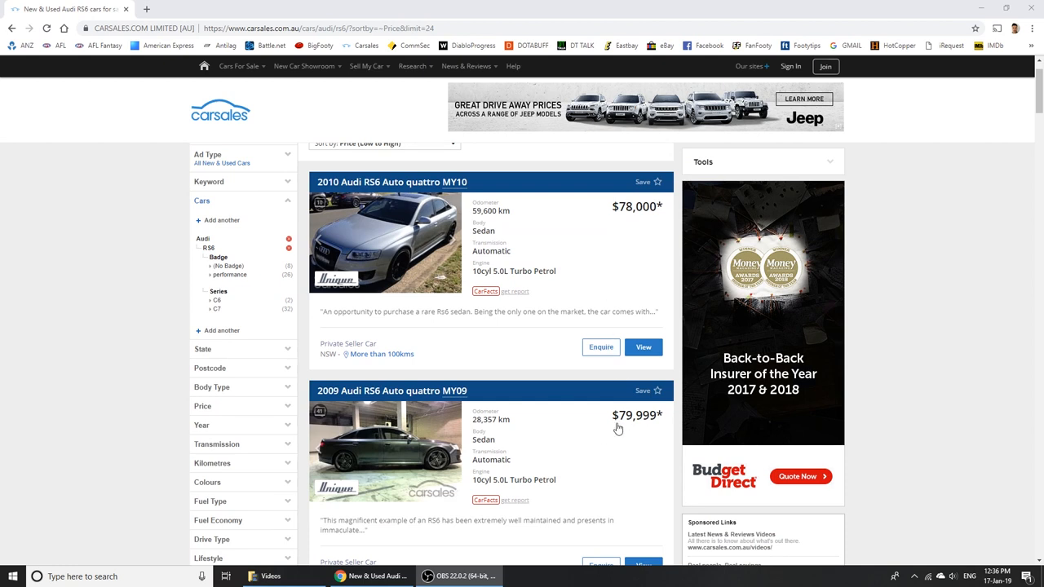
pyautogui.scroll(-3)
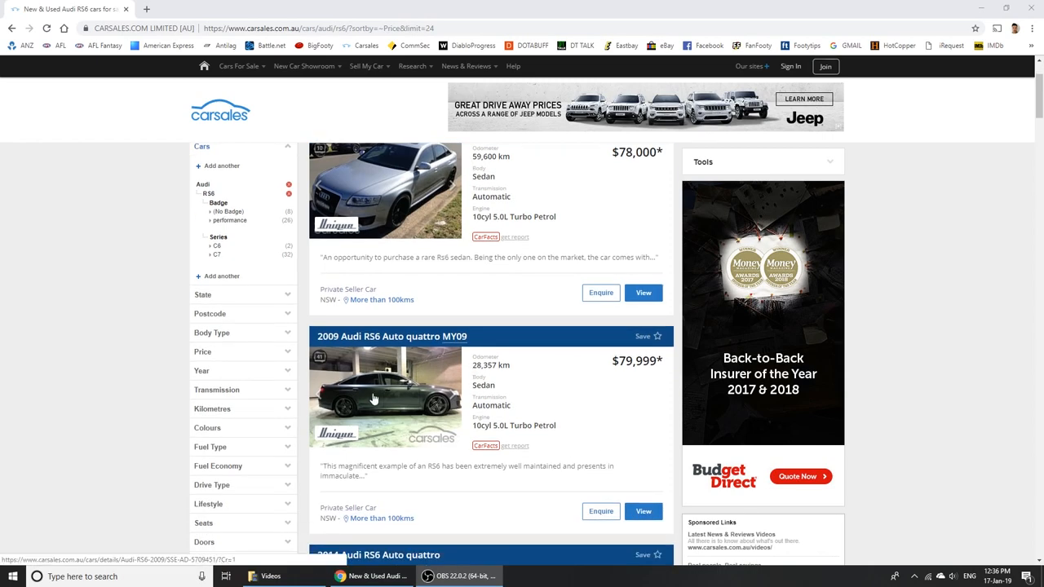
pyautogui.click(374, 398)
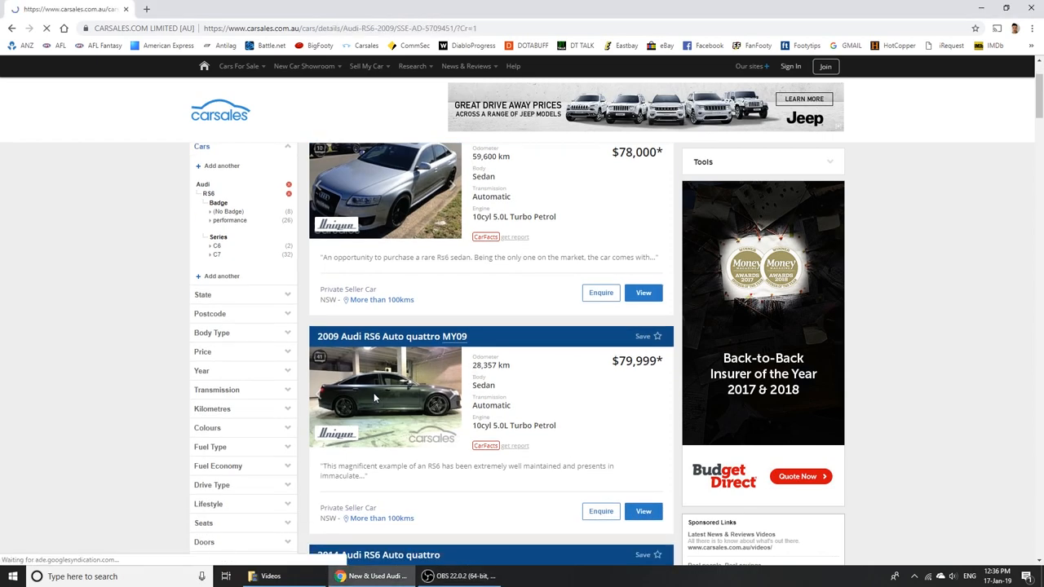
# - View the 2009 RS6's specifications, showing 426kW and 0-100 in 4.5 s
pyautogui.click(390, 336)
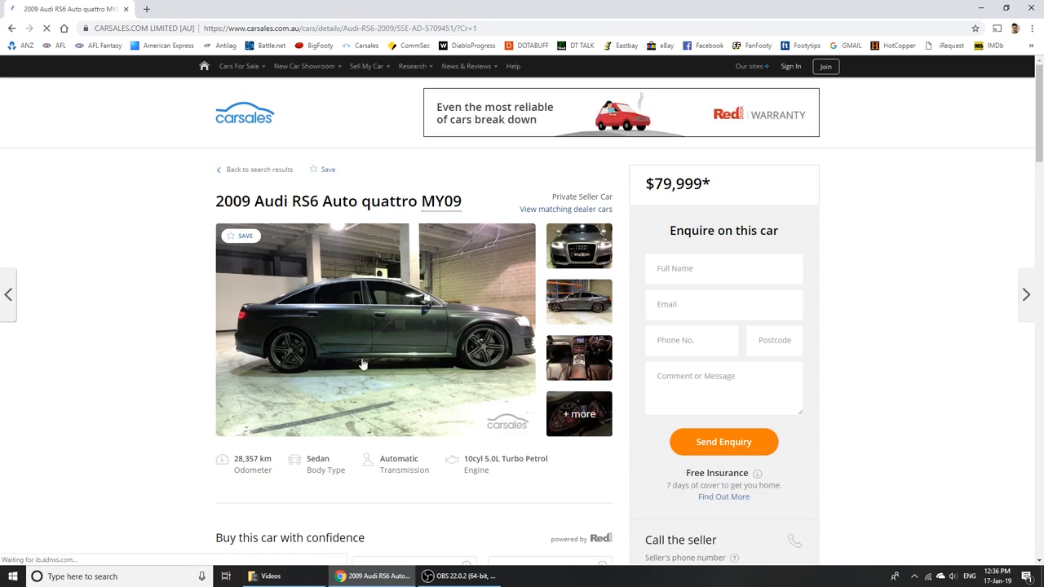
pyautogui.scroll(-3)
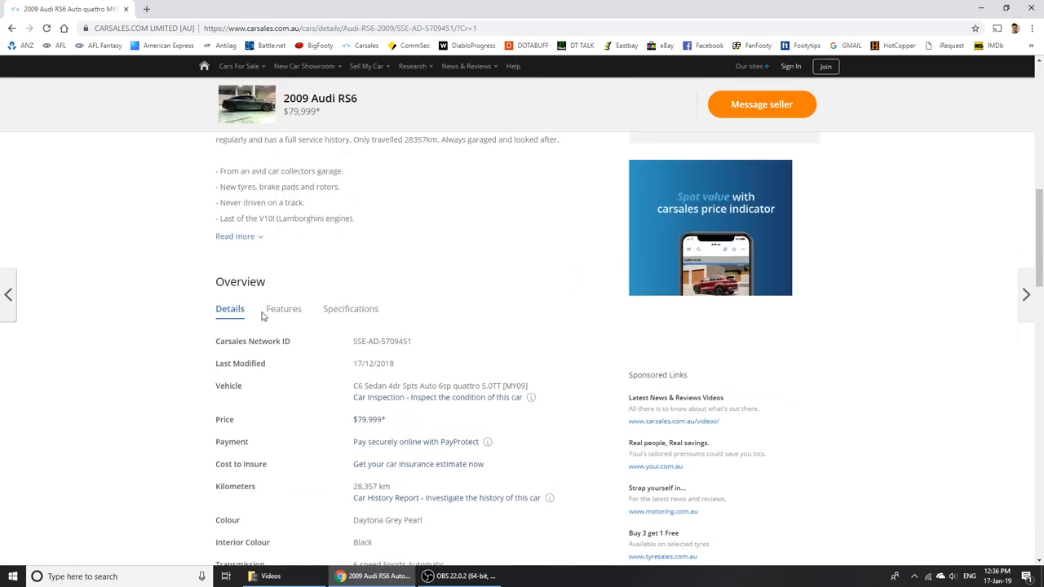
pyautogui.click(351, 308)
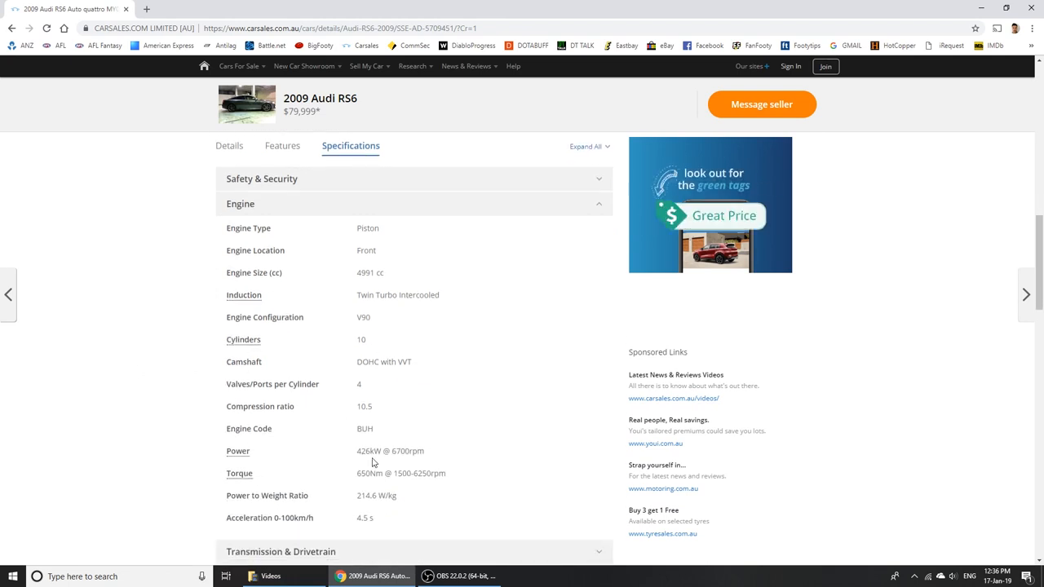
pyautogui.scroll(-3)
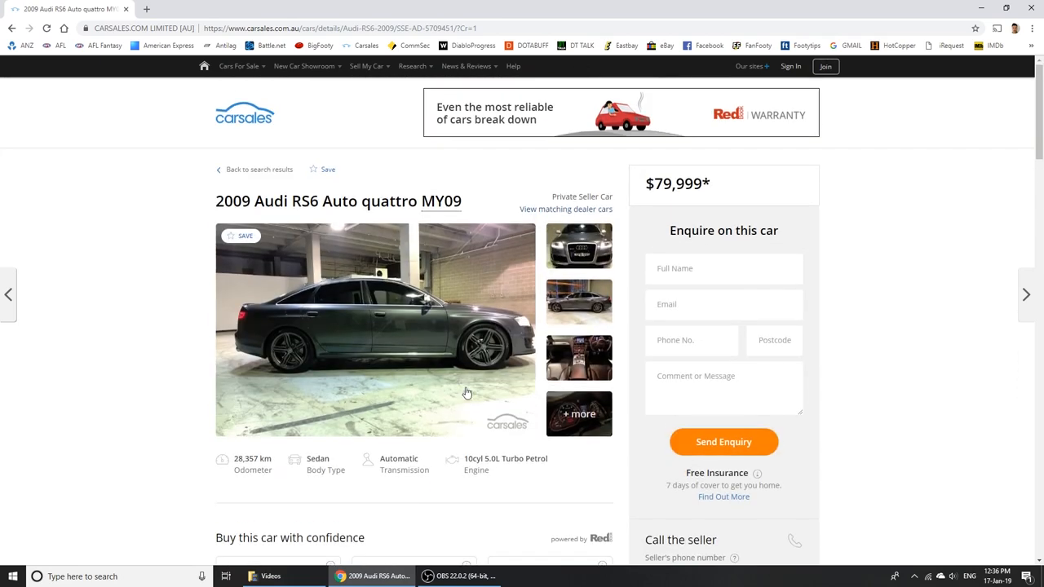
pyautogui.click(374, 330)
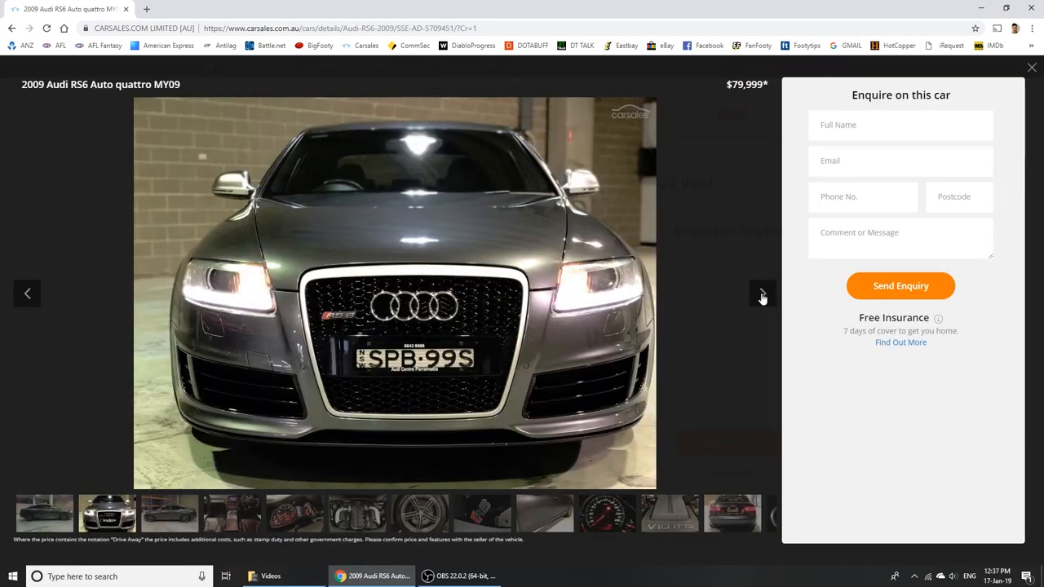
pyautogui.click(761, 294)
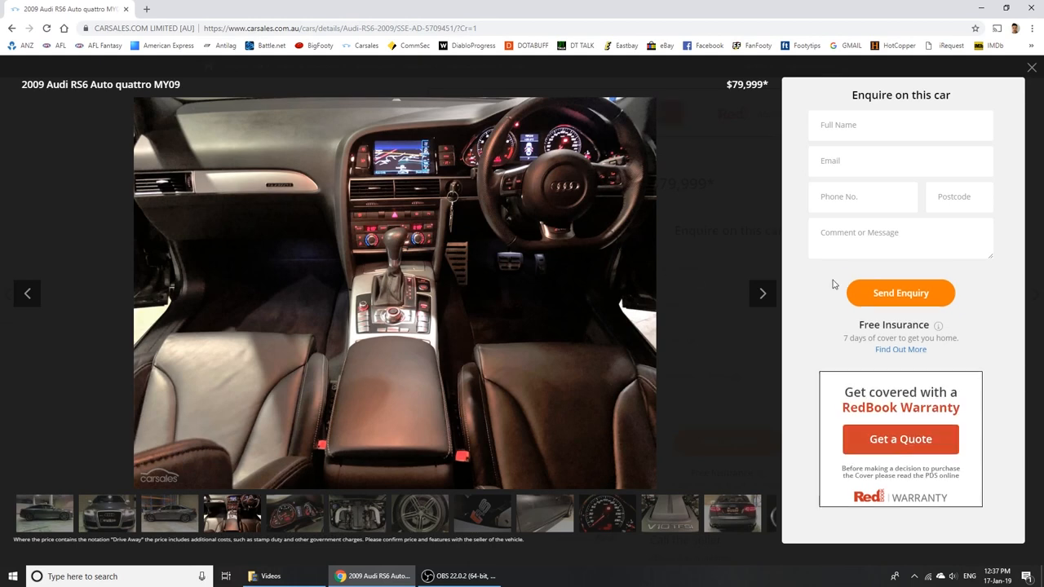
pyautogui.click(762, 293)
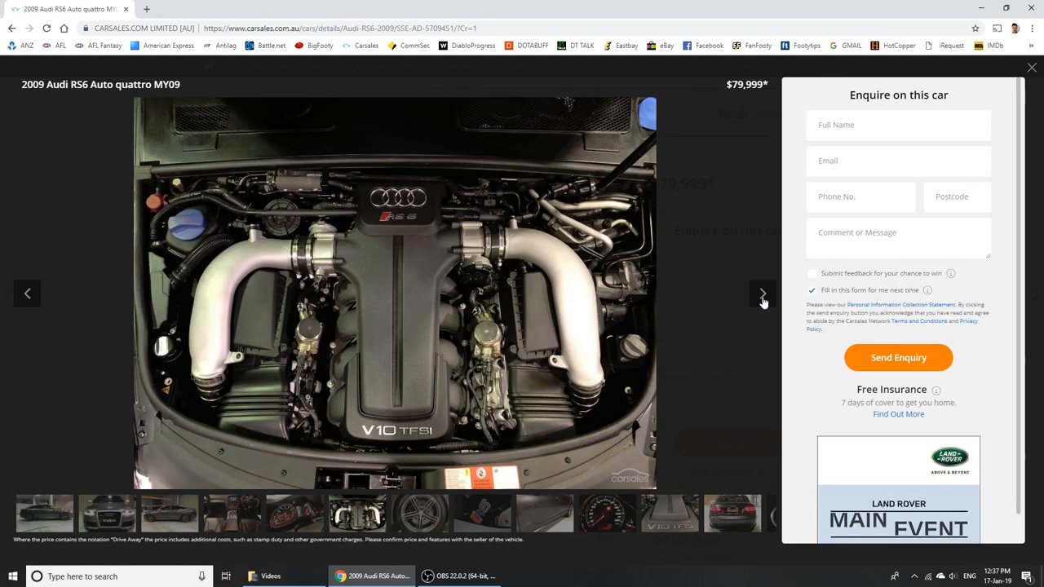
pyautogui.click(762, 292)
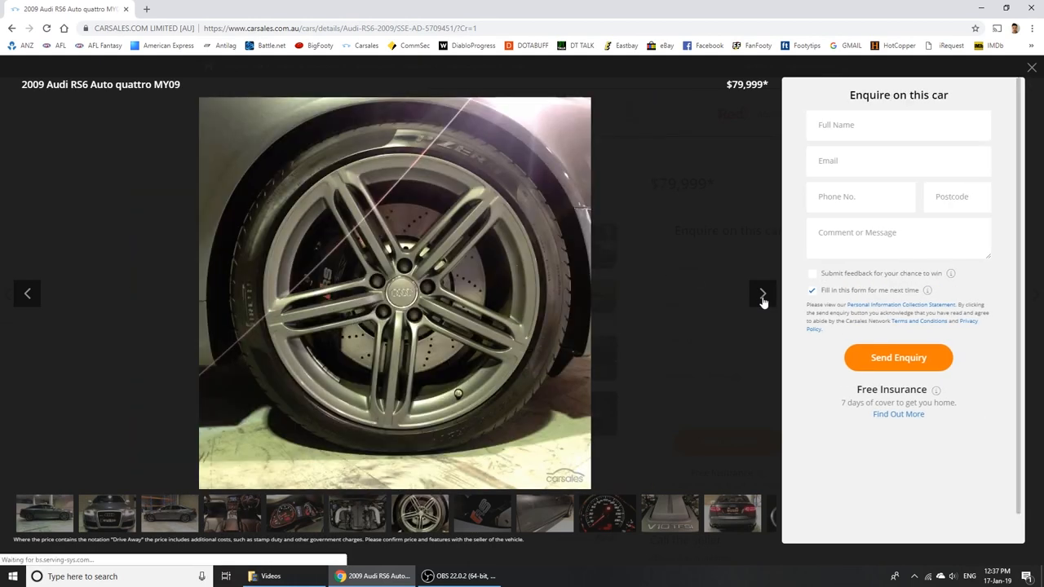
pyautogui.click(762, 294)
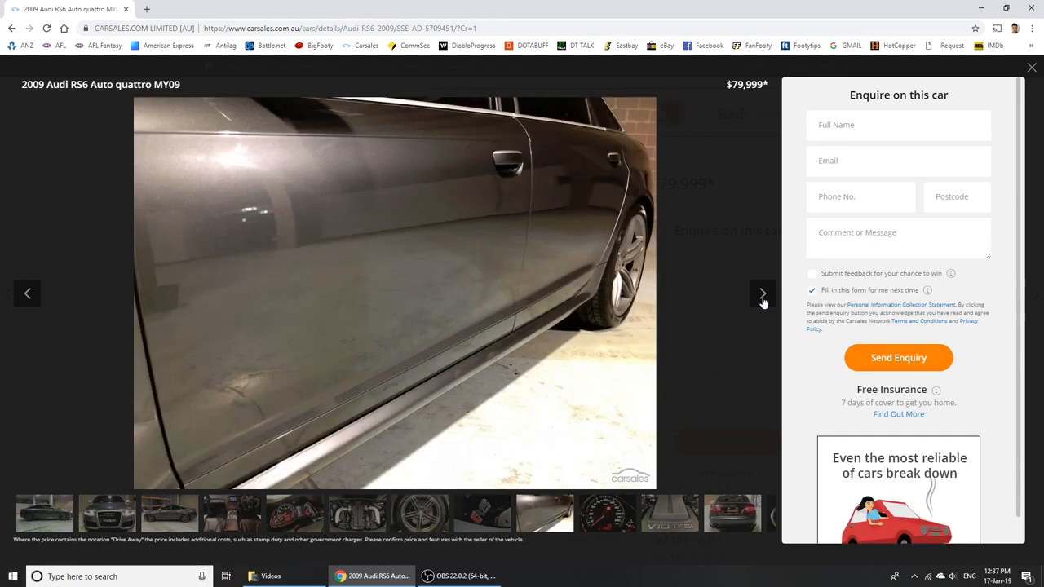
pyautogui.click(762, 294)
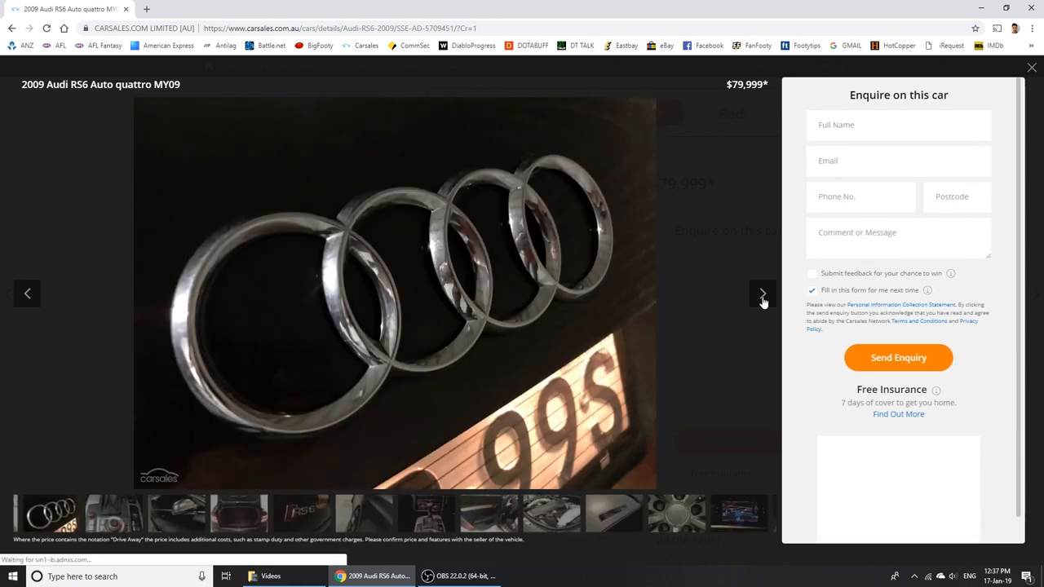
pyautogui.click(762, 294)
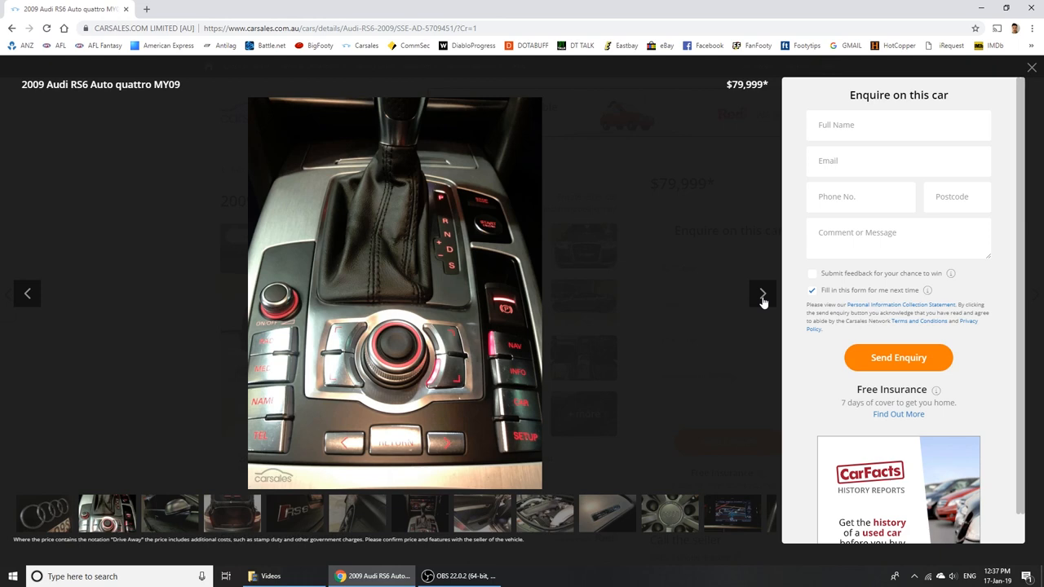
pyautogui.click(762, 294)
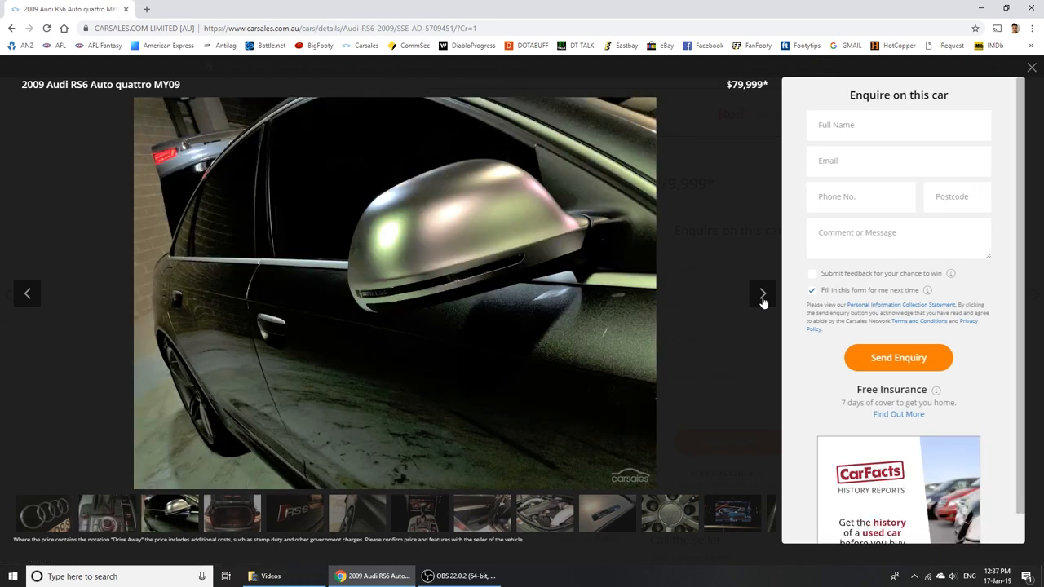
pyautogui.click(762, 294)
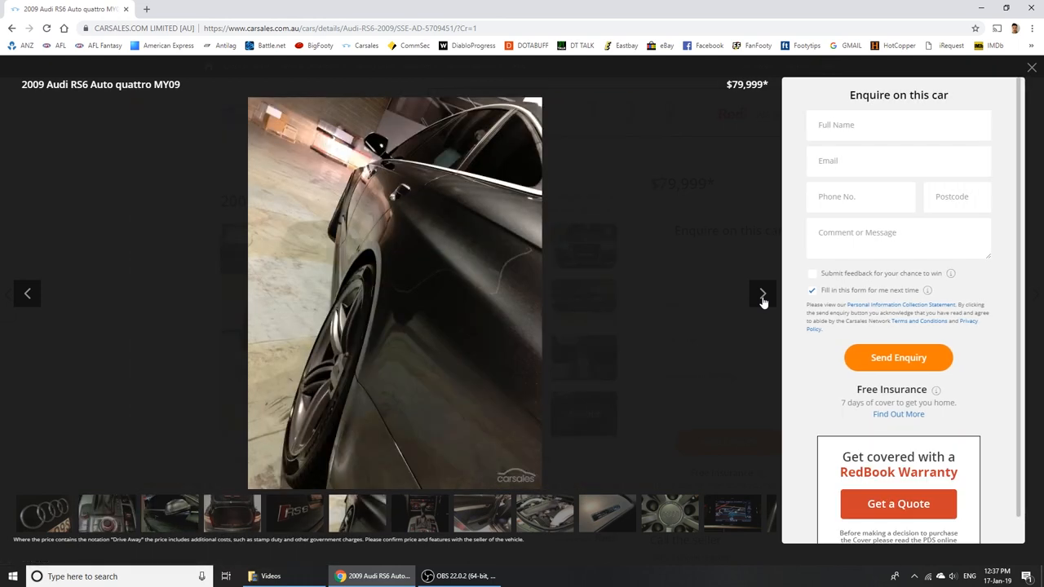
pyautogui.click(1031, 67)
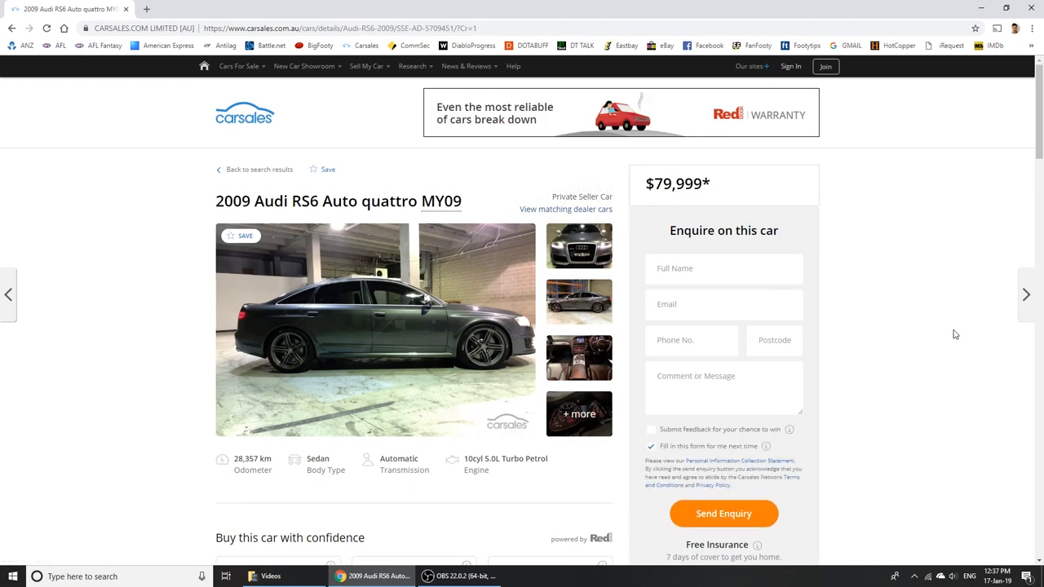
pyautogui.scroll(-3)
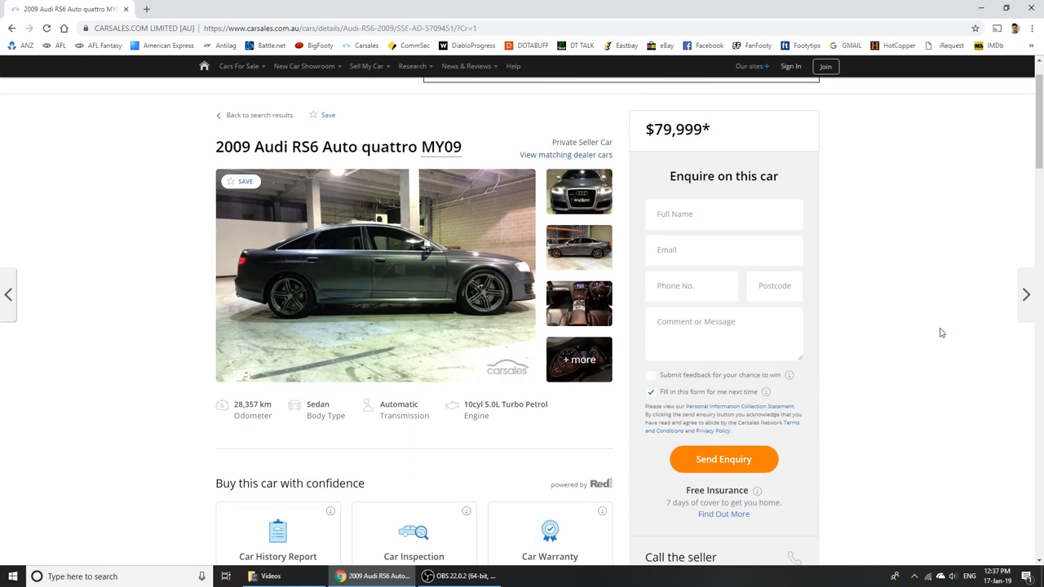
pyautogui.moveTo(921, 330)
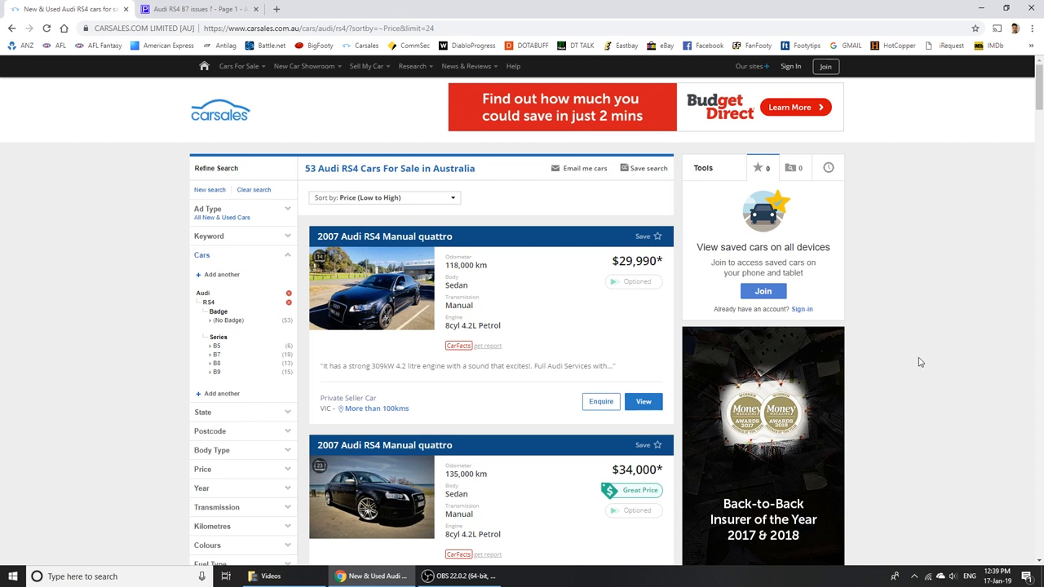
pyautogui.moveTo(857, 279)
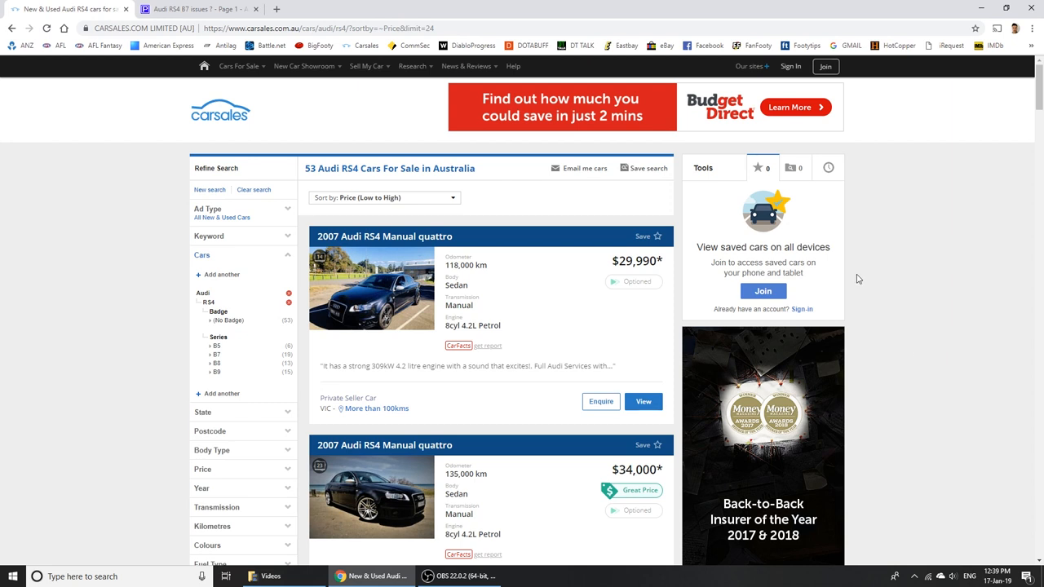
pyautogui.moveTo(1001, 295)
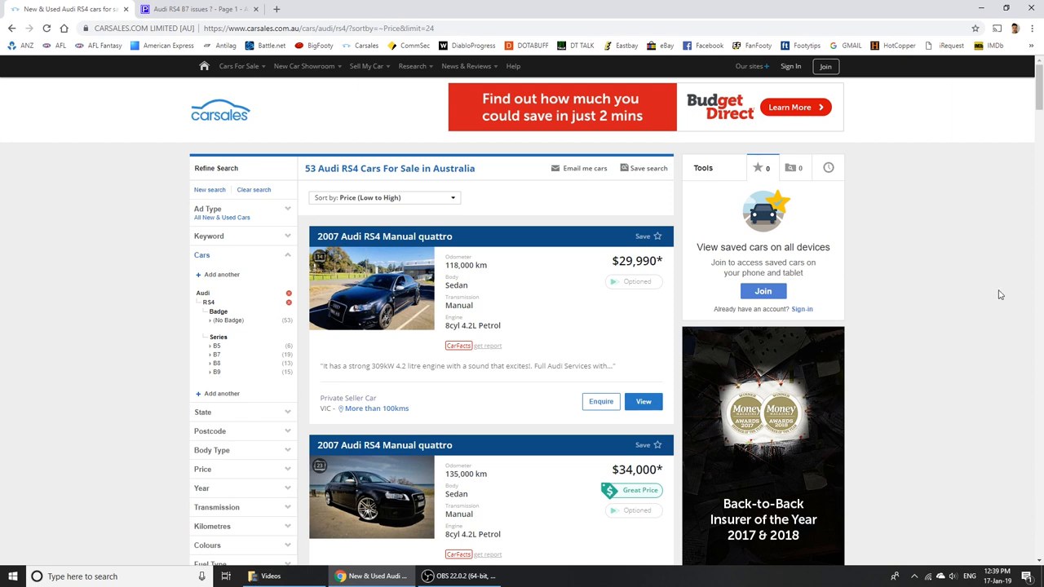
pyautogui.moveTo(548, 411)
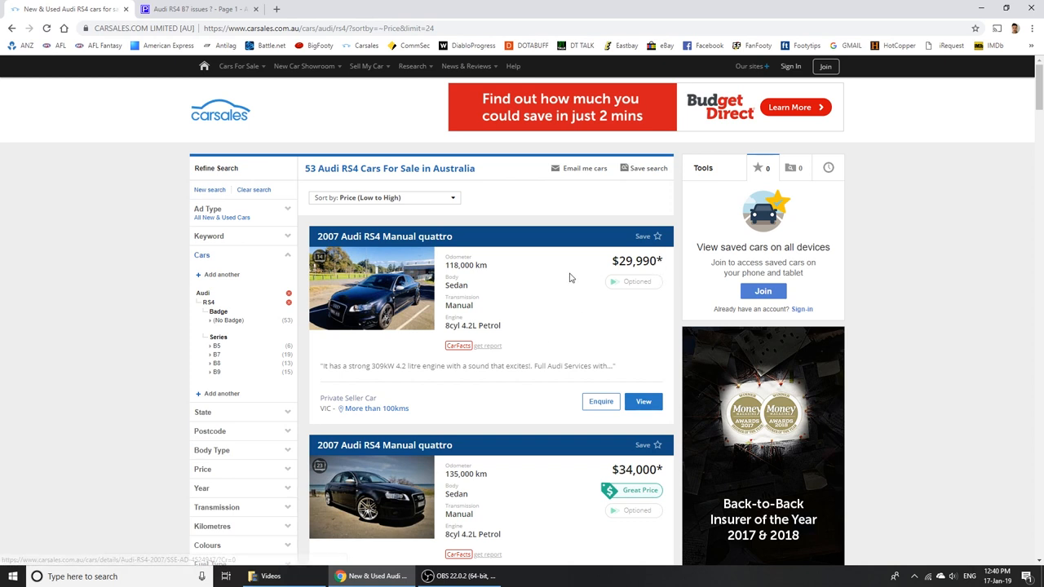
# - Scroll through the 53 cheapest-first Audi RS4 listings, led by a 2007 manual at $29,990
pyautogui.scroll(-3)
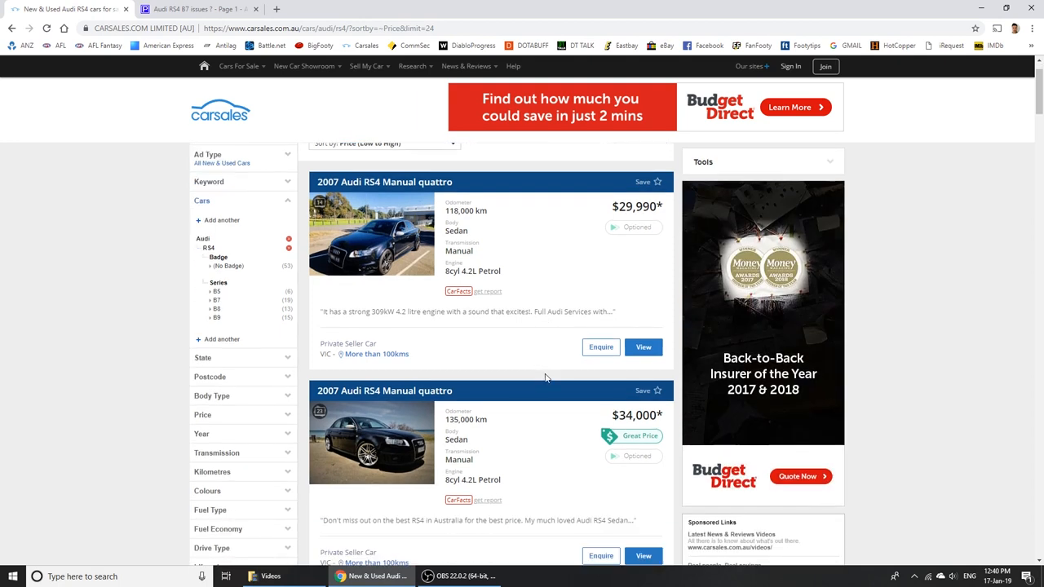
pyautogui.scroll(-3)
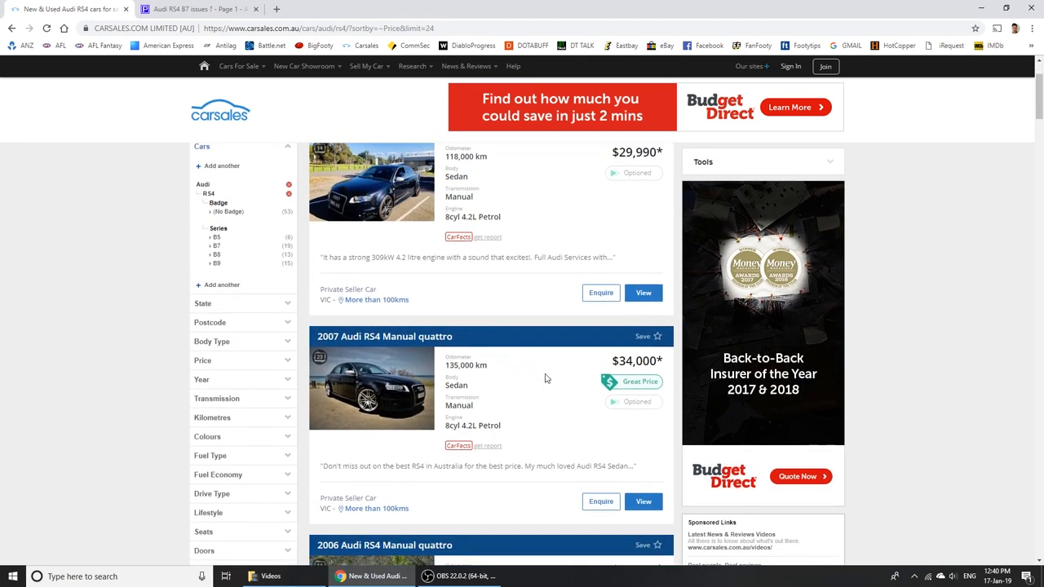
pyautogui.scroll(3)
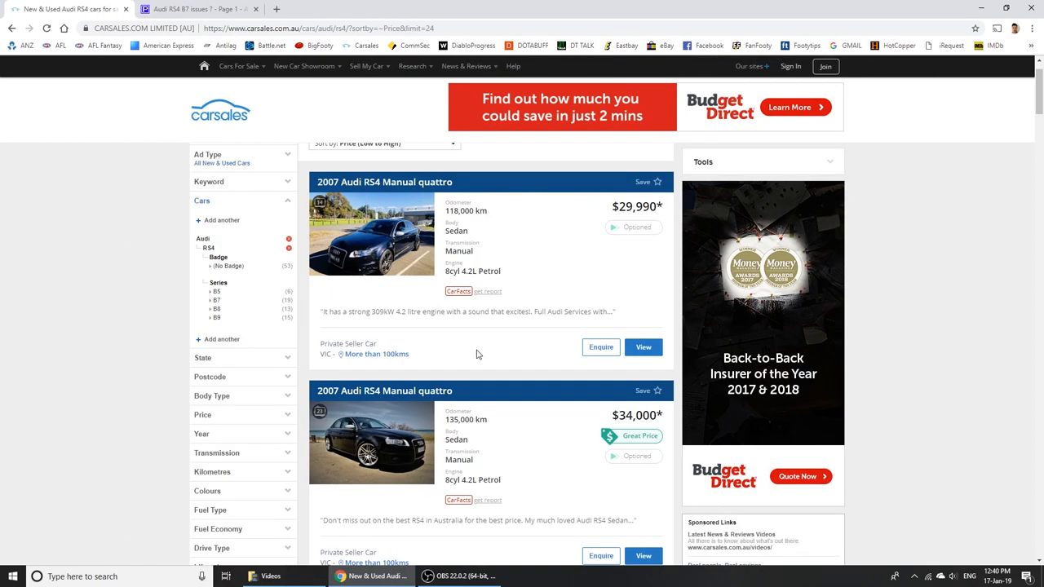
pyautogui.scroll(-3)
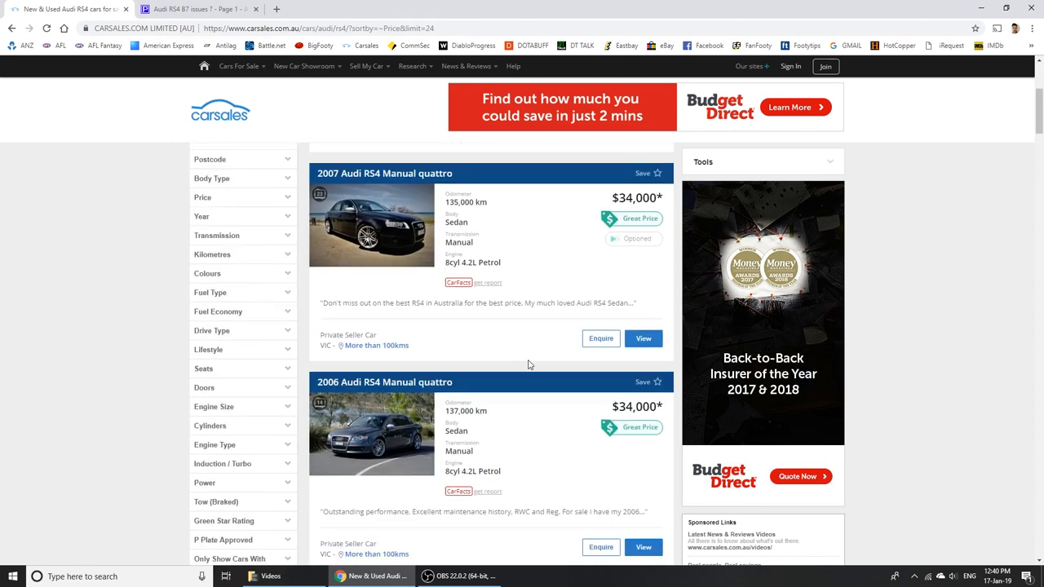
pyautogui.moveTo(548, 417)
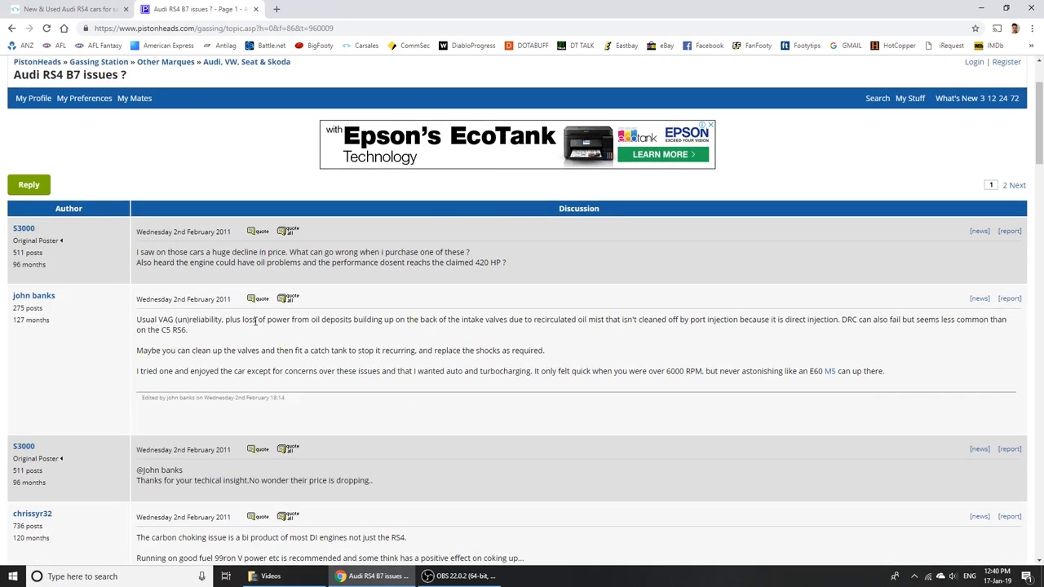
pyautogui.moveTo(477, 334)
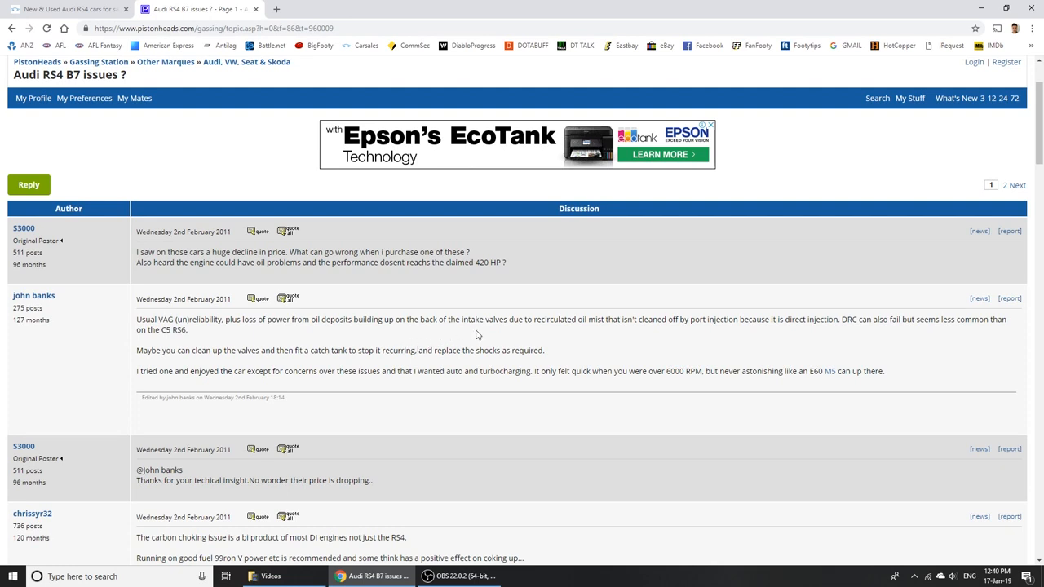
pyautogui.moveTo(593, 330)
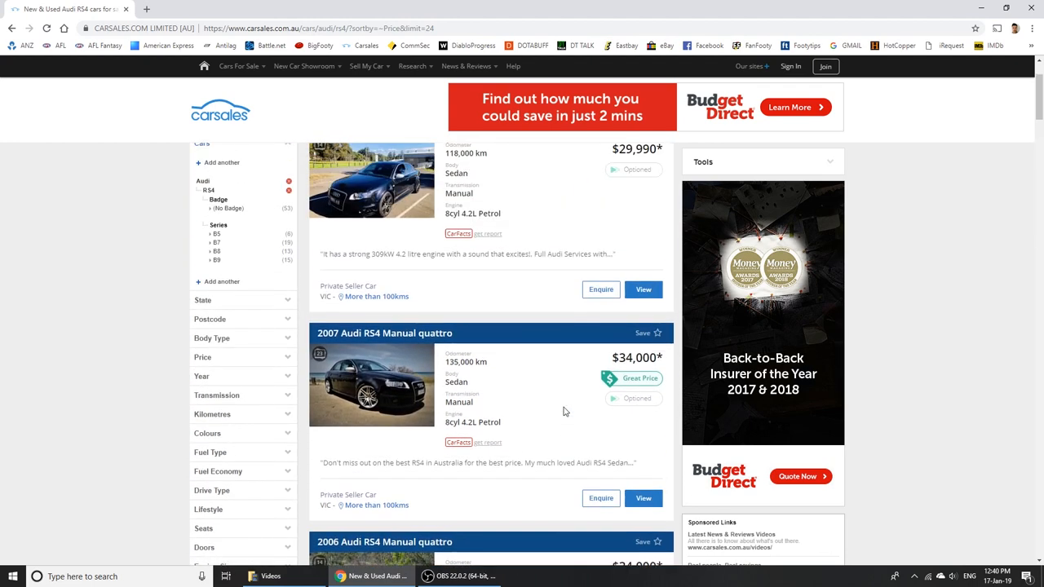
# - Scroll the RS4 results and open the red 2006 RS4 Manual quattro at $35,000
pyautogui.scroll(-3)
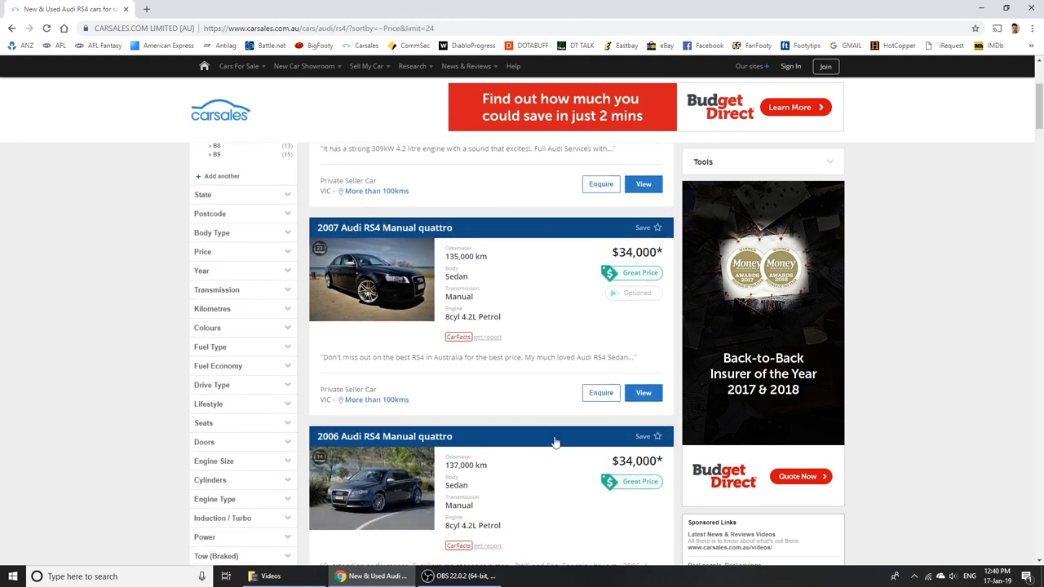
pyautogui.scroll(-3)
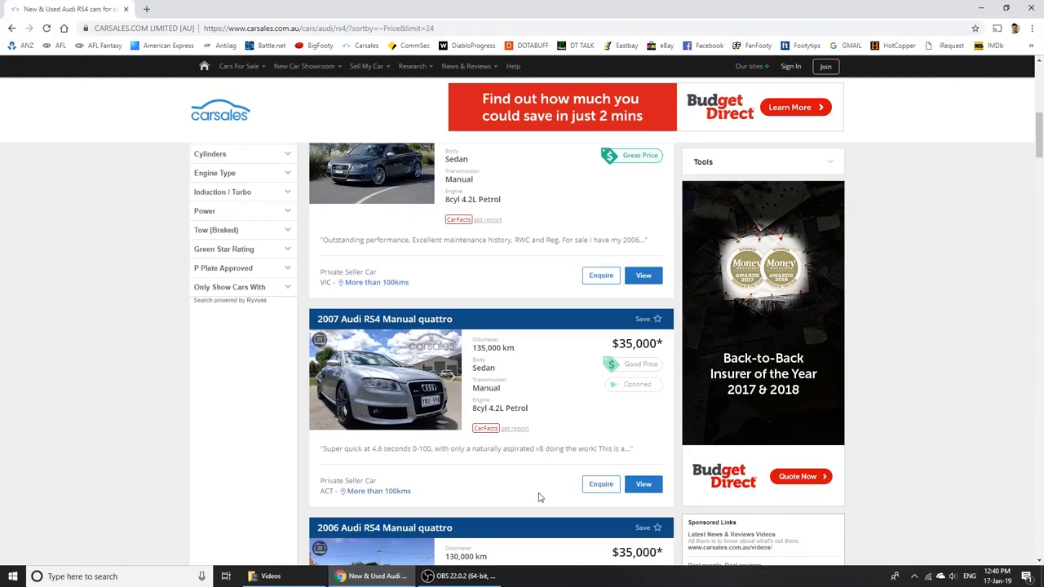
pyautogui.moveTo(575, 398)
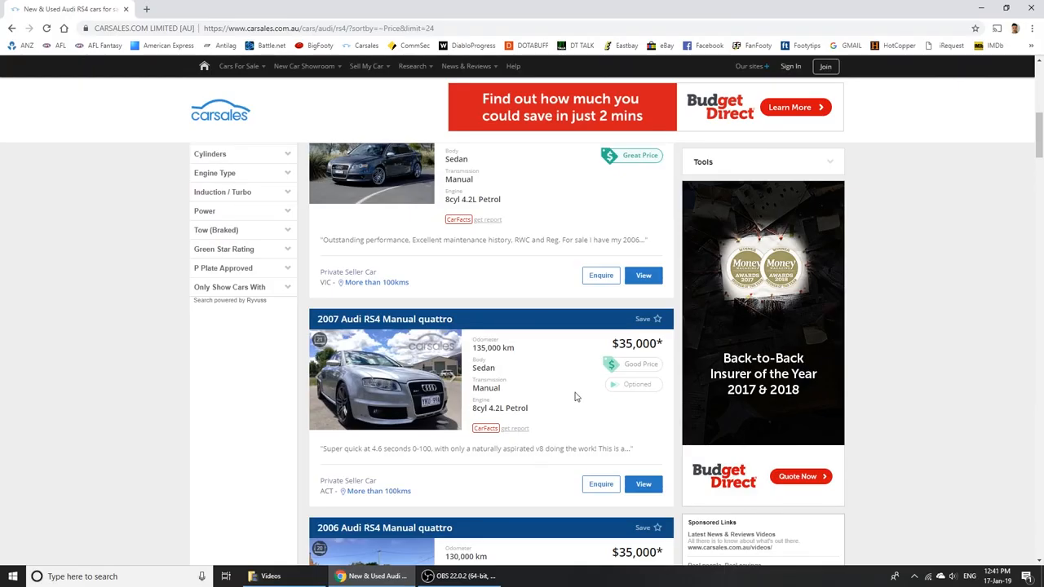
pyautogui.scroll(-3)
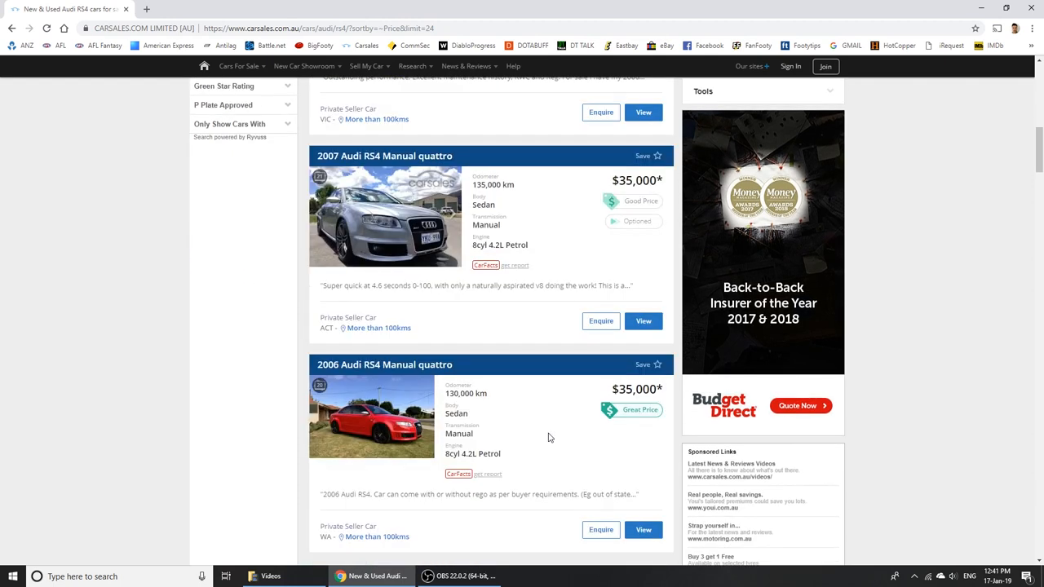
pyautogui.moveTo(342, 430)
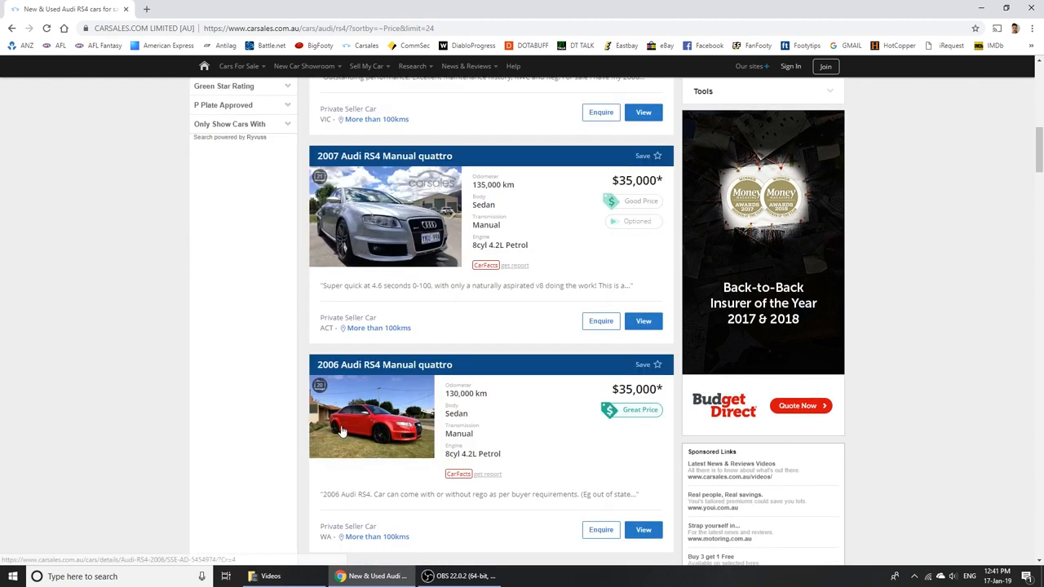
pyautogui.click(371, 416)
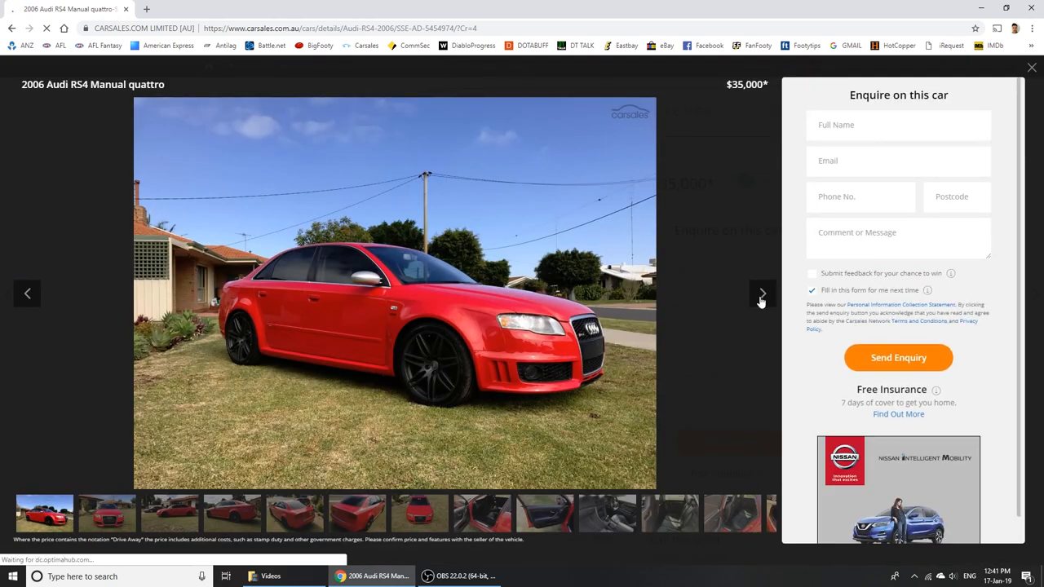
# - Step through eight photos of the 2006 RS4, from exterior shots to the interior seats
pyautogui.click(762, 293)
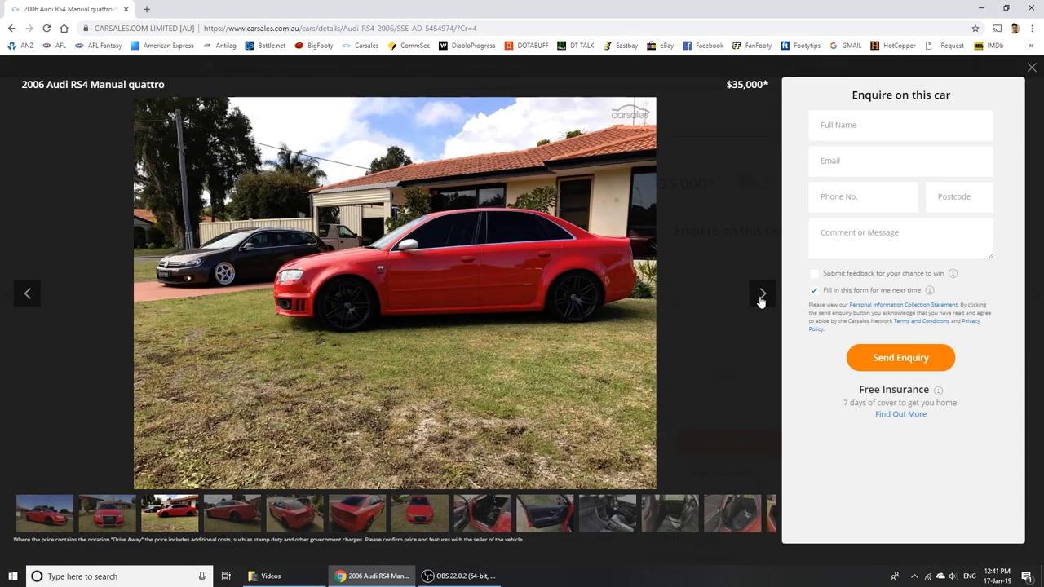
pyautogui.click(762, 293)
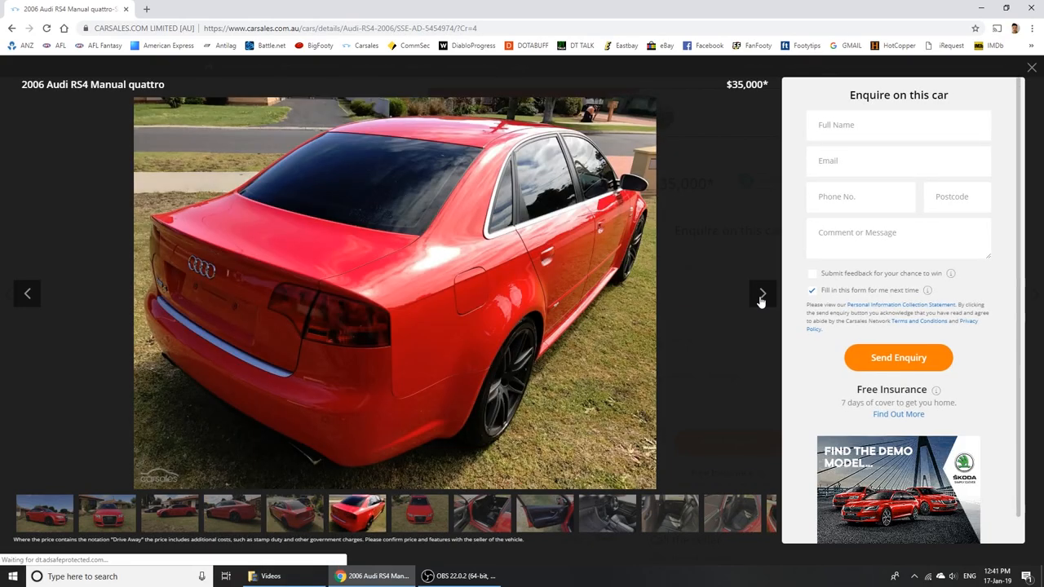
pyautogui.click(762, 293)
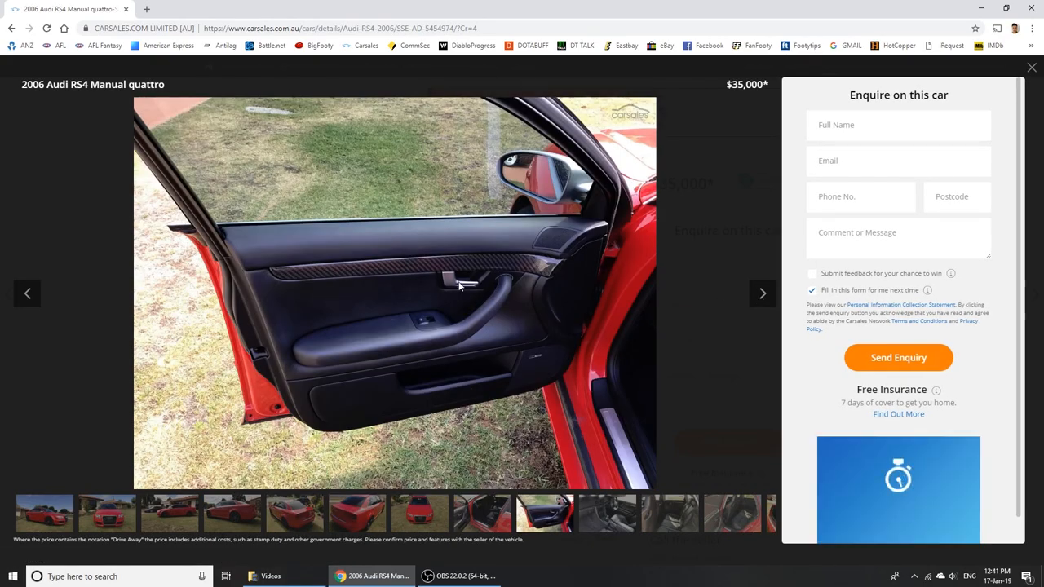
pyautogui.click(763, 294)
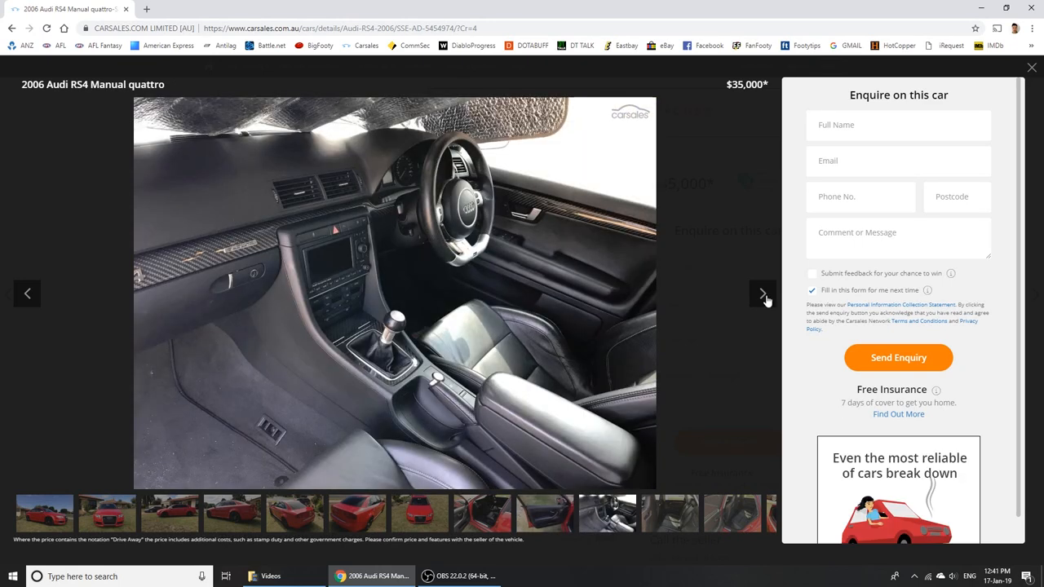
pyautogui.moveTo(577, 223)
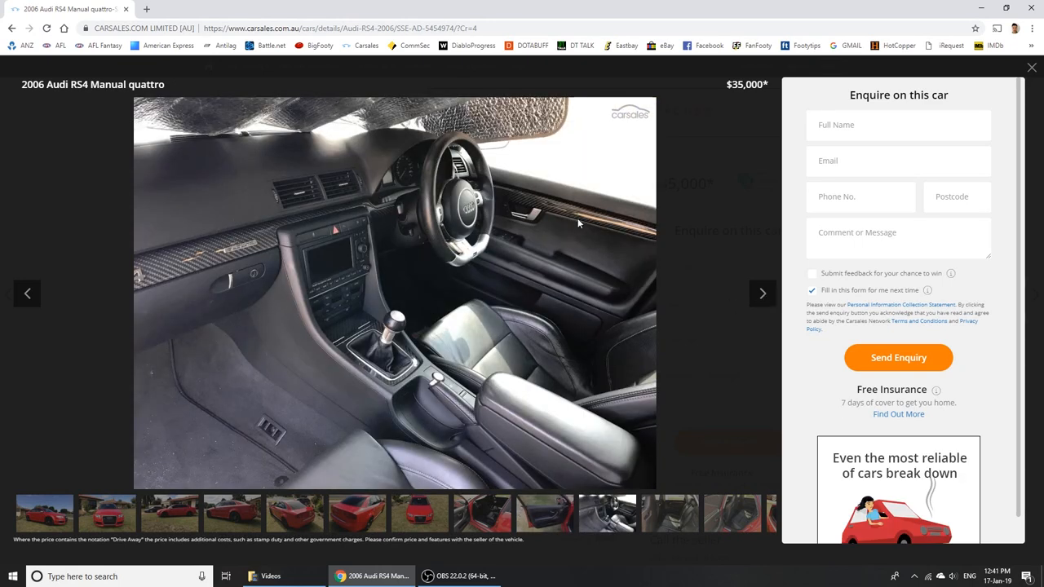
pyautogui.click(762, 294)
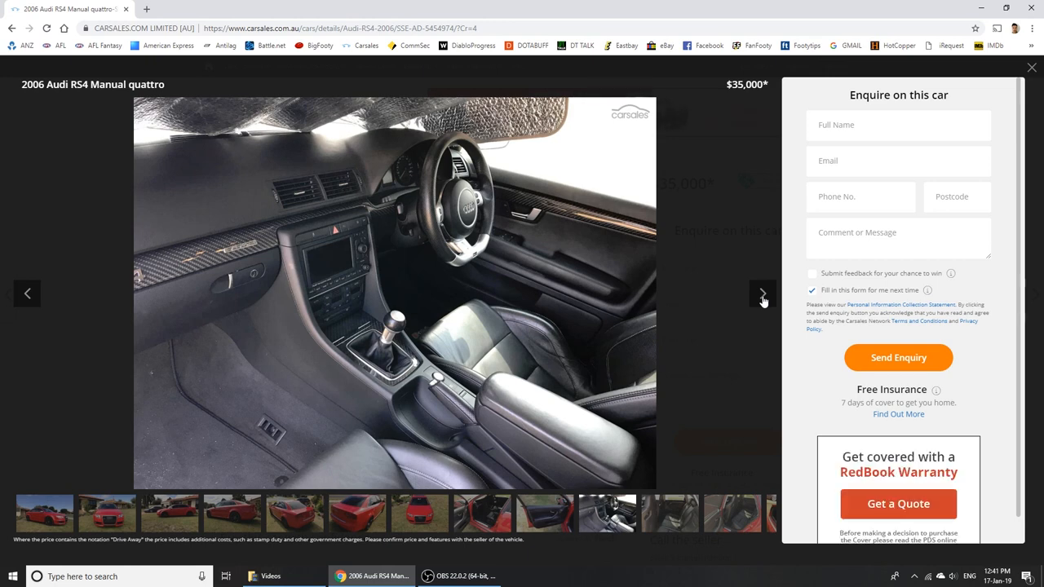
pyautogui.click(762, 294)
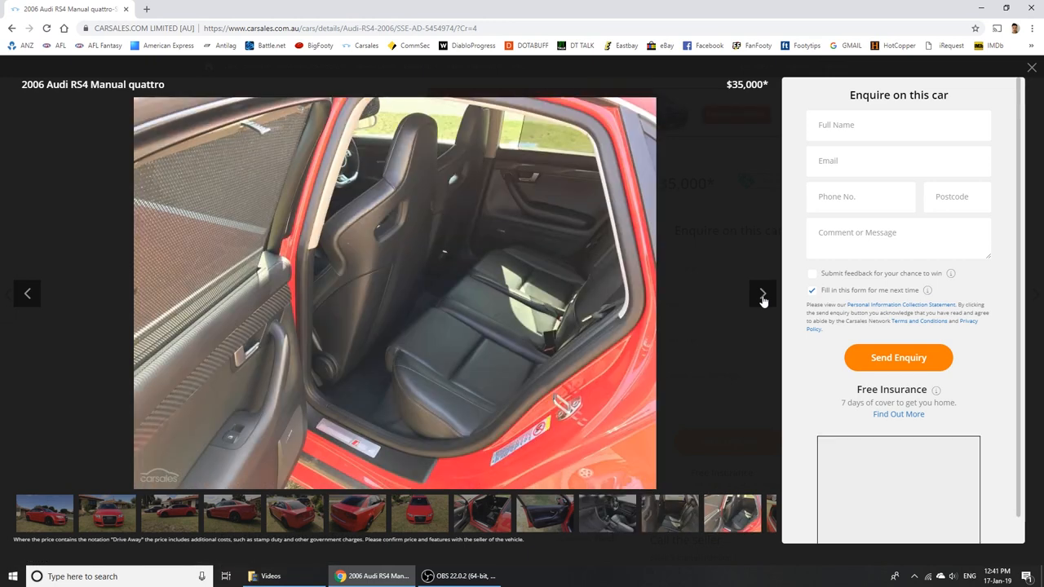
pyautogui.click(762, 294)
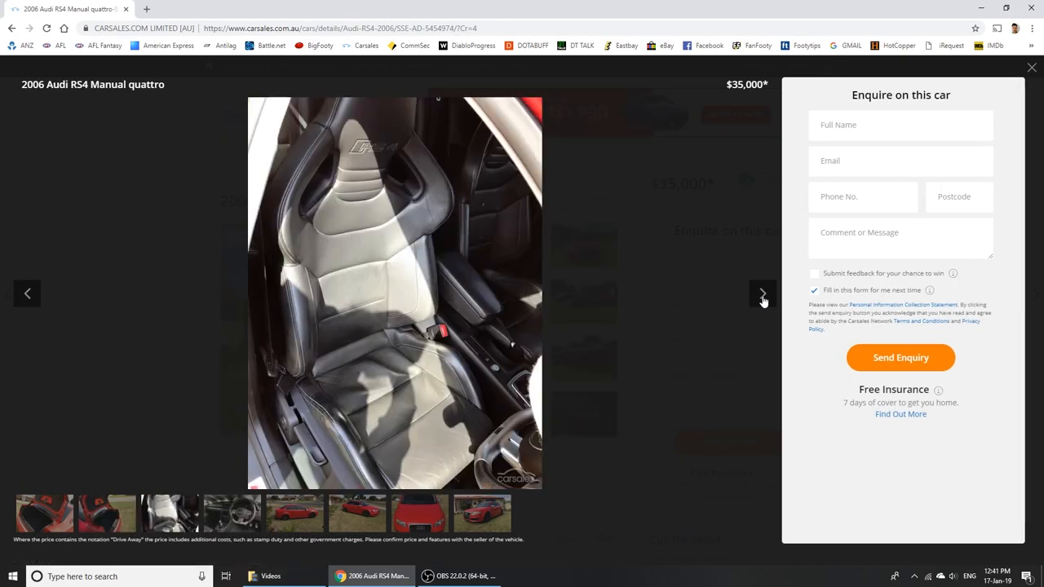
pyautogui.click(762, 293)
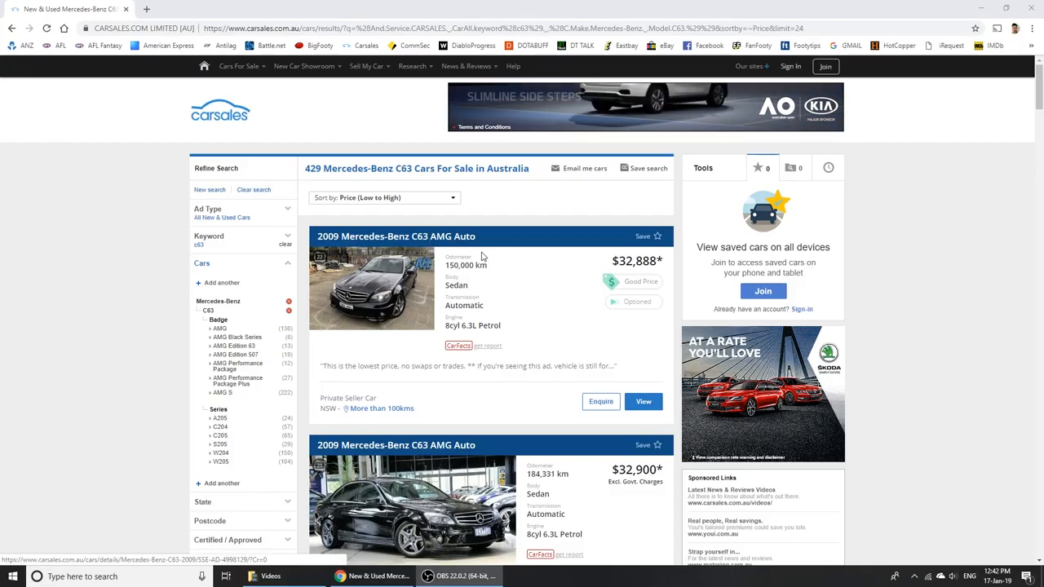
# - Scroll down the cheapest-first C63 results to the 2008 C63 AMG Auto at $38,500
pyautogui.scroll(-3)
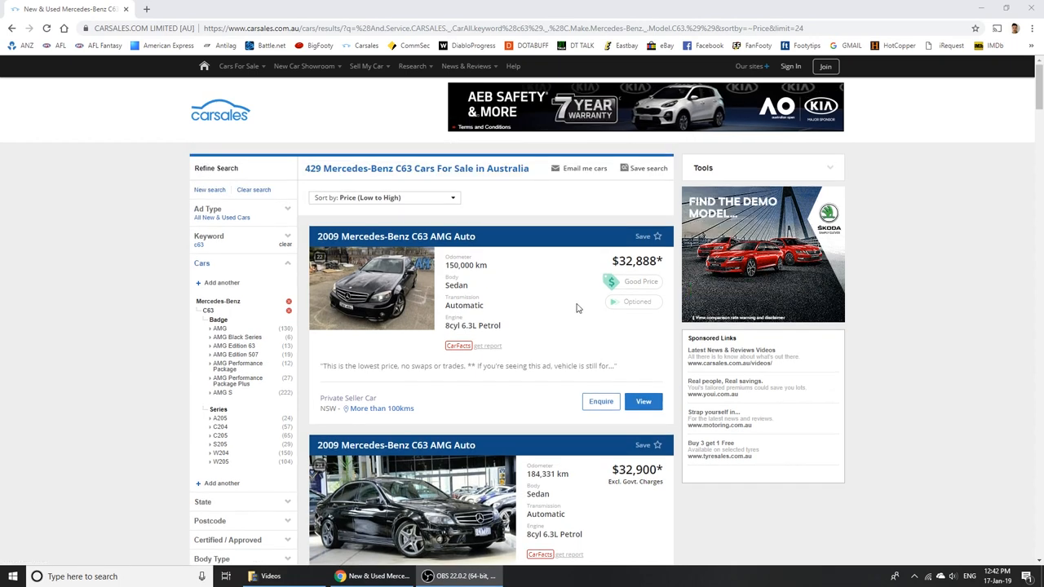
pyautogui.scroll(-3)
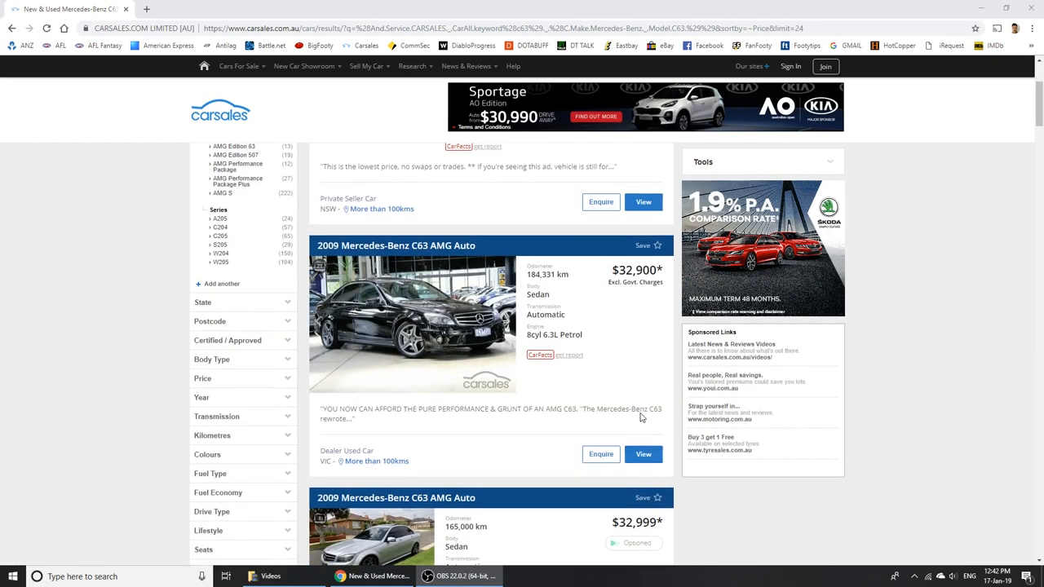
pyautogui.scroll(-3)
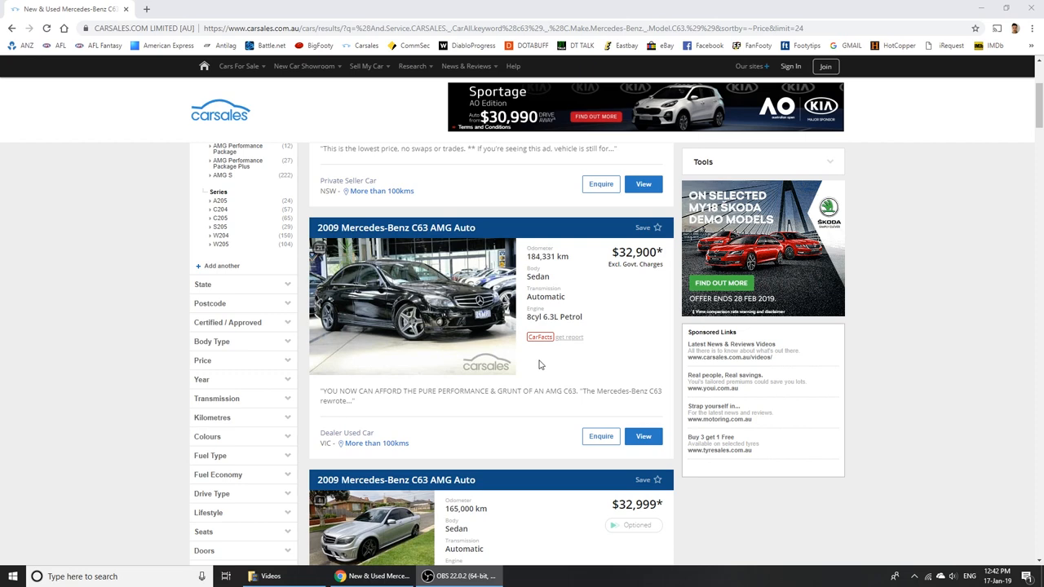
pyautogui.moveTo(551, 362)
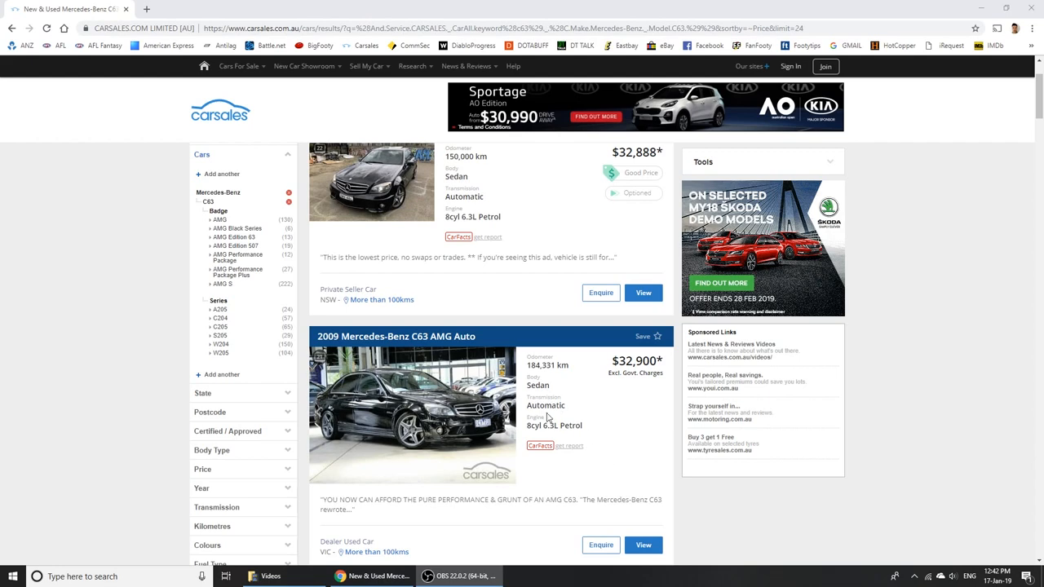
pyautogui.moveTo(548, 490)
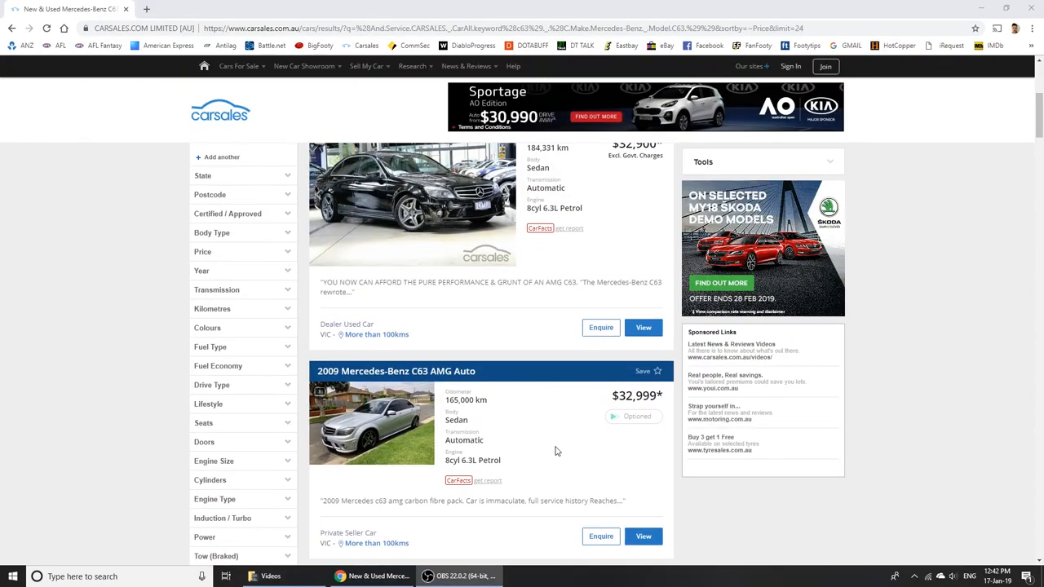
pyautogui.scroll(-3)
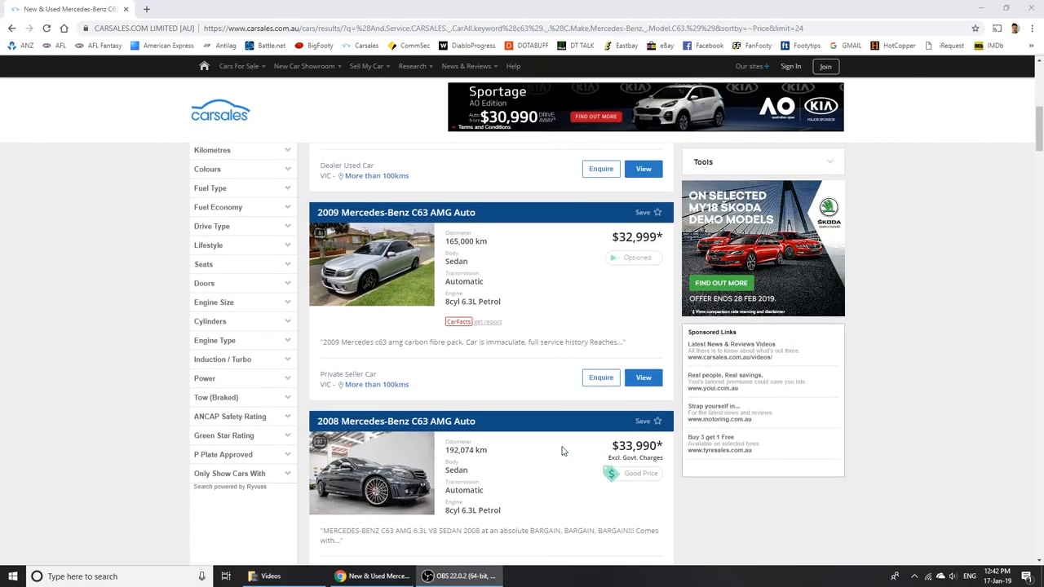
pyautogui.scroll(-3)
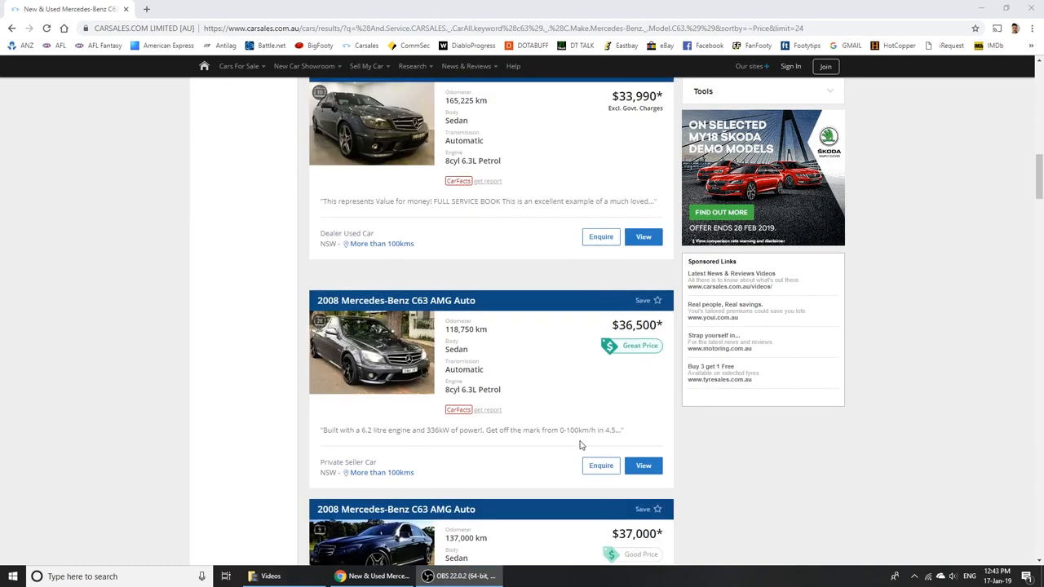
pyautogui.moveTo(563, 376)
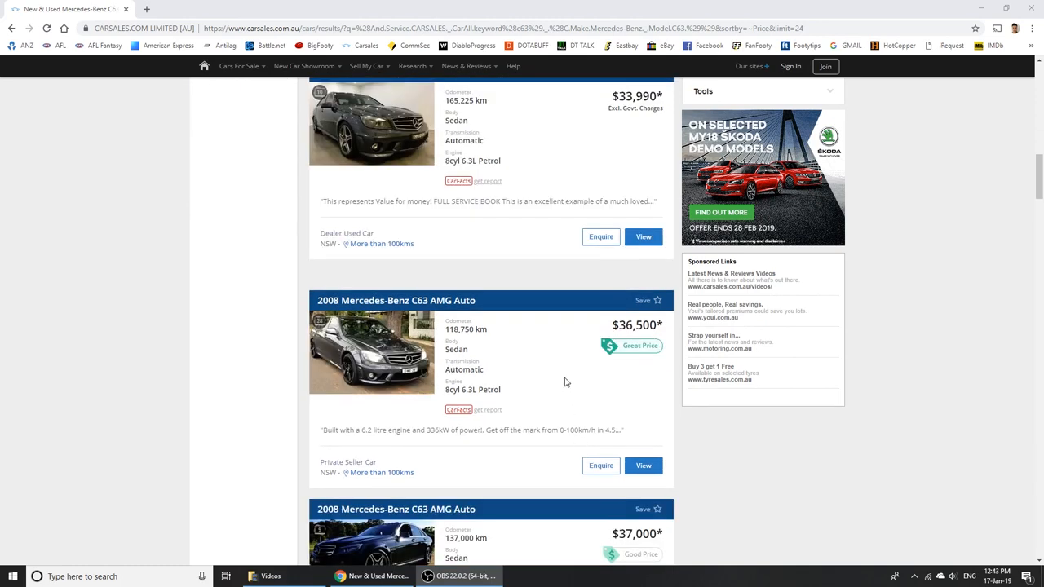
pyautogui.scroll(-3)
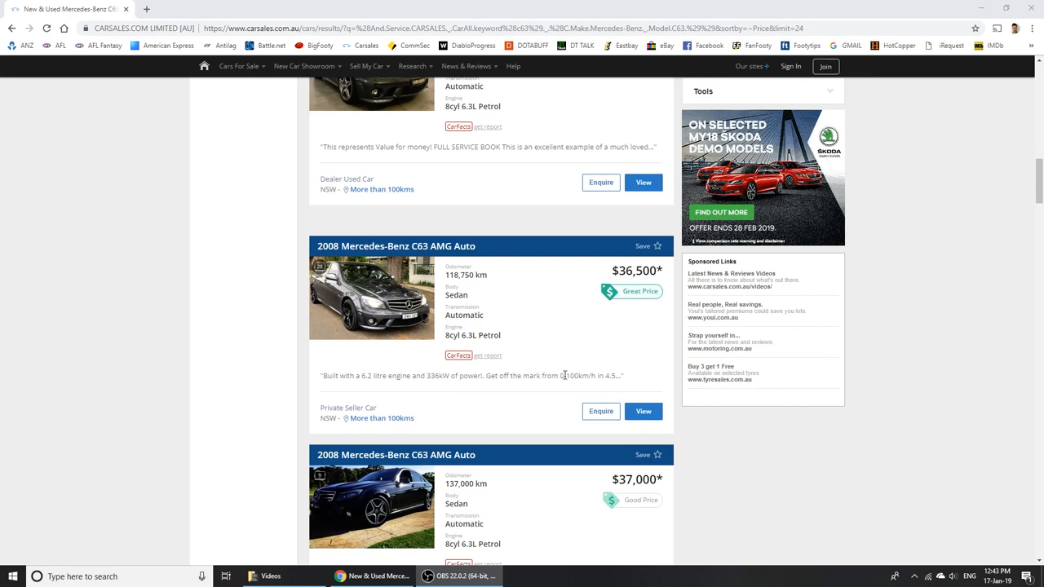
pyautogui.scroll(-3)
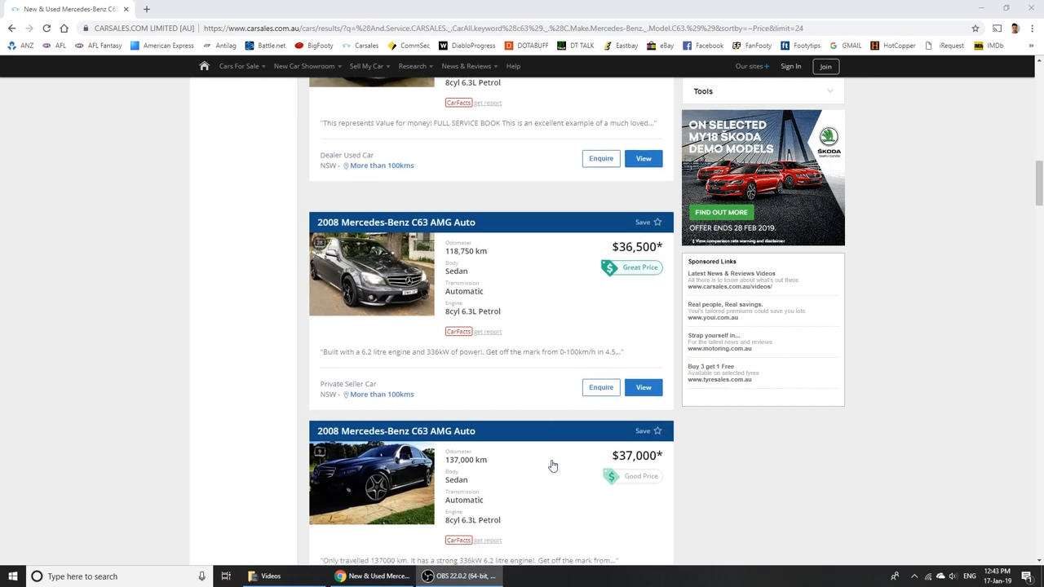
pyautogui.scroll(-3)
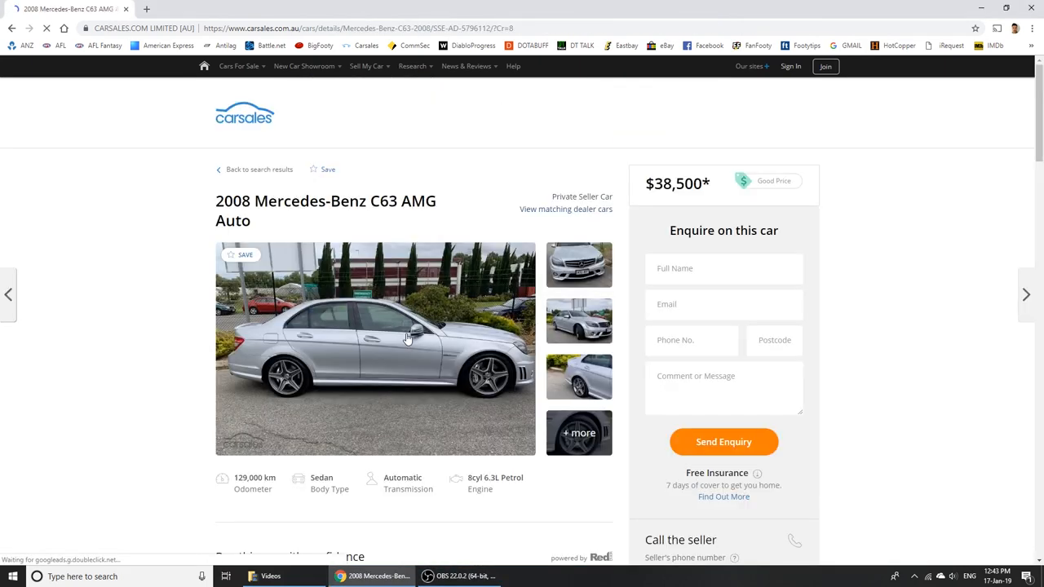
pyautogui.click(375, 348)
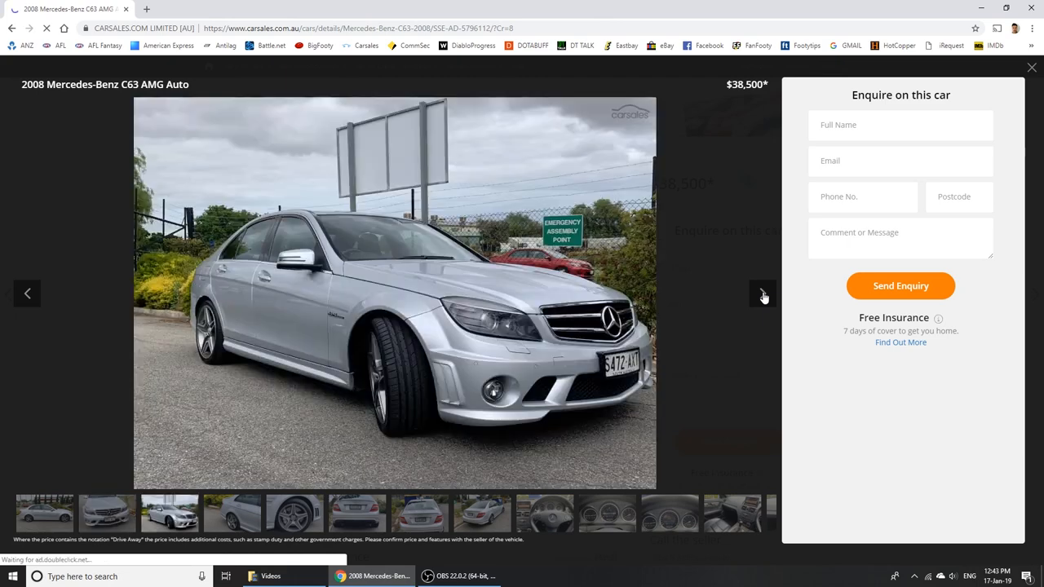
pyautogui.click(763, 294)
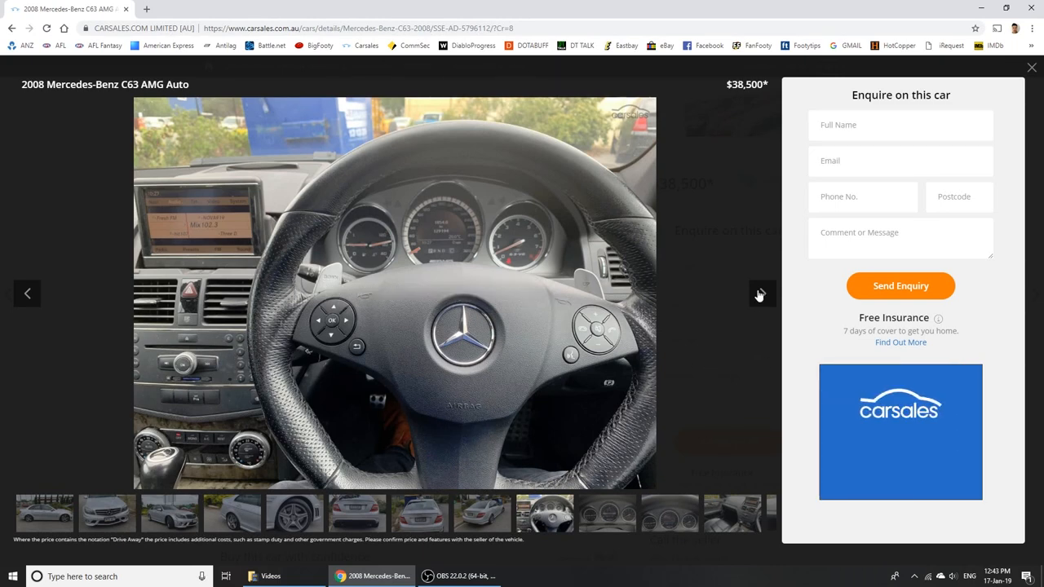
pyautogui.click(762, 293)
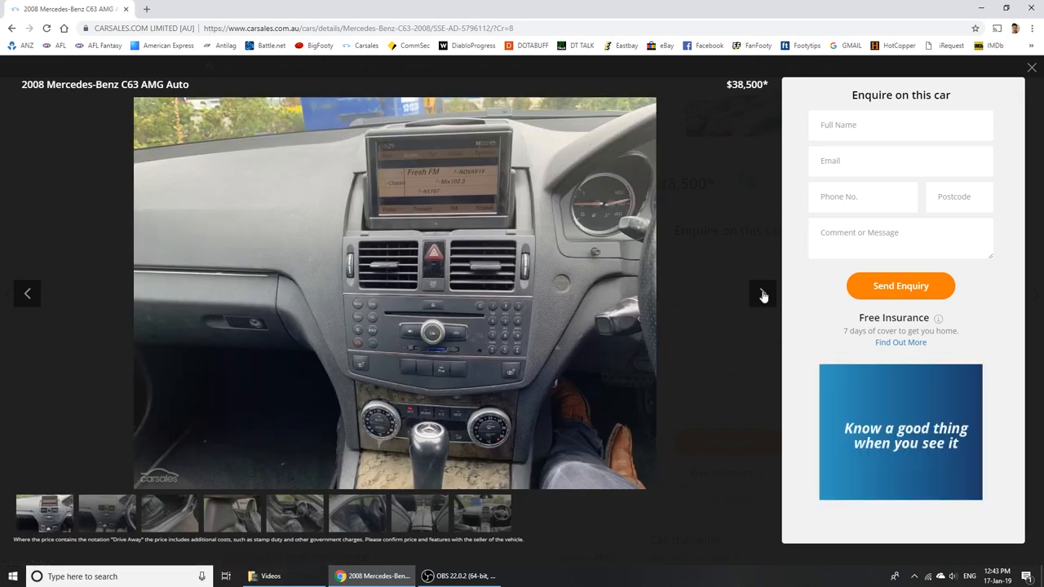
pyautogui.click(762, 293)
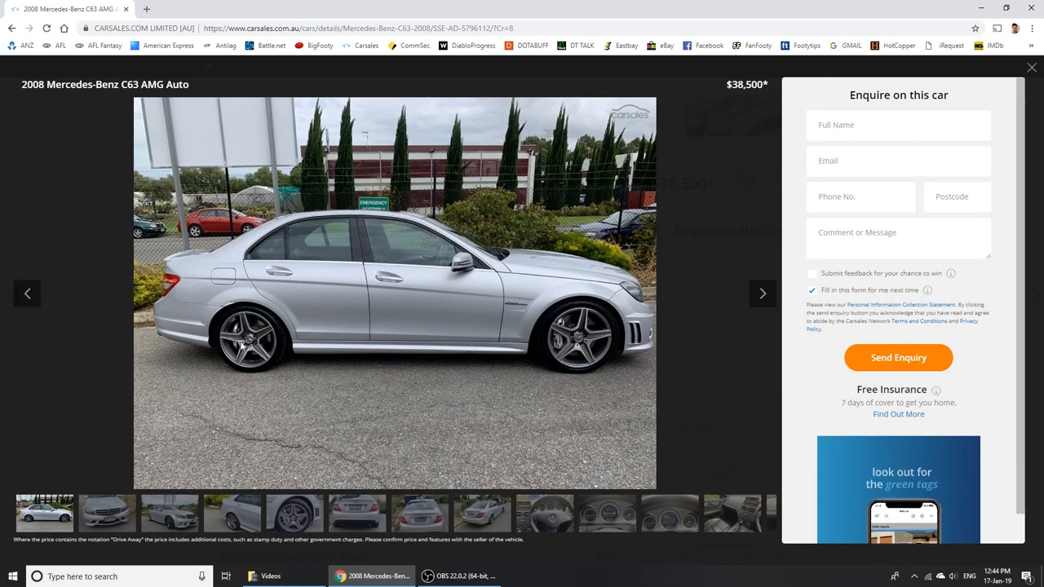
pyautogui.click(762, 293)
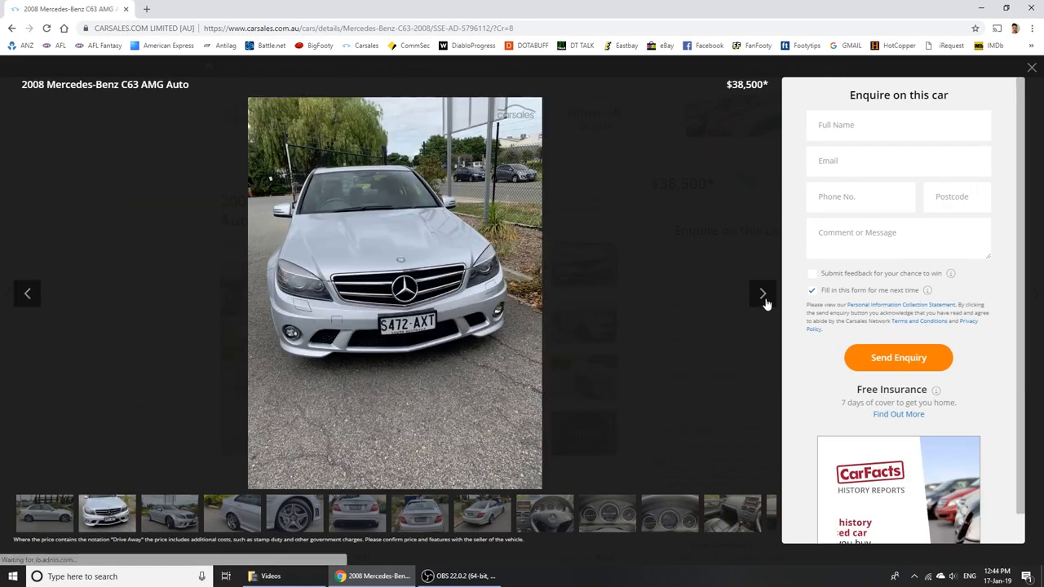
pyautogui.click(762, 294)
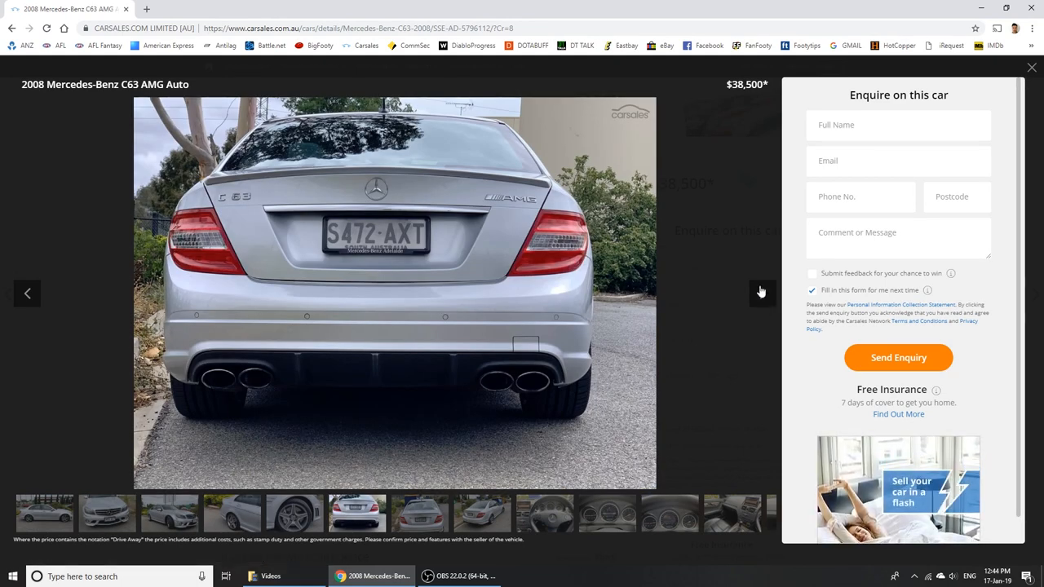
pyautogui.click(762, 293)
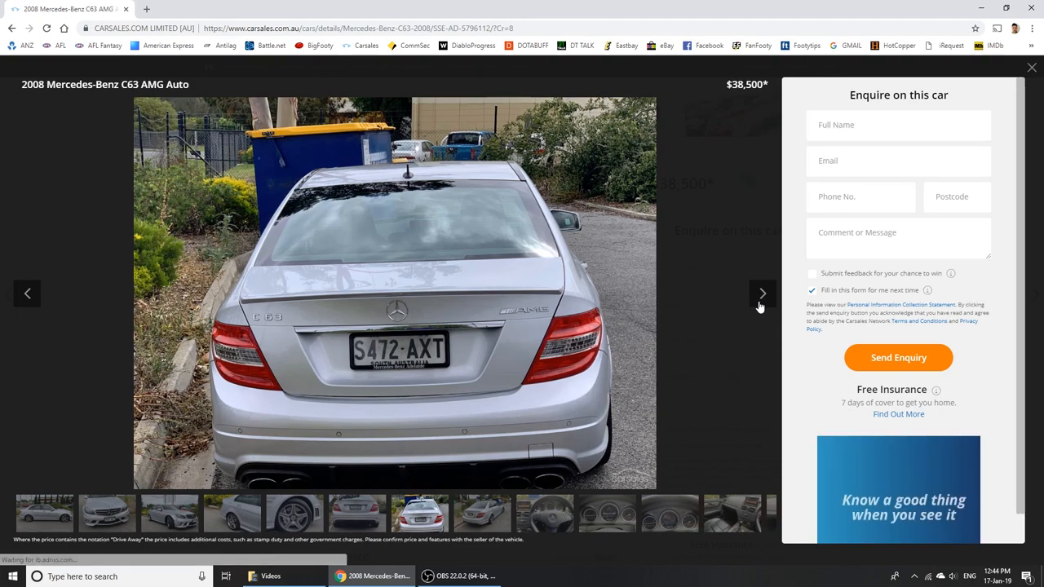
pyautogui.click(762, 293)
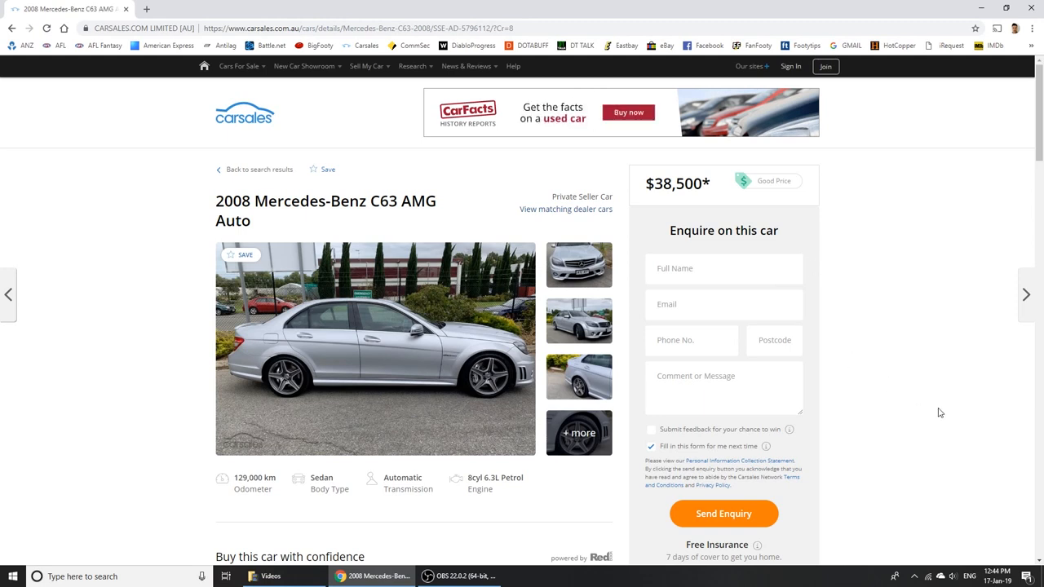
pyautogui.scroll(-3)
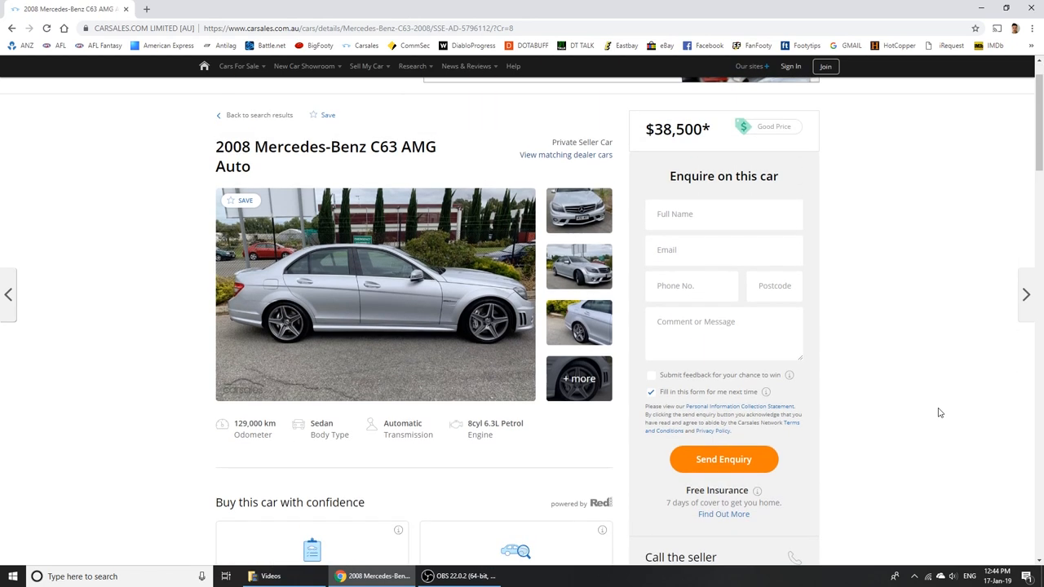